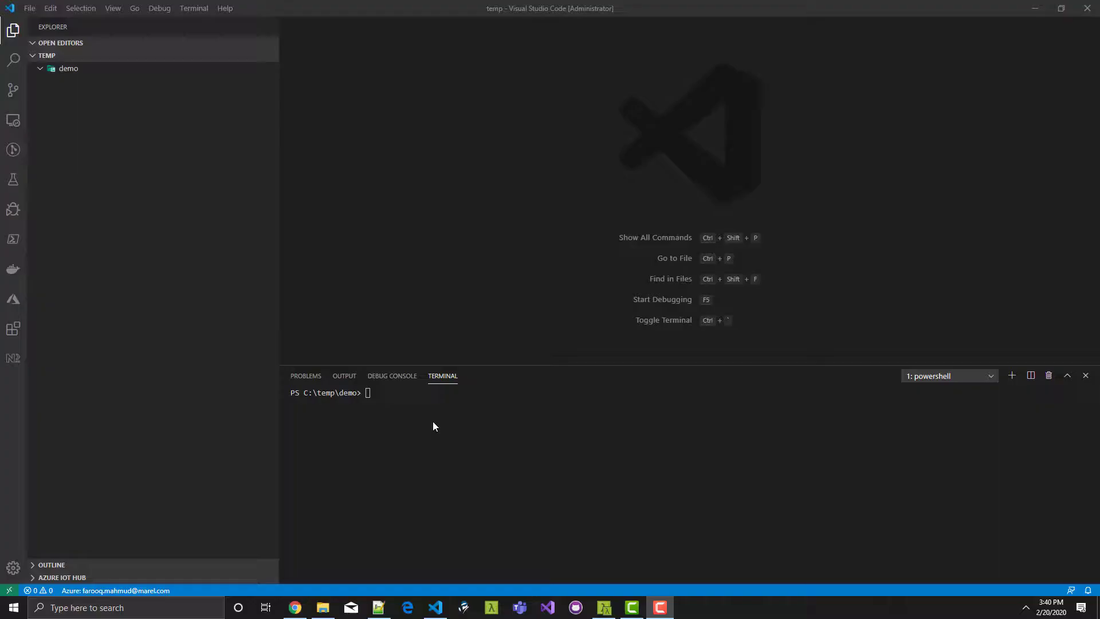
Run npx create-nx-workspace acme in the terminal to generate the workspace with git initialized.
{"action": "type", "text": "npx c"}
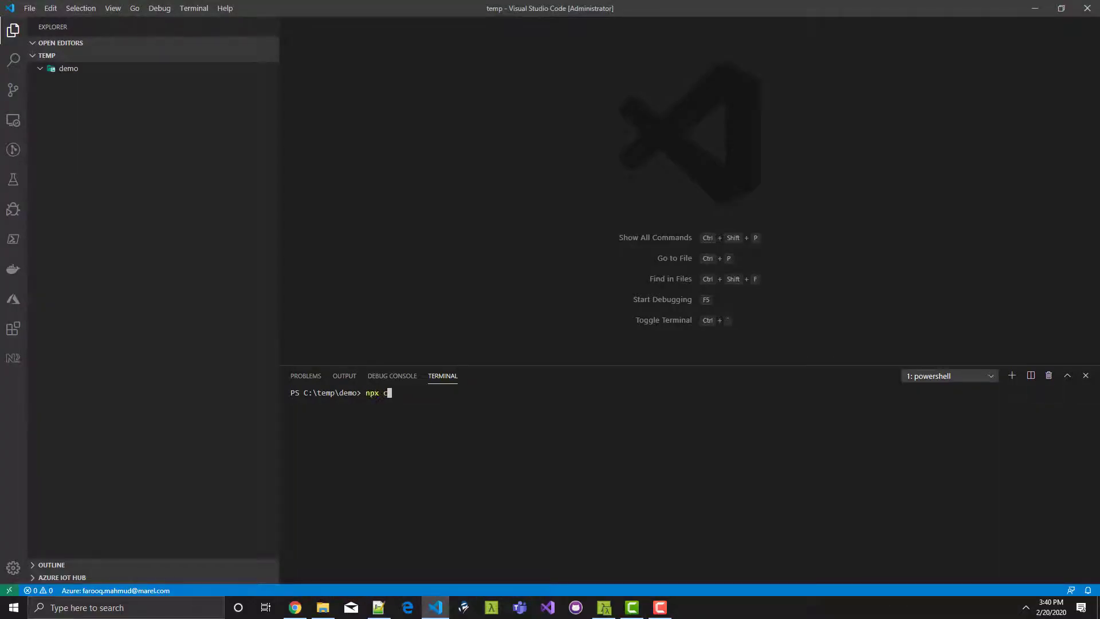
{"action": "type", "text": "reate-nx-workspa"}
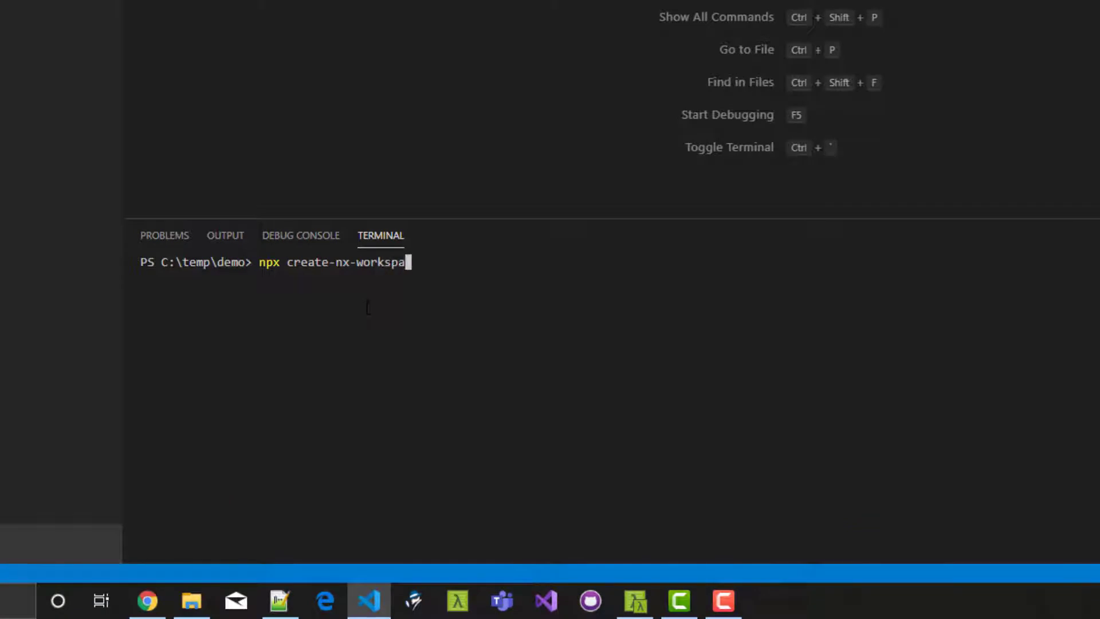
{"action": "type", "text": "ce ac"}
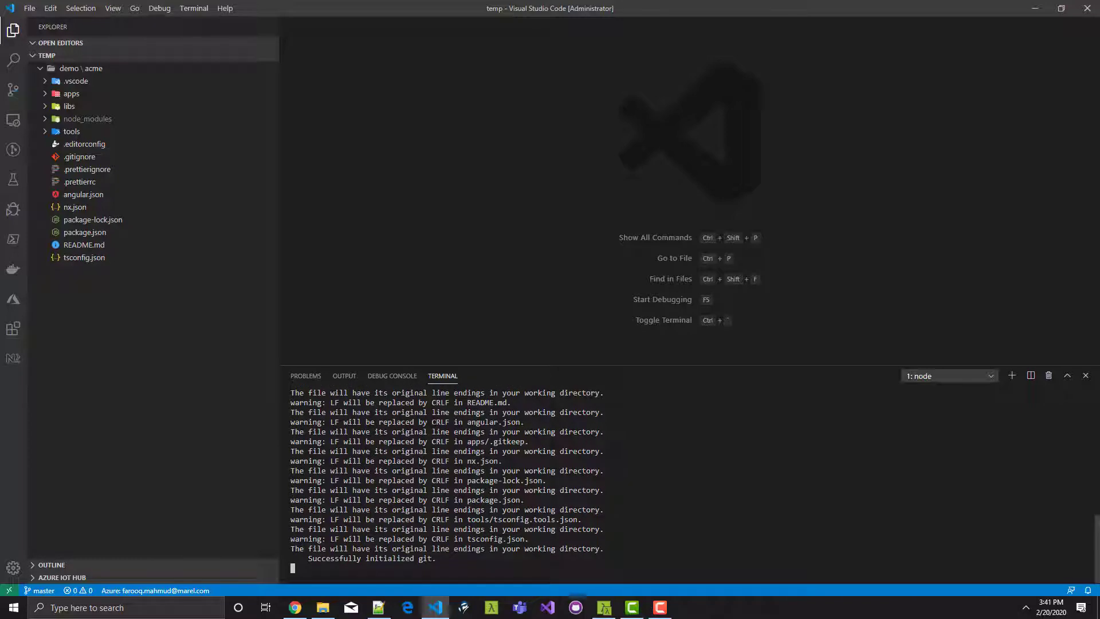
Open C:\temp\demo\acme as the root folder in VS Code.
{"action": "left_click", "coordinate": [29, 8]}
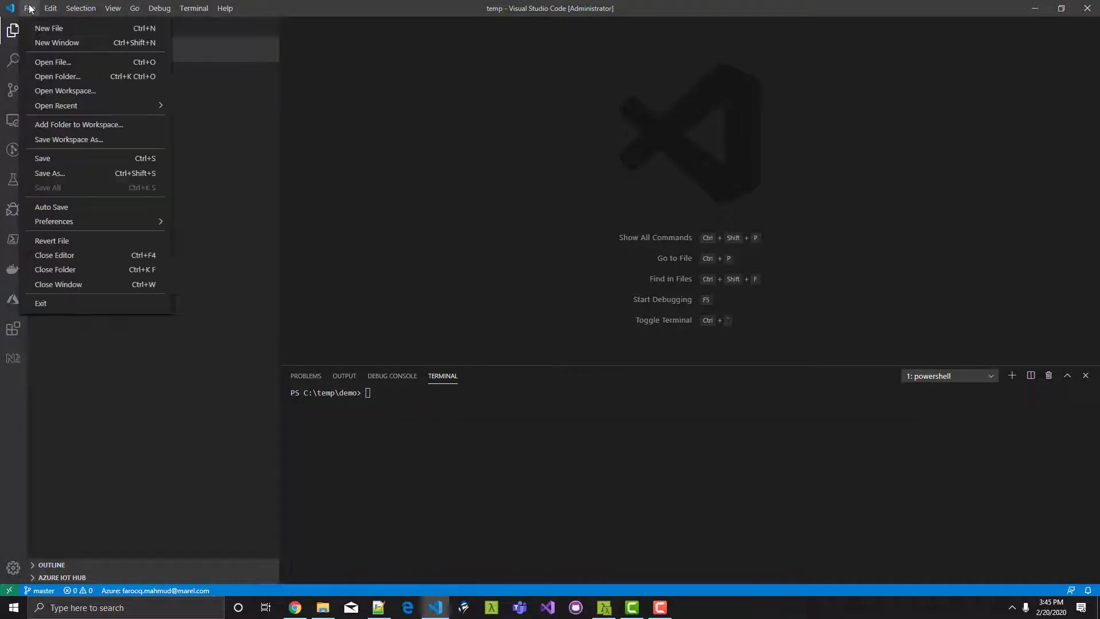
{"action": "mouse_move", "coordinate": [65, 90]}
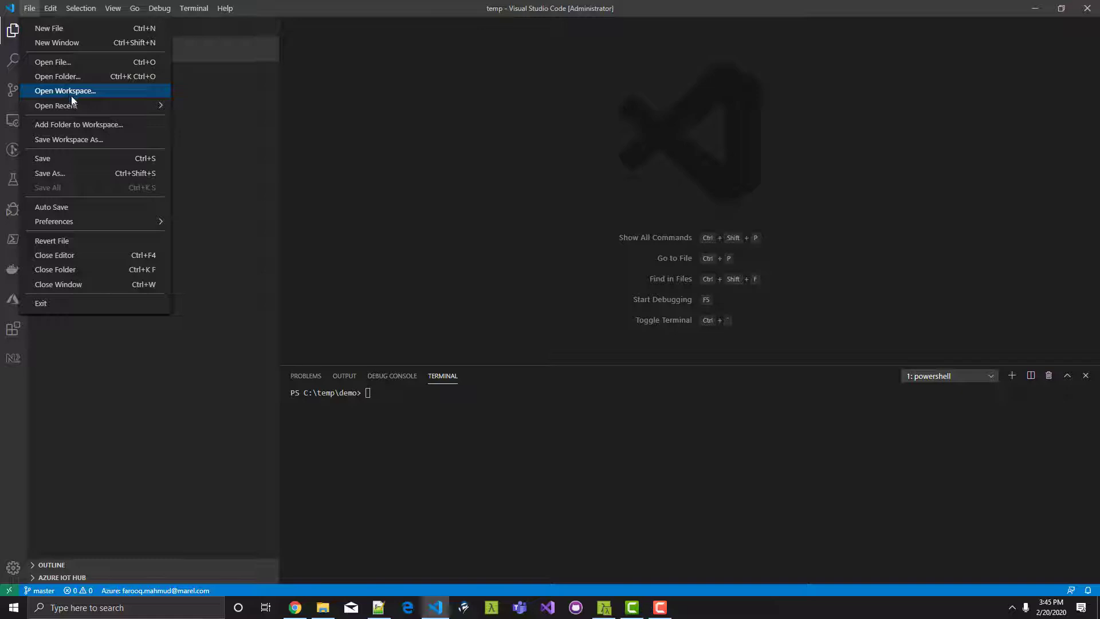
{"action": "left_click", "coordinate": [59, 75]}
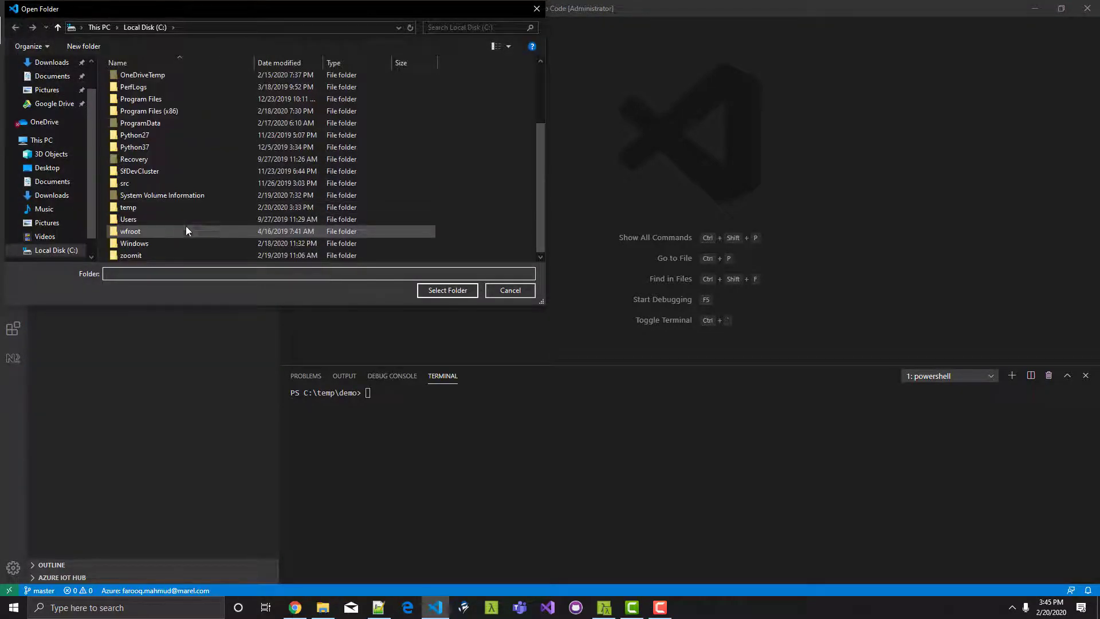
{"action": "double_click", "coordinate": [128, 207]}
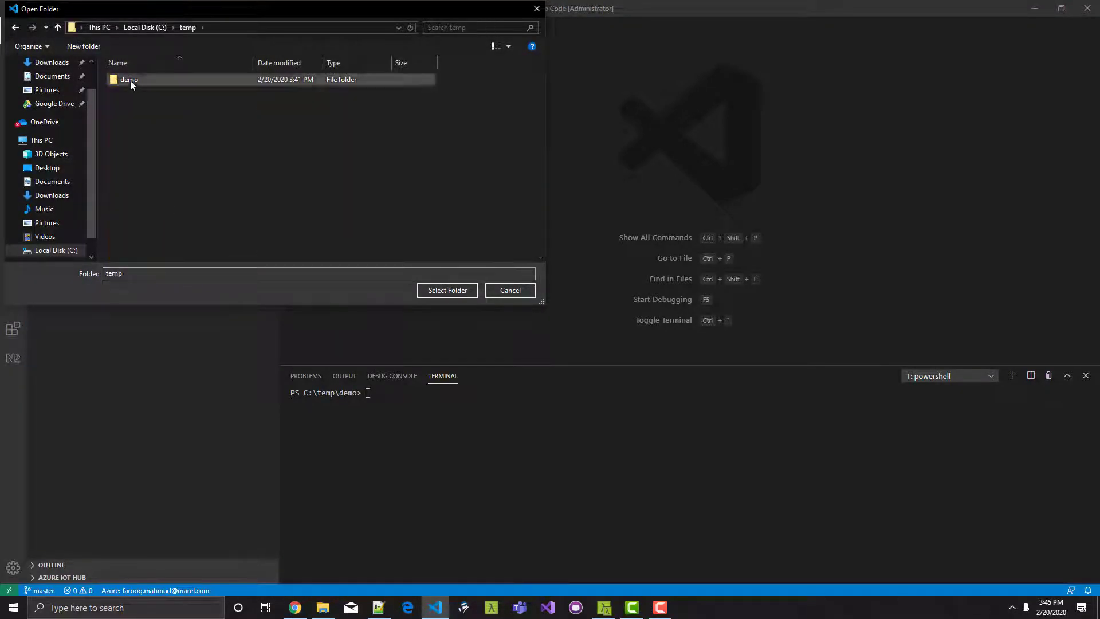
{"action": "double_click", "coordinate": [130, 79]}
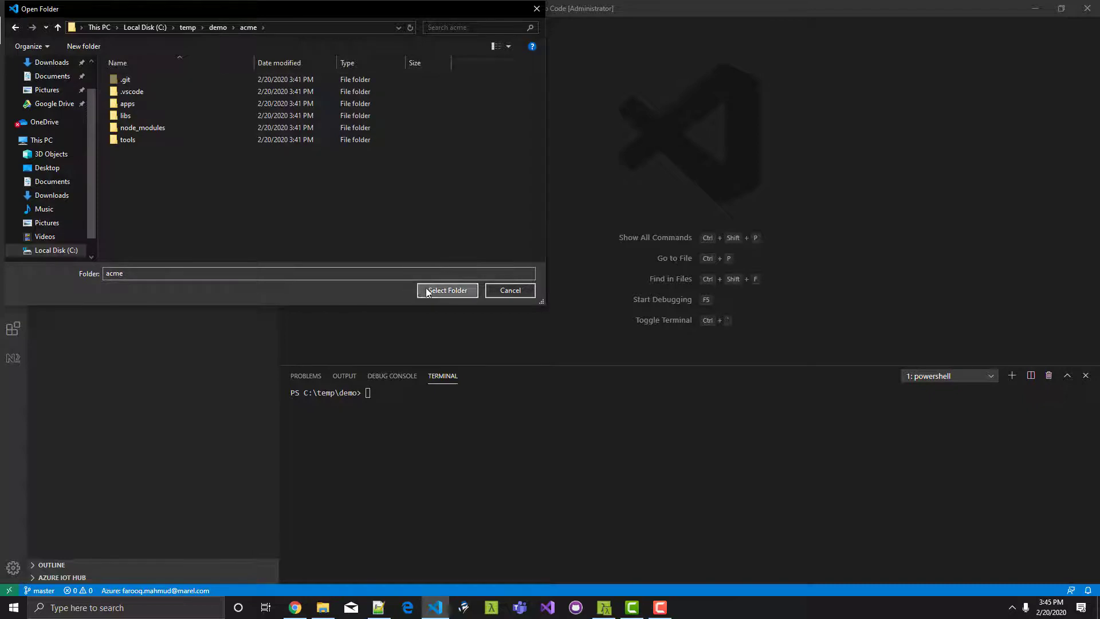
{"action": "left_click", "coordinate": [446, 290]}
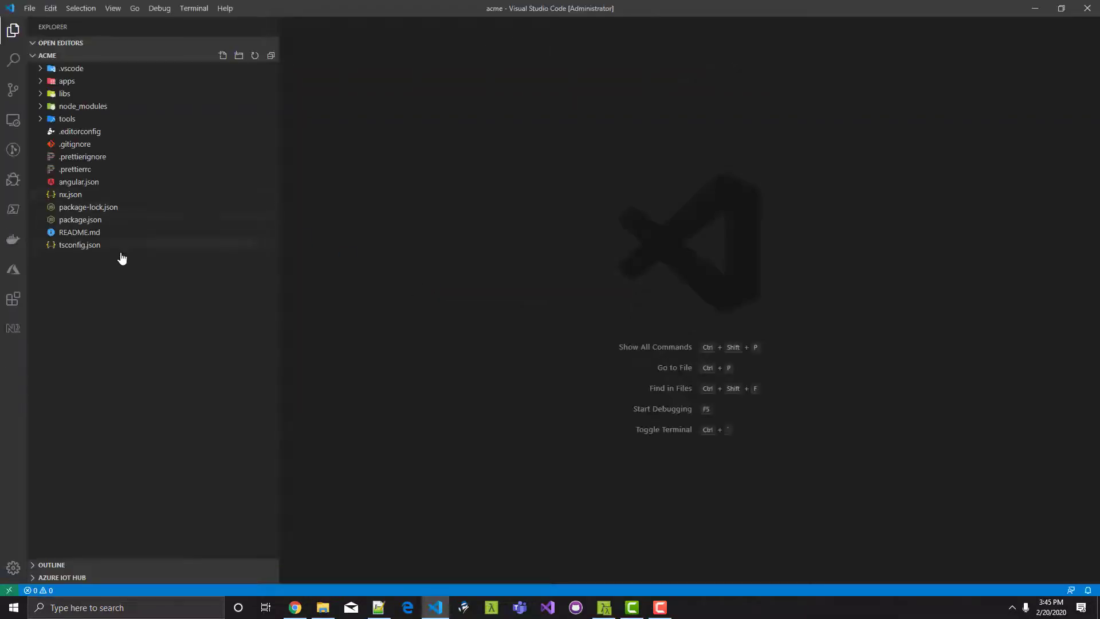
{"action": "left_click", "coordinate": [13, 329]}
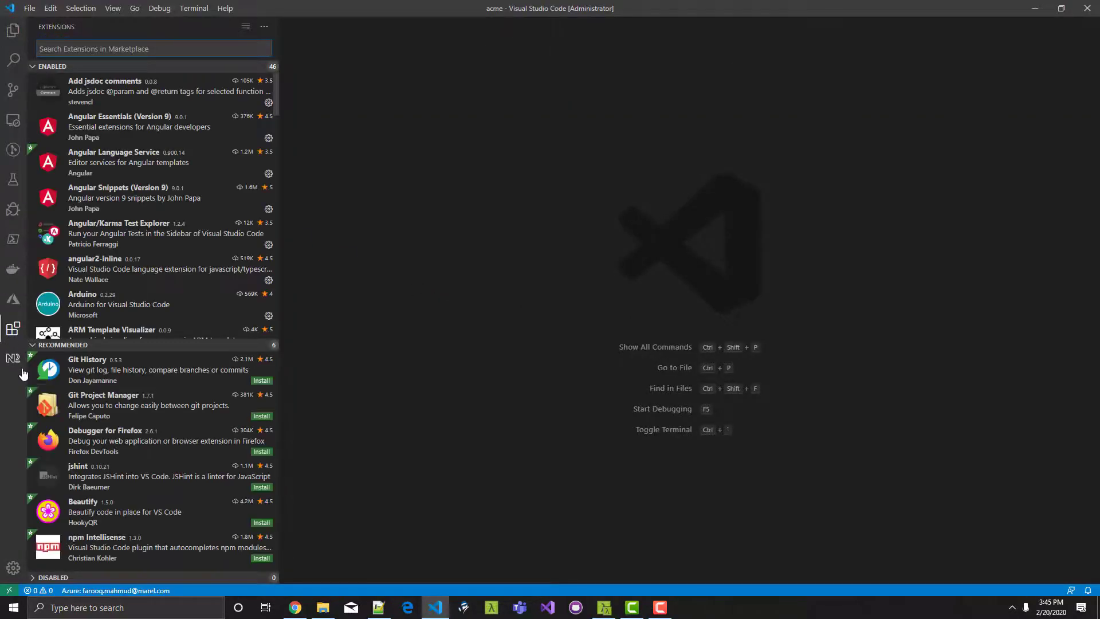
{"action": "left_click", "coordinate": [12, 359]}
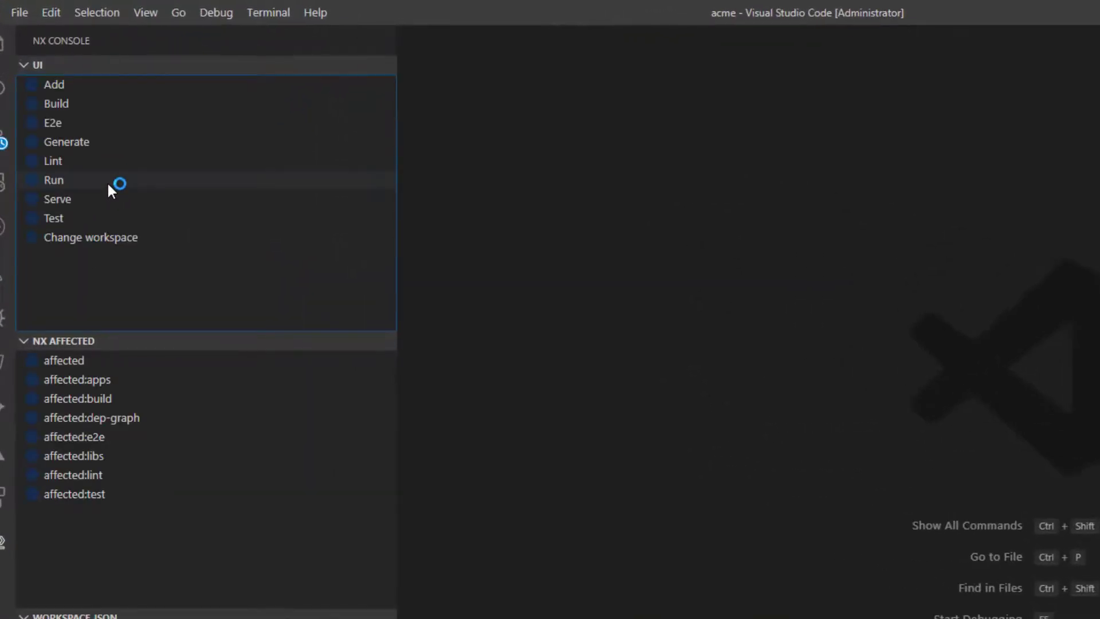
{"action": "left_click", "coordinate": [54, 84]}
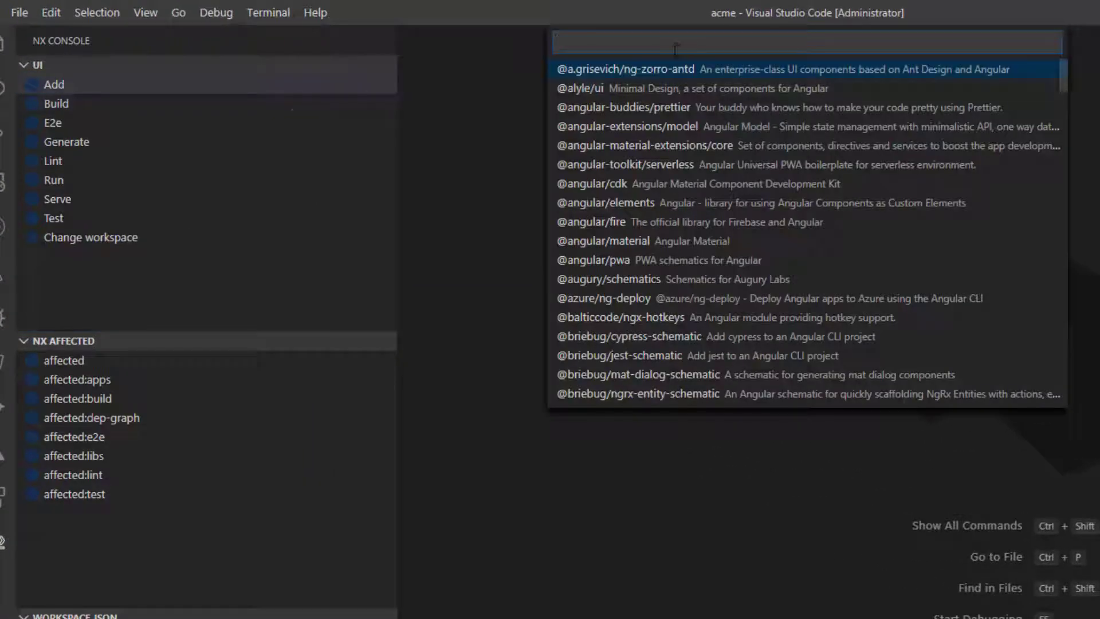
{"action": "type", "text": "@nrwl"}
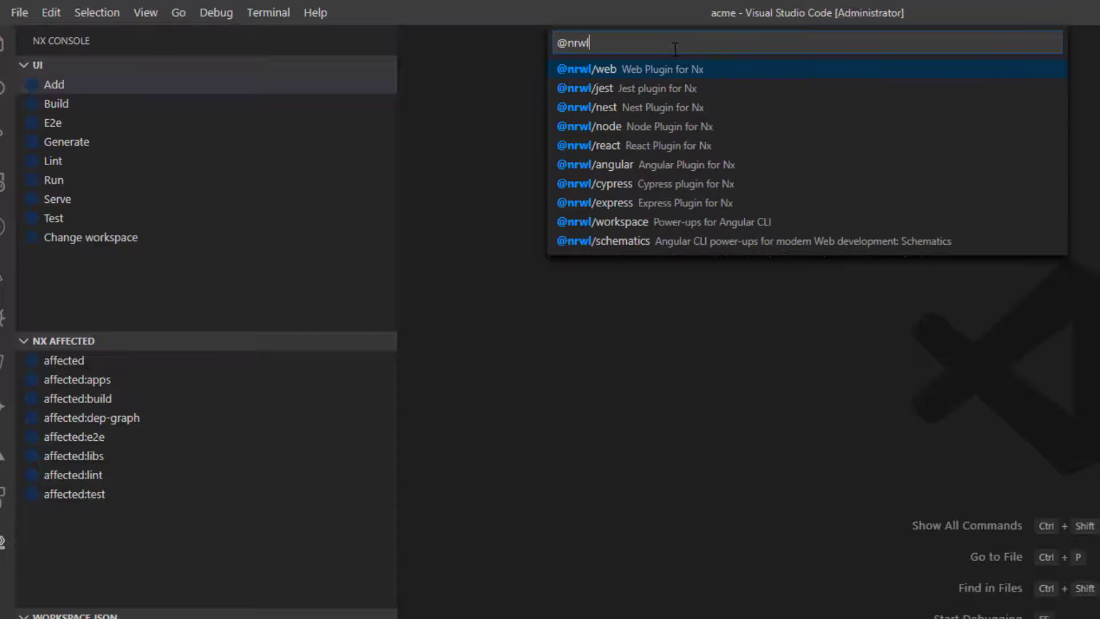
{"action": "key", "text": "Escape"}
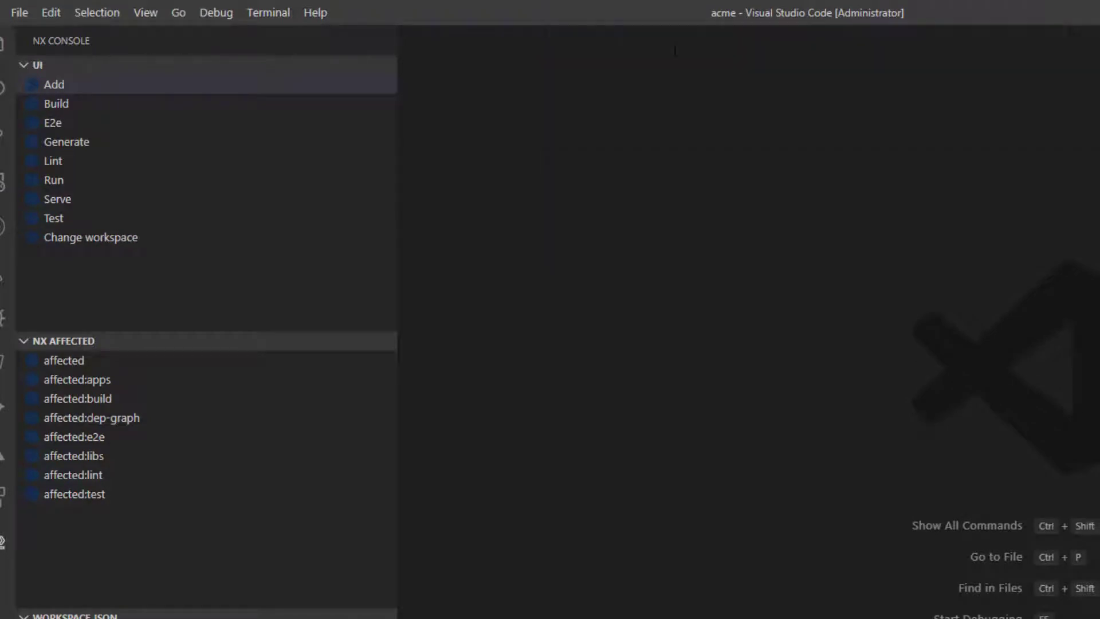
{"action": "left_click", "coordinate": [53, 84]}
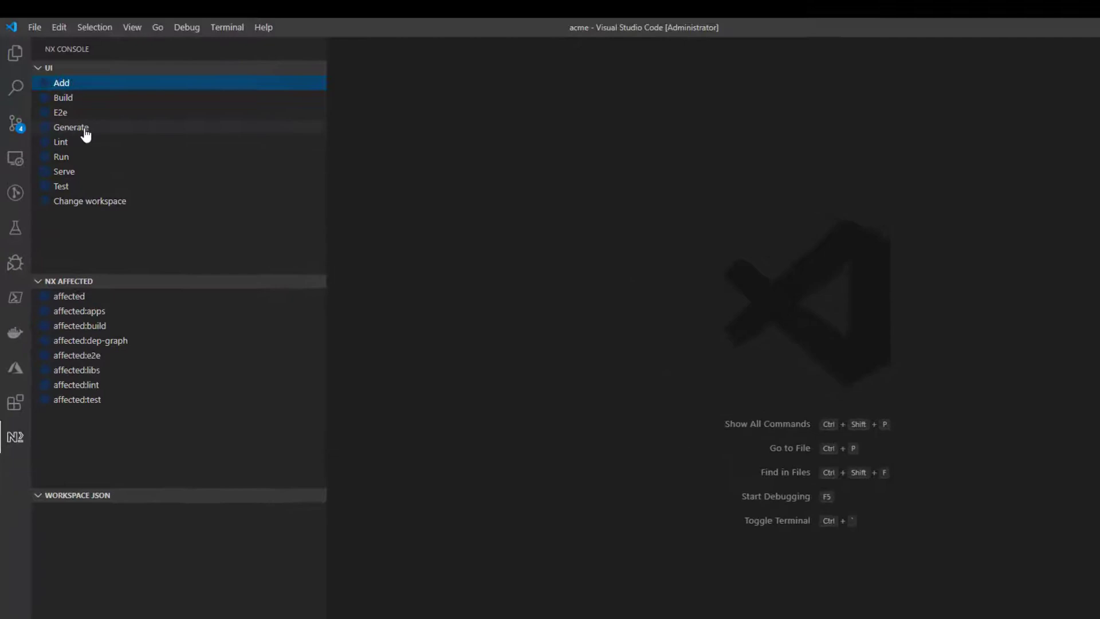
{"action": "left_click", "coordinate": [71, 128]}
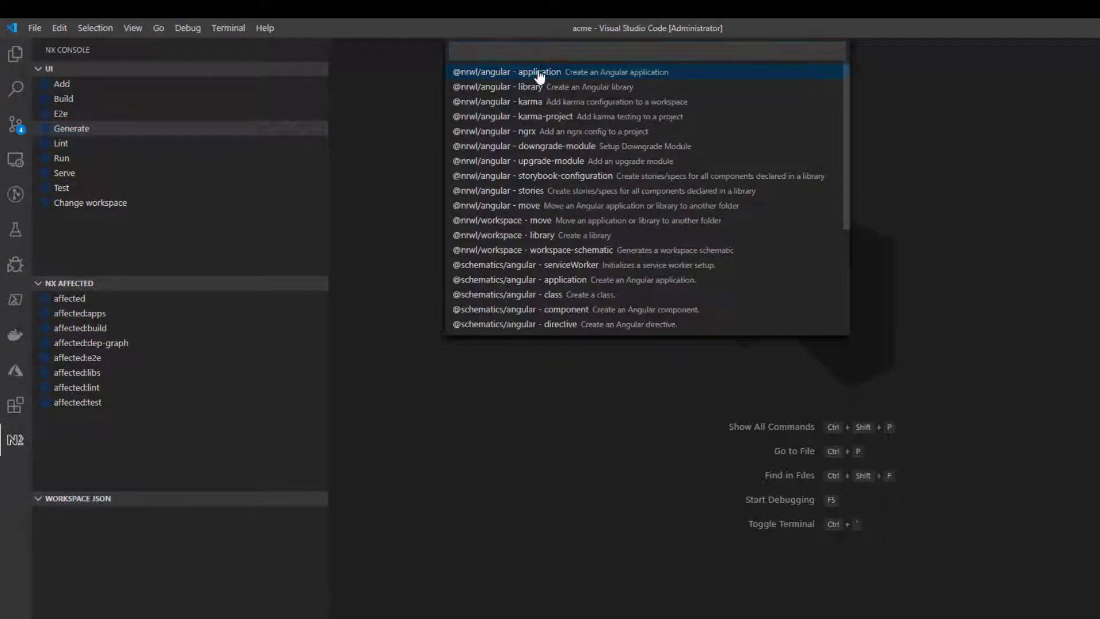
{"action": "left_click", "coordinate": [507, 71]}
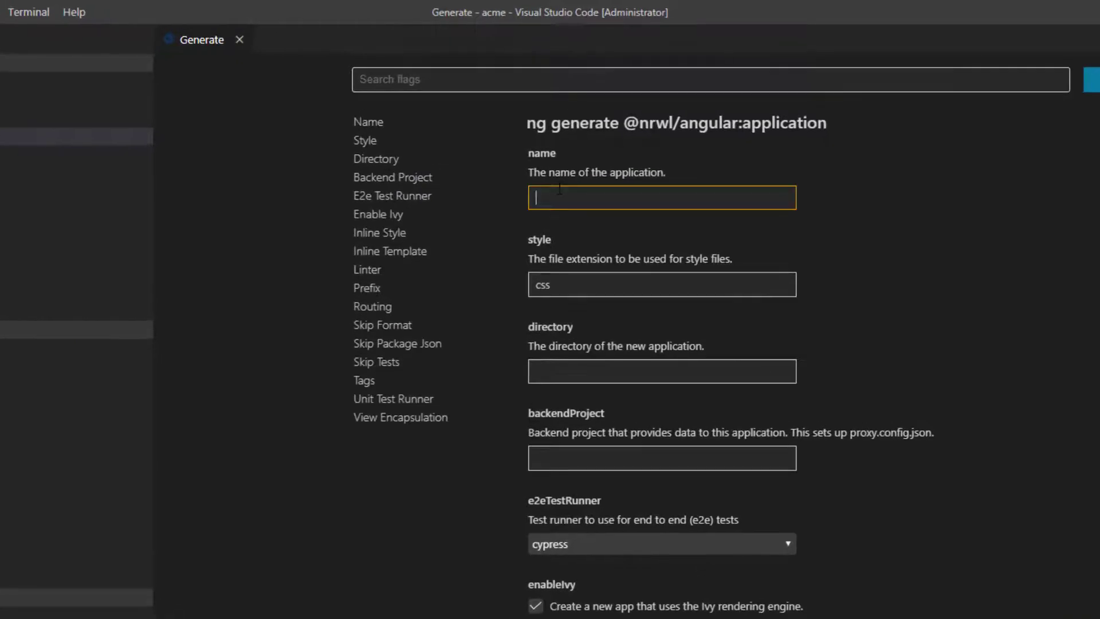
{"action": "type", "text": "demo"}
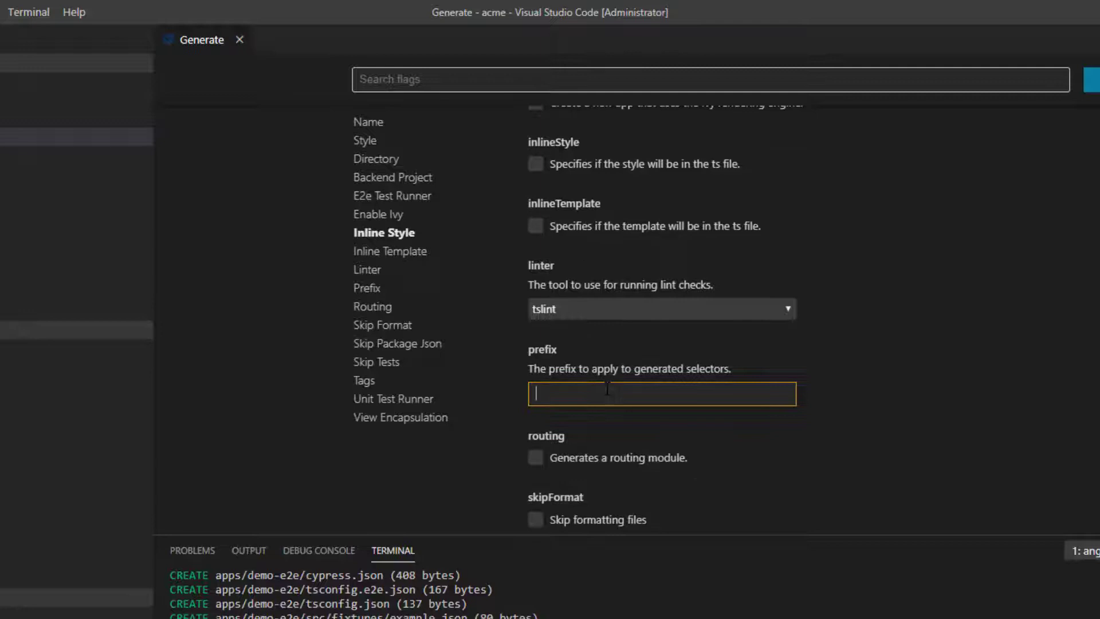
{"action": "type", "text": "acm"}
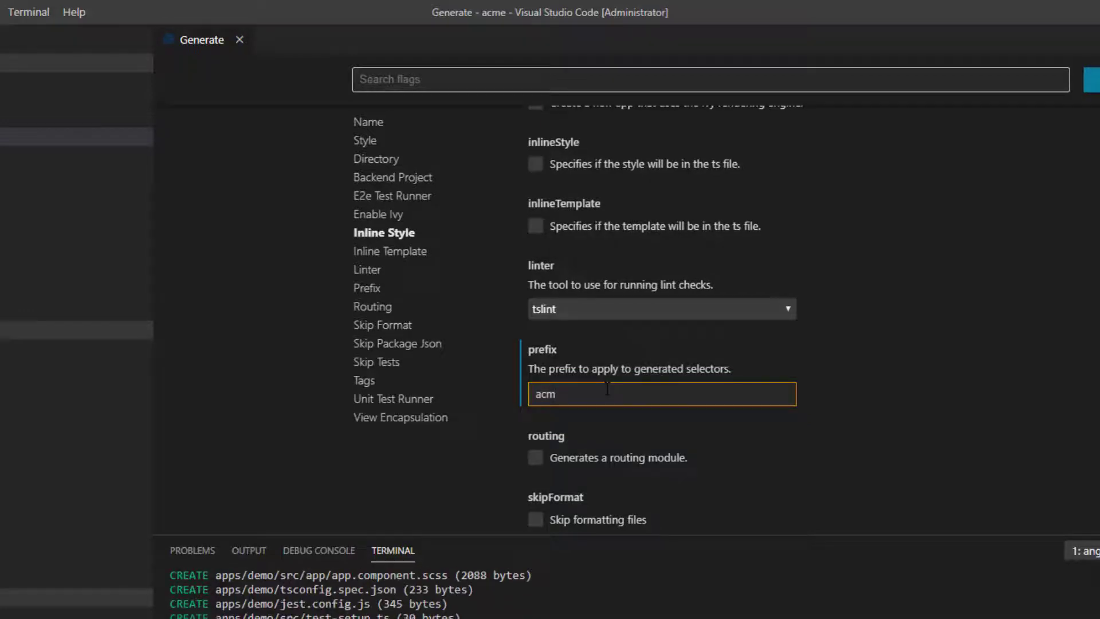
{"action": "scroll", "scroll_direction": "down", "scroll_amount": 3}
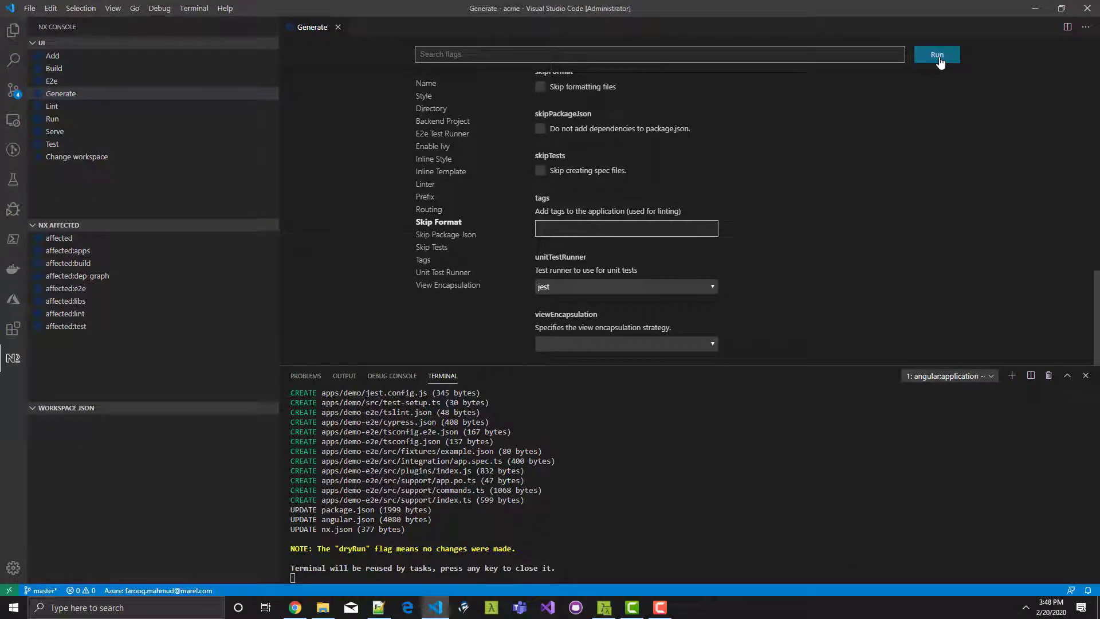
{"action": "left_click", "coordinate": [936, 55]}
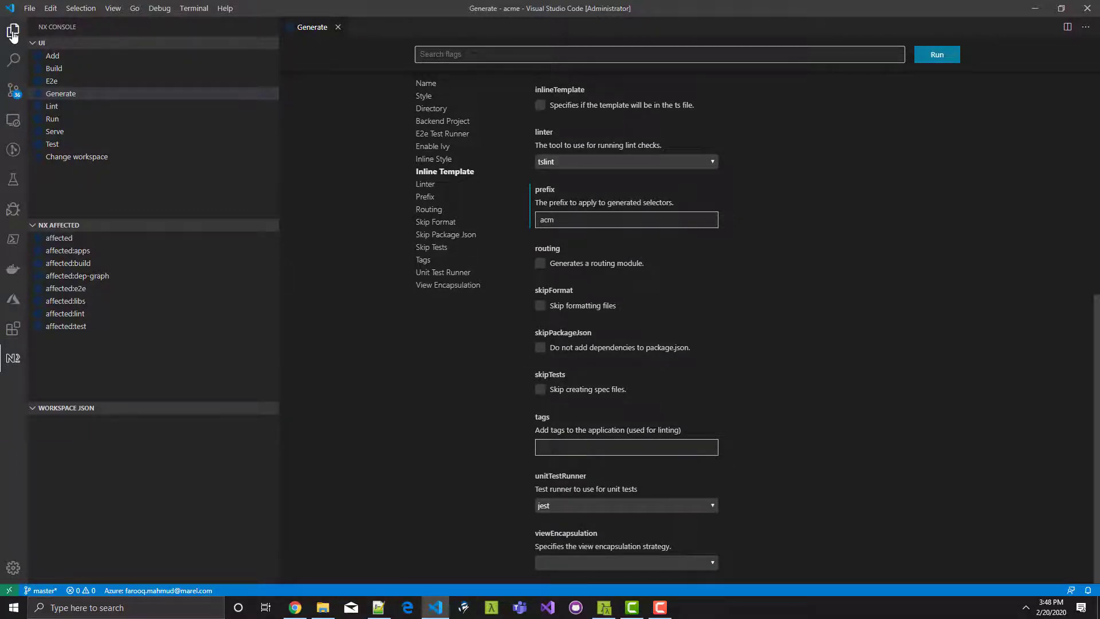
Run the start npm script from package.json so the demo app serves at localhost:4200.
{"action": "left_click", "coordinate": [13, 32]}
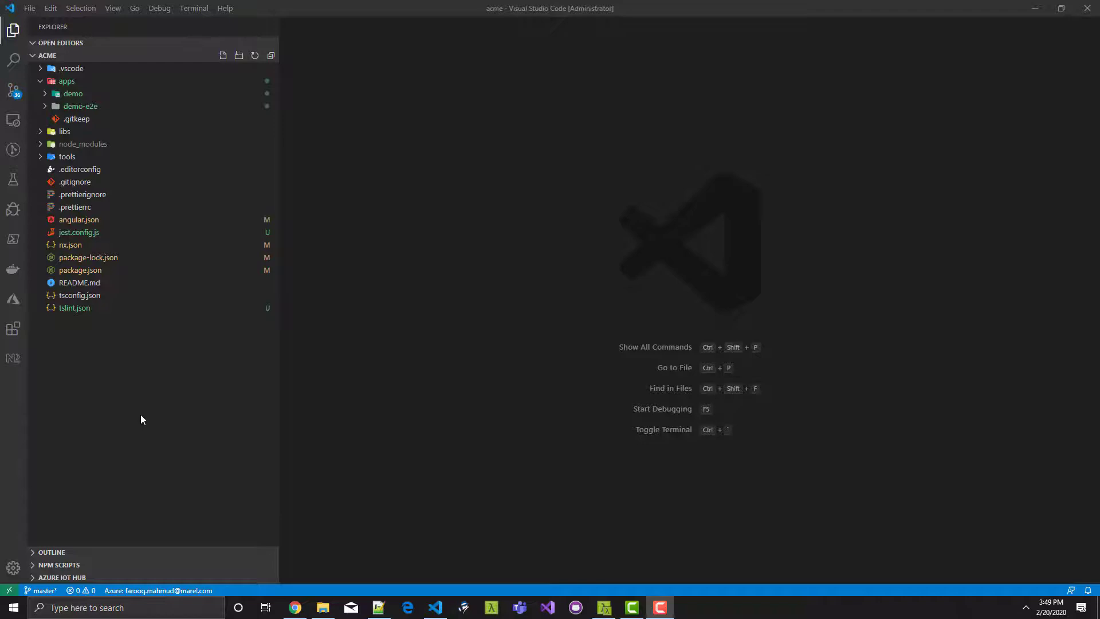
{"action": "mouse_move", "coordinate": [502, 367]}
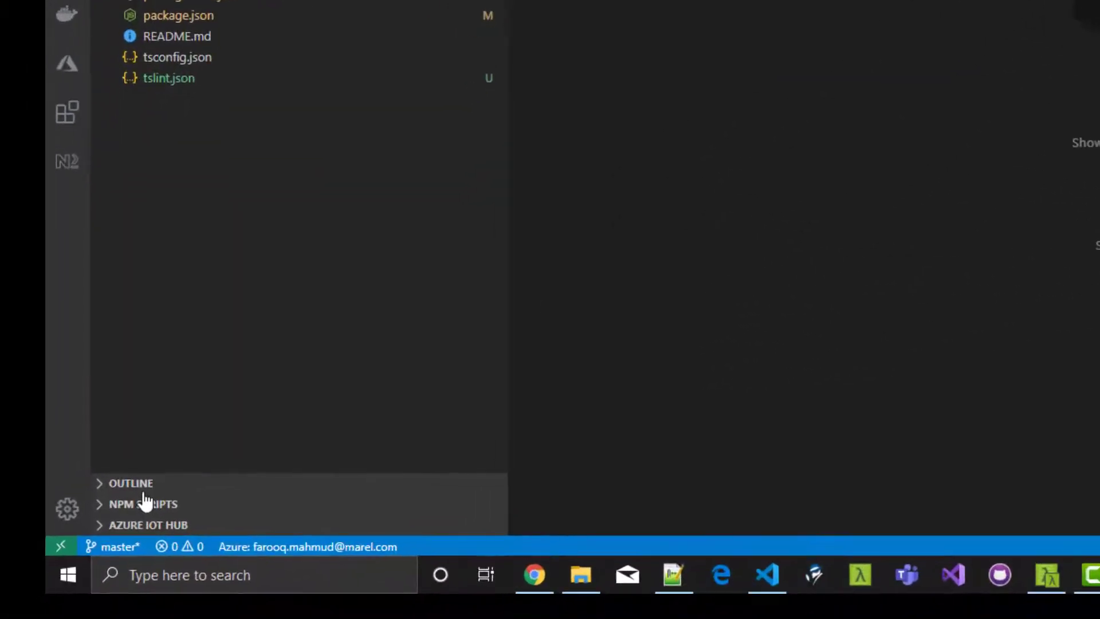
{"action": "left_click", "coordinate": [142, 504]}
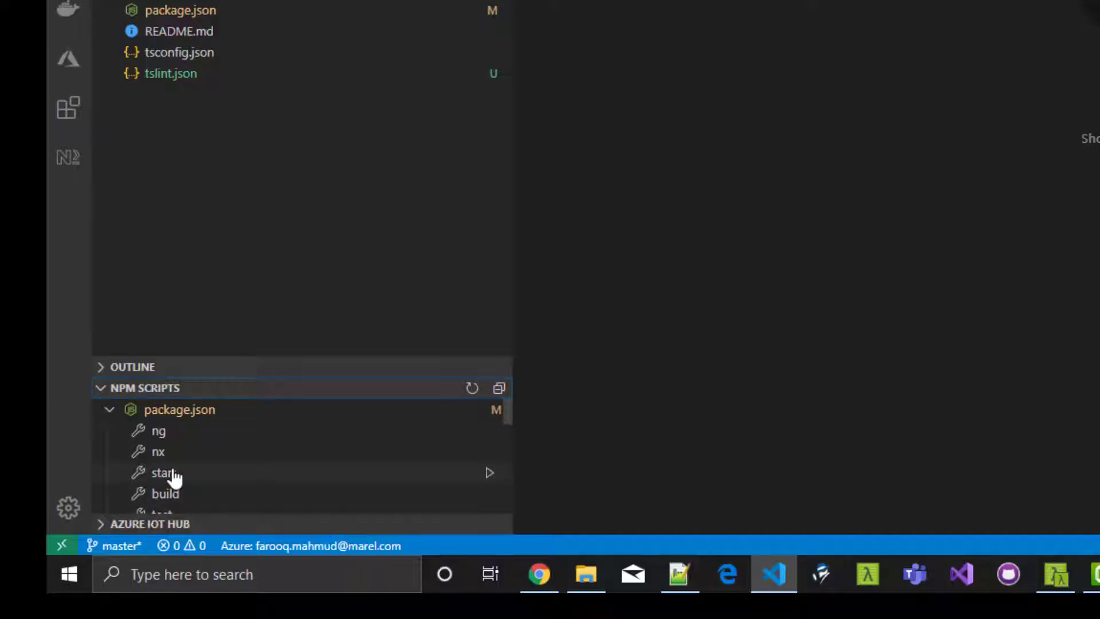
{"action": "left_click", "coordinate": [164, 472]}
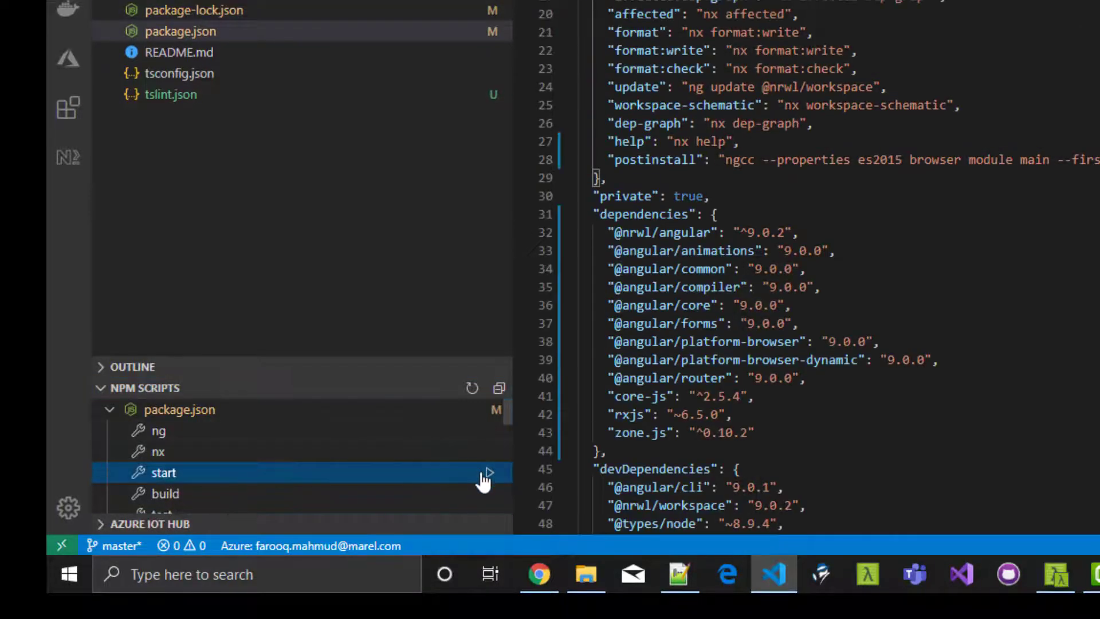
{"action": "left_click", "coordinate": [488, 472]}
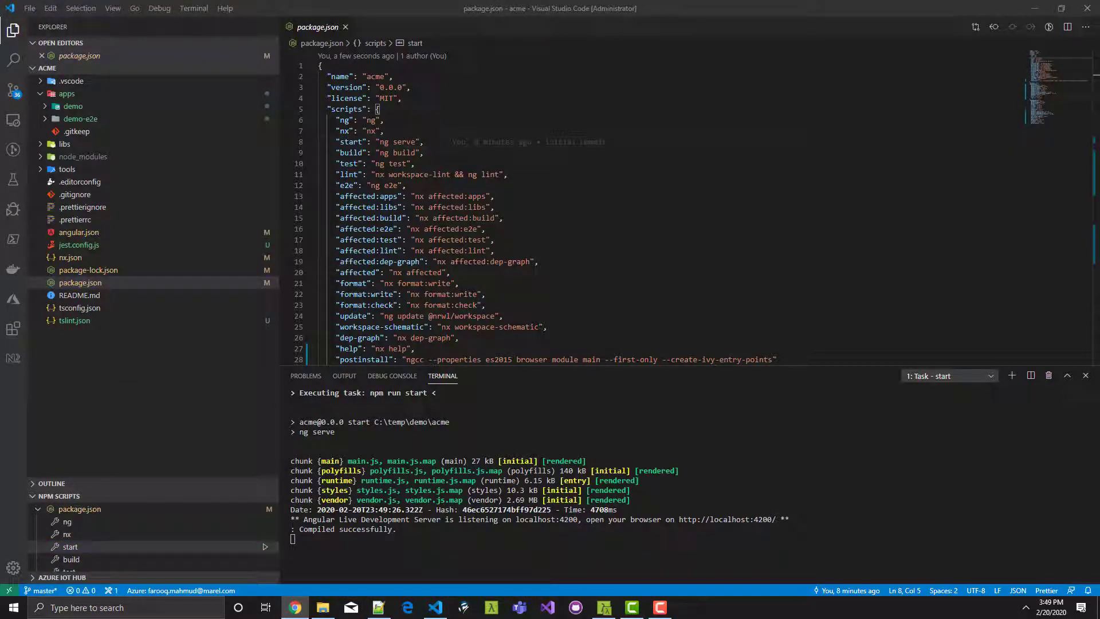
{"action": "left_click", "coordinate": [295, 607]}
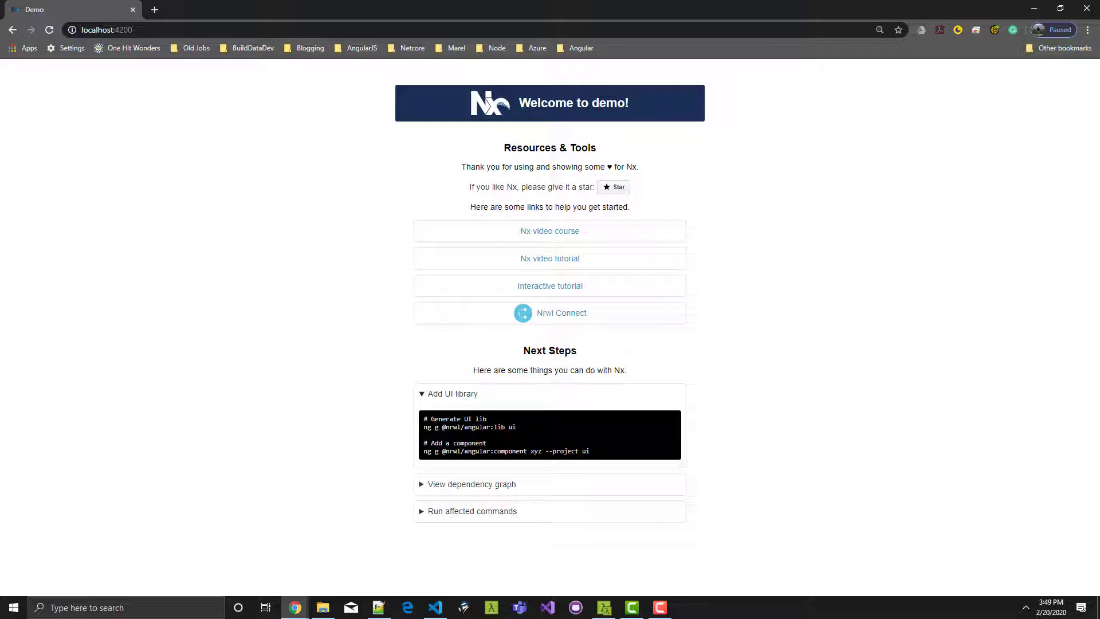
{"action": "mouse_move", "coordinate": [250, 489]}
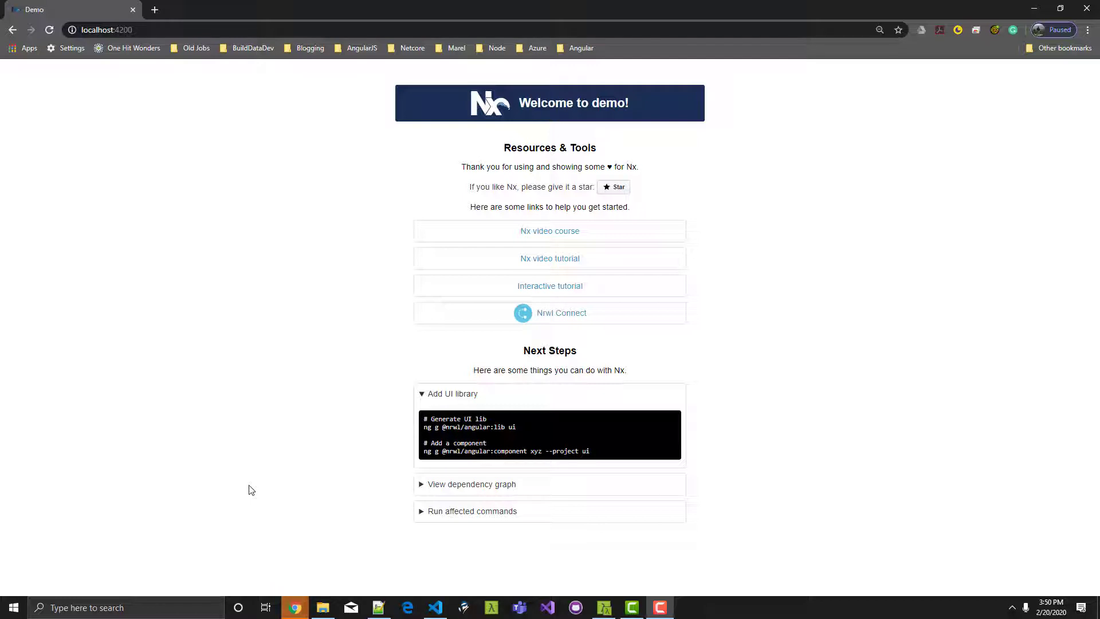
{"action": "mouse_move", "coordinate": [452, 192]}
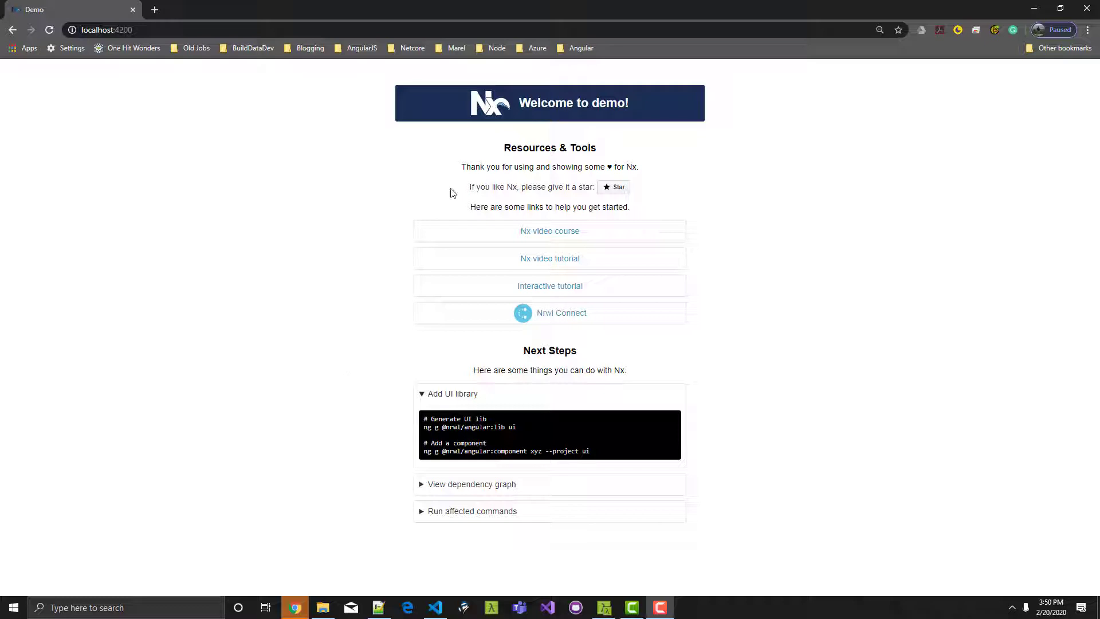
{"action": "mouse_move", "coordinate": [637, 537]}
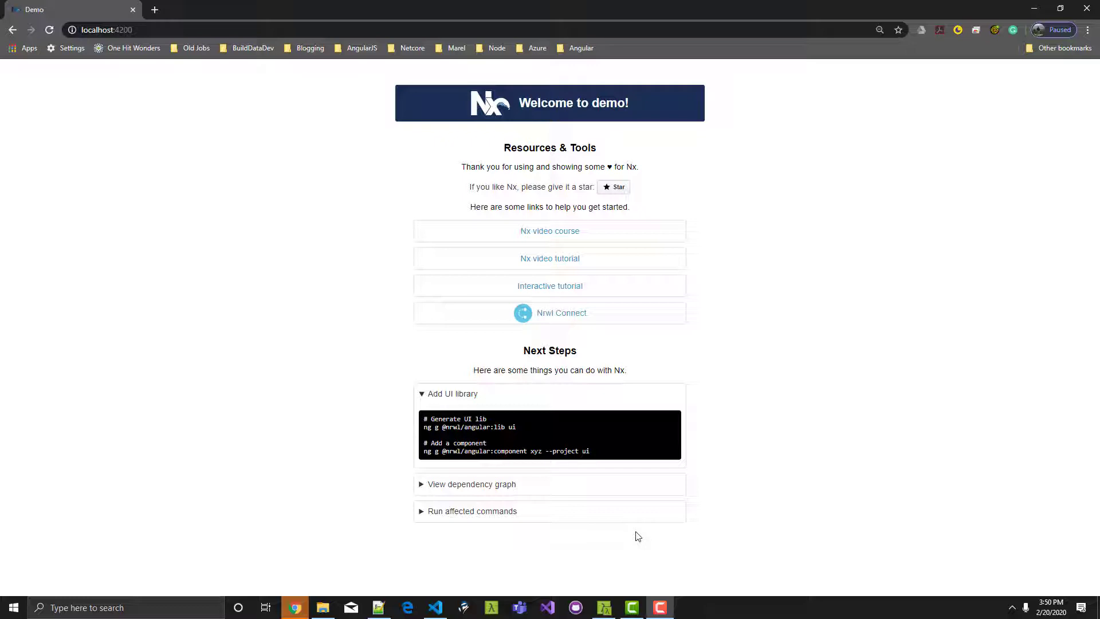
{"action": "left_click", "coordinate": [545, 607]}
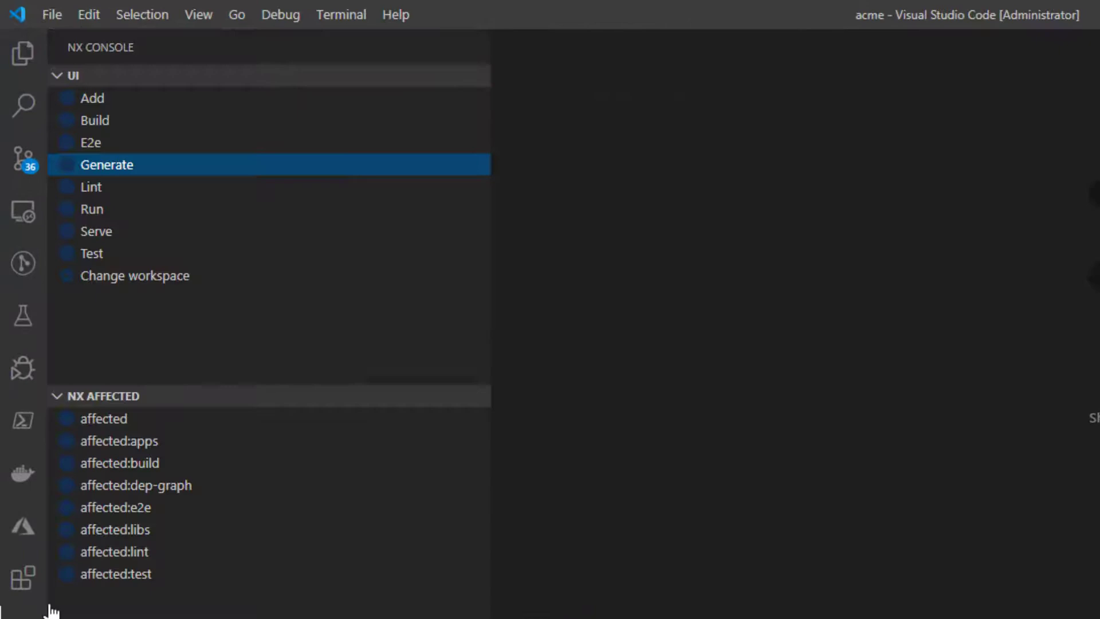
{"action": "left_click", "coordinate": [106, 164]}
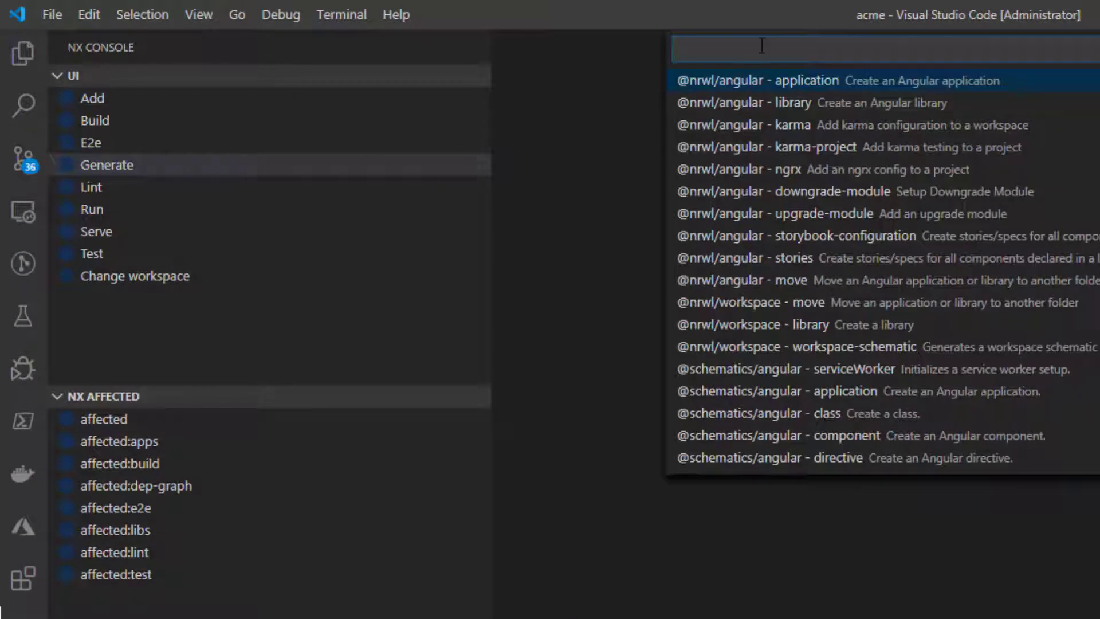
{"action": "type", "text": "lib"}
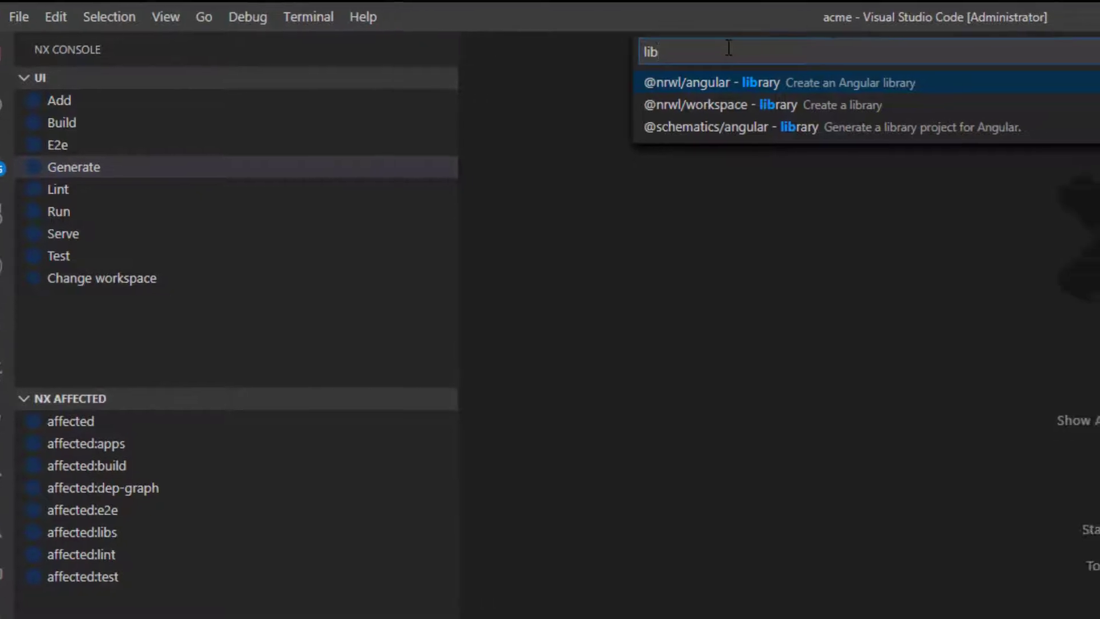
{"action": "left_click", "coordinate": [760, 83]}
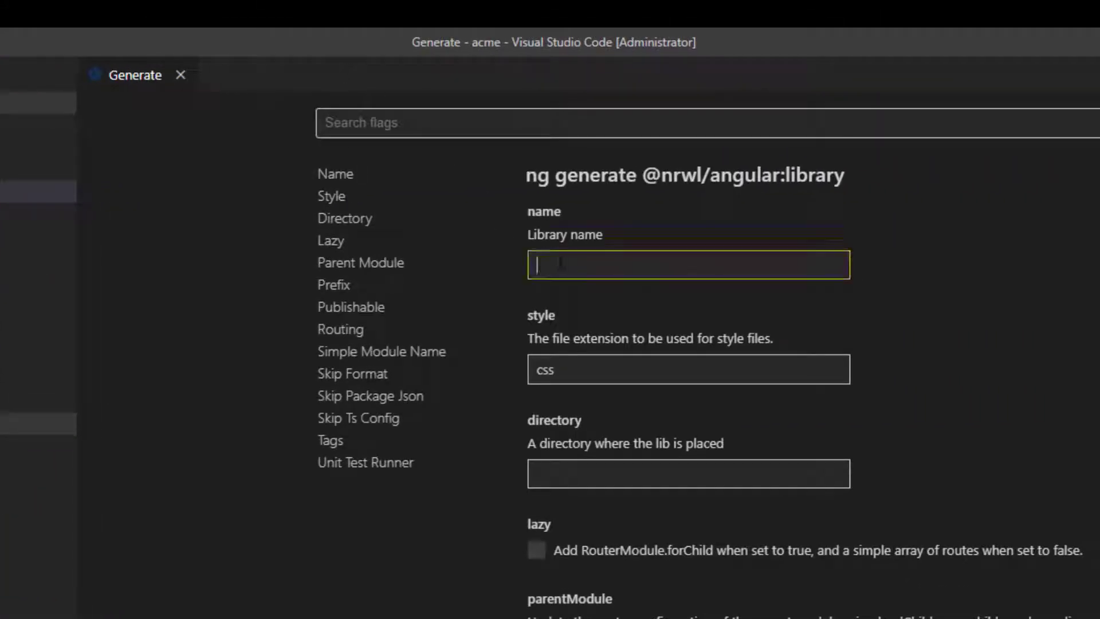
{"action": "type", "text": "nav-menu"}
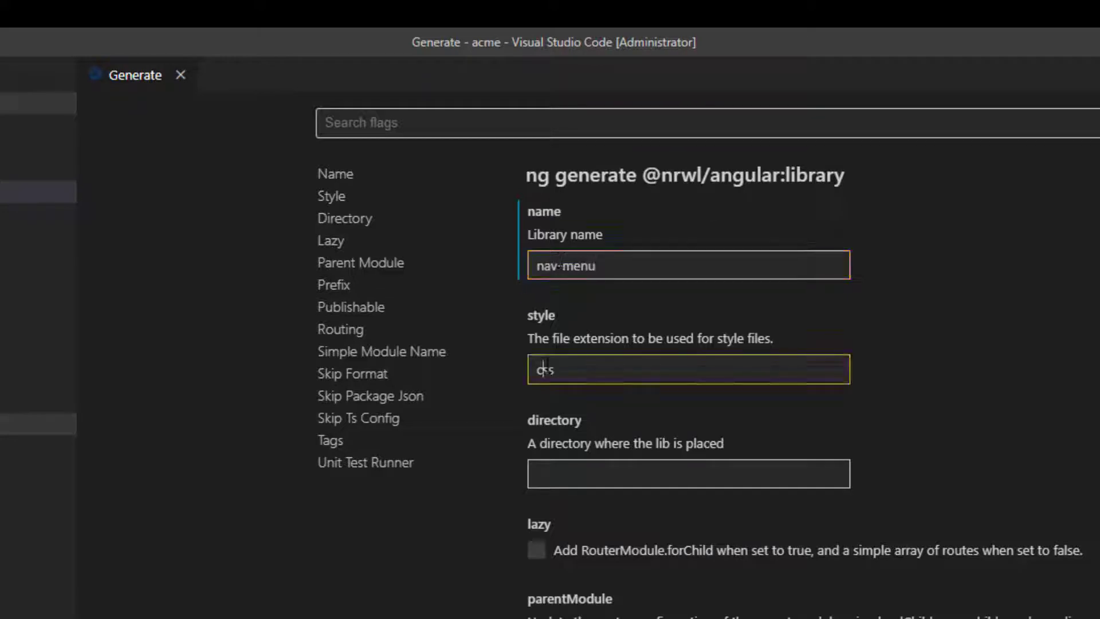
{"action": "type", "text": "scss"}
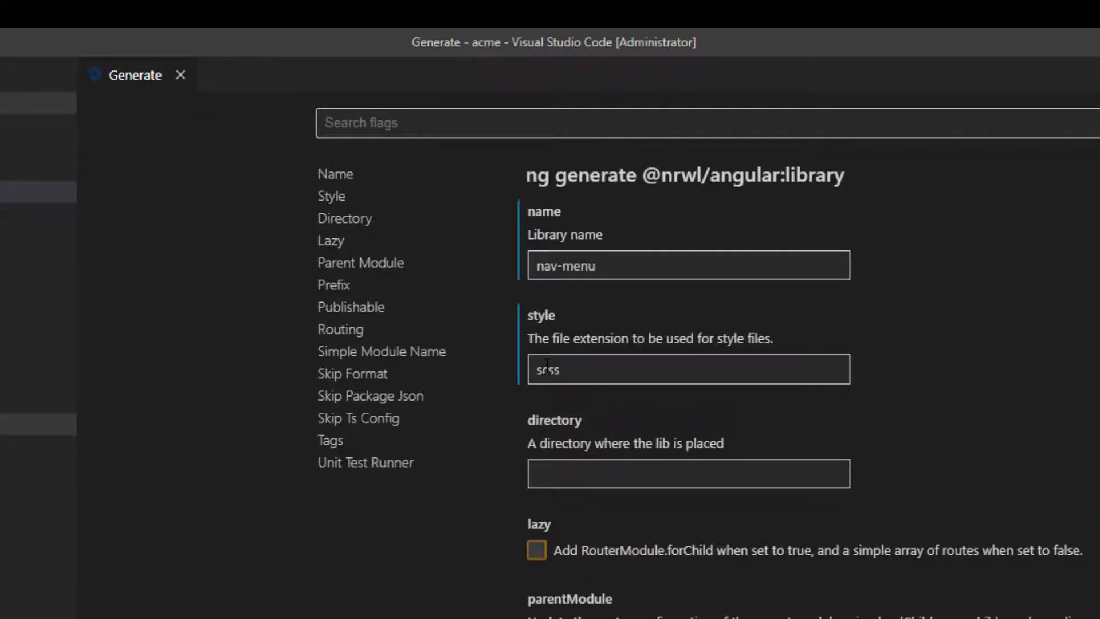
{"action": "left_click", "coordinate": [336, 284]}
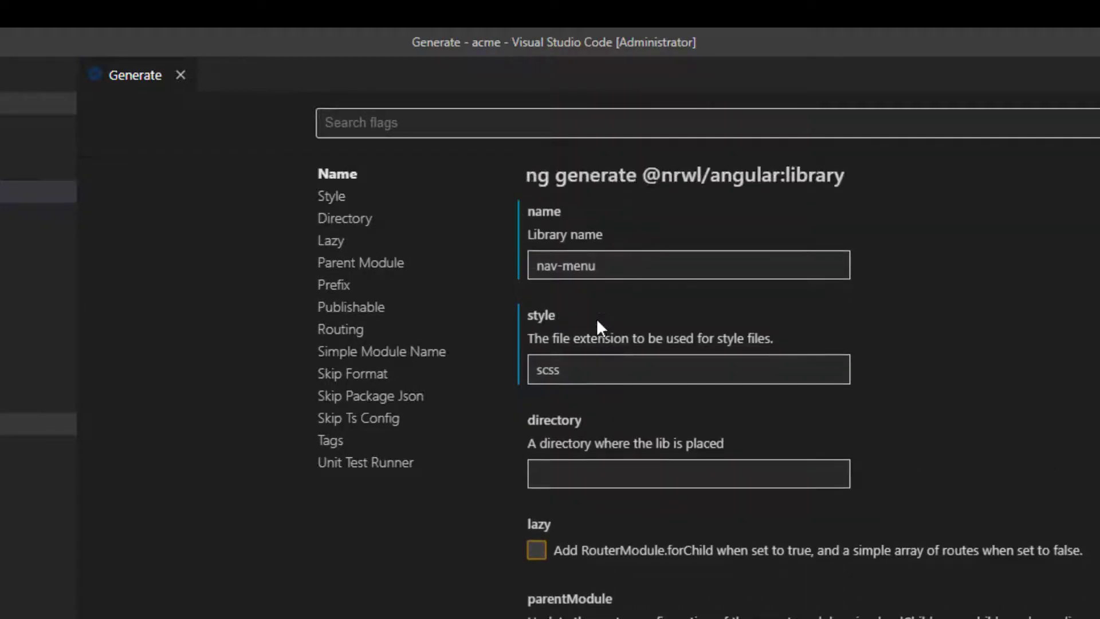
{"action": "mouse_move", "coordinate": [832, 429]}
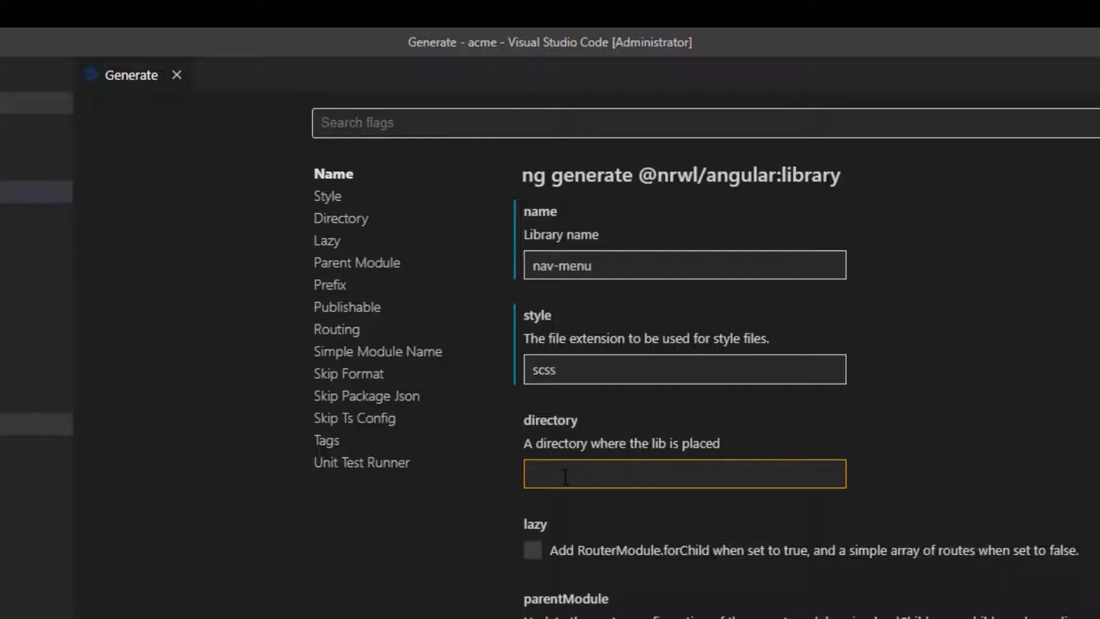
{"action": "type", "text": "ui"}
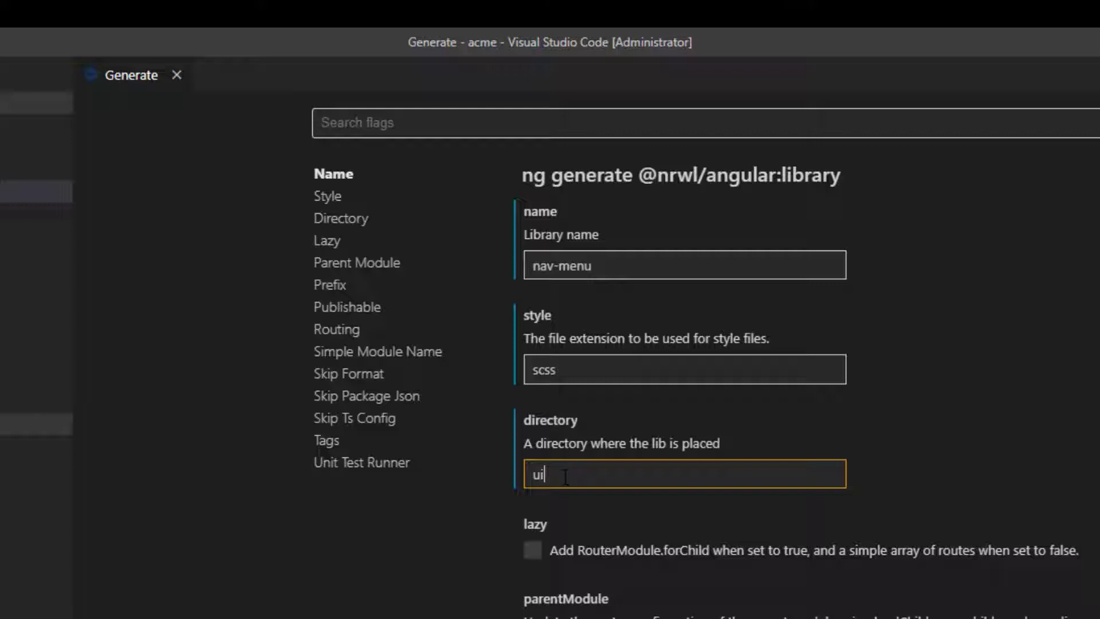
{"action": "left_click", "coordinate": [936, 55]}
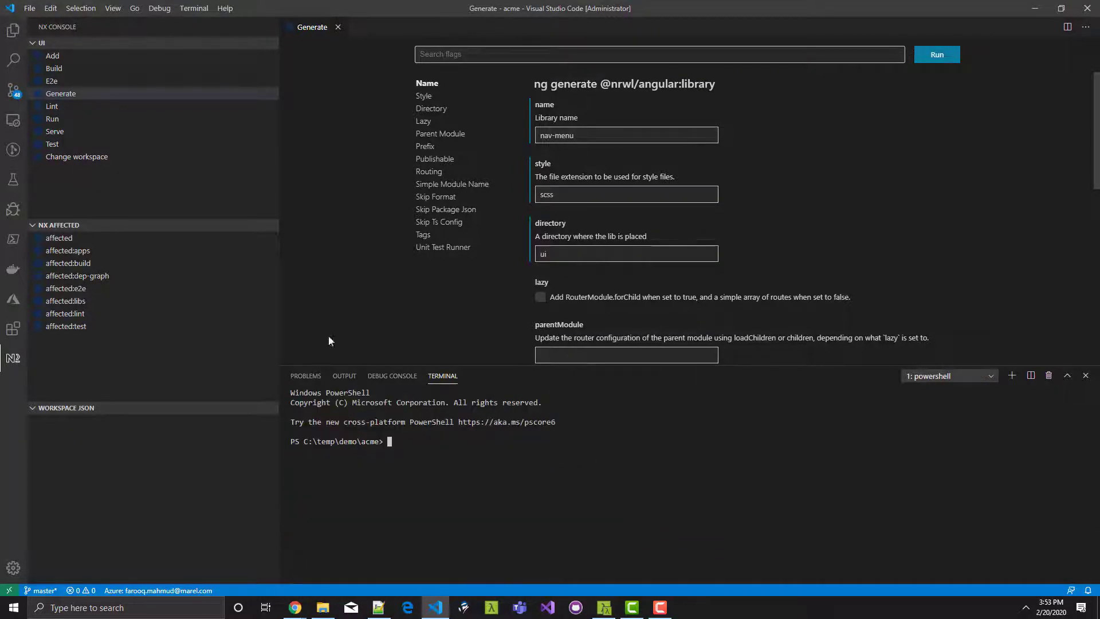
Review Source Control changes and the new libs/ui/nav-menu folder in Explorer.
{"action": "left_click", "coordinate": [13, 90]}
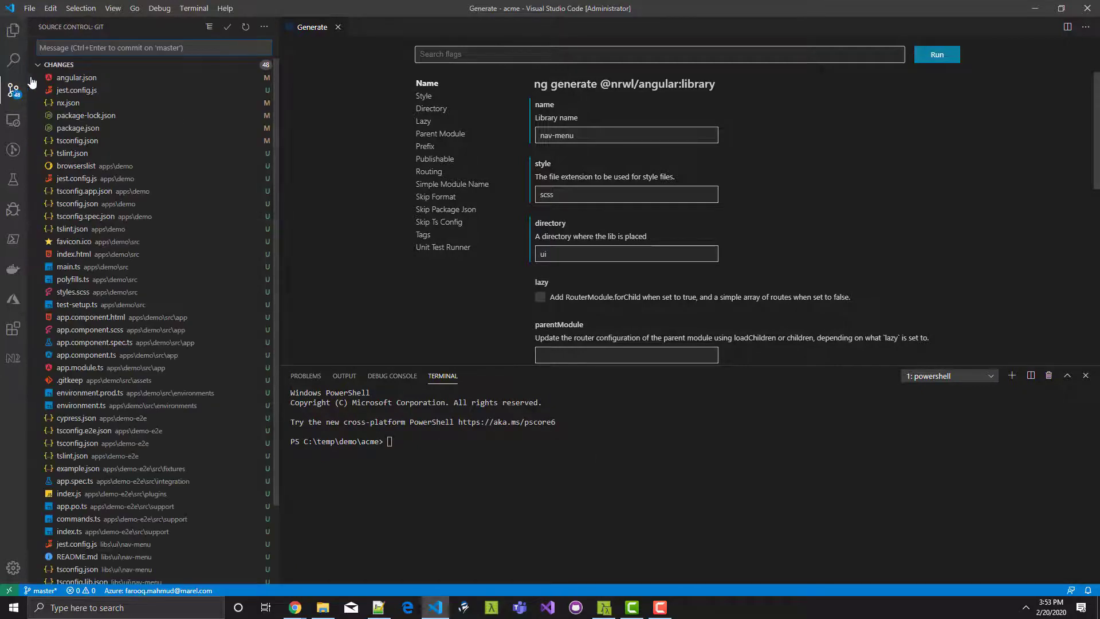
{"action": "left_click", "coordinate": [13, 31]}
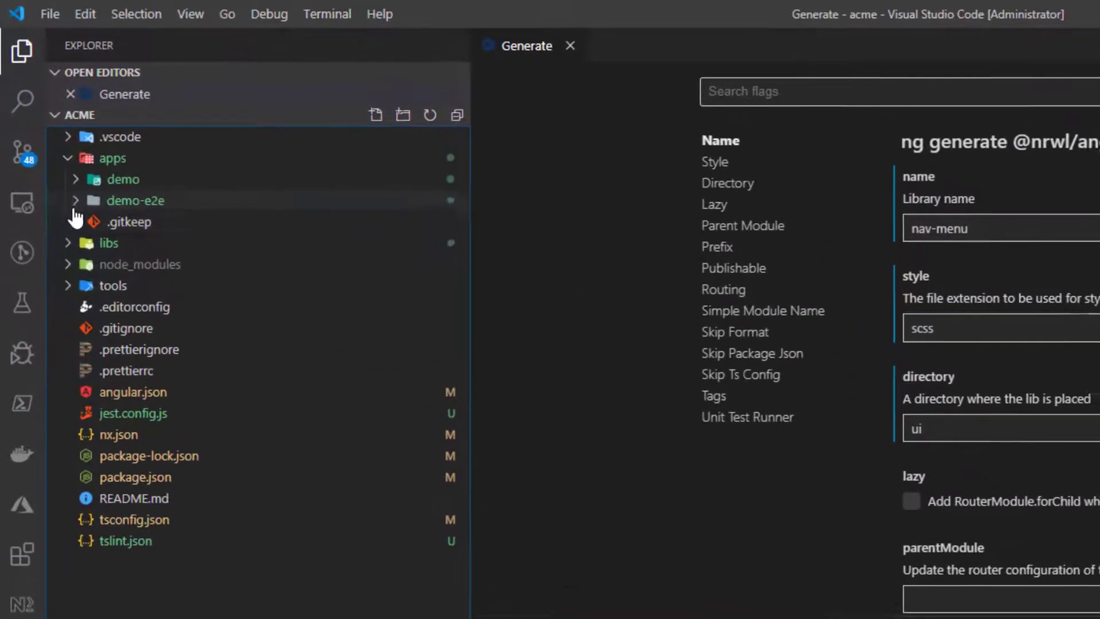
{"action": "left_click", "coordinate": [108, 243]}
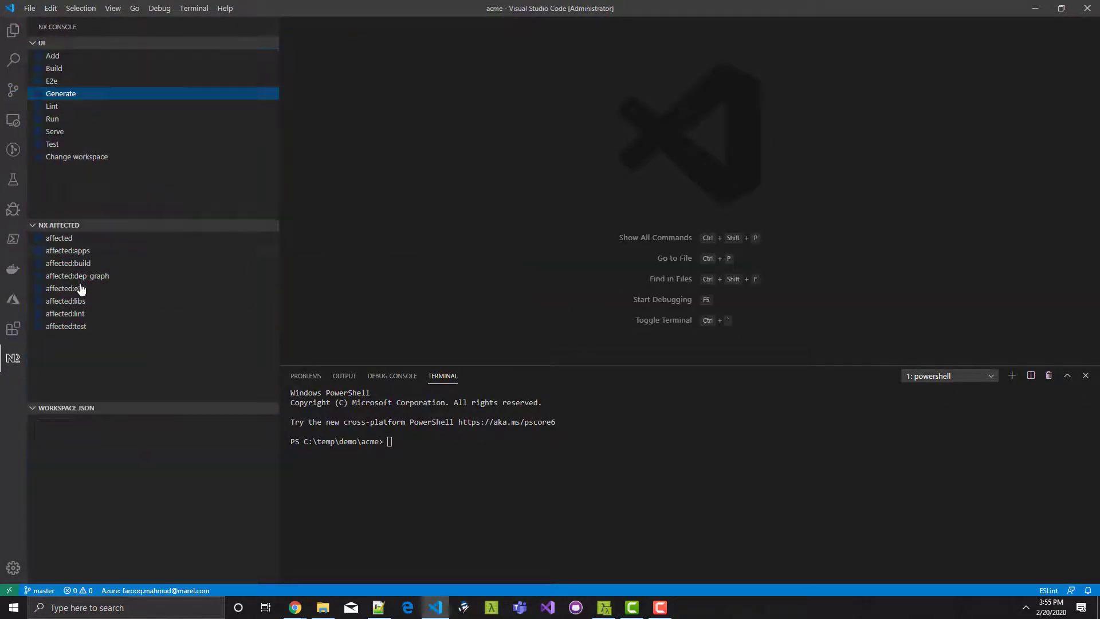
{"action": "left_click", "coordinate": [60, 93]}
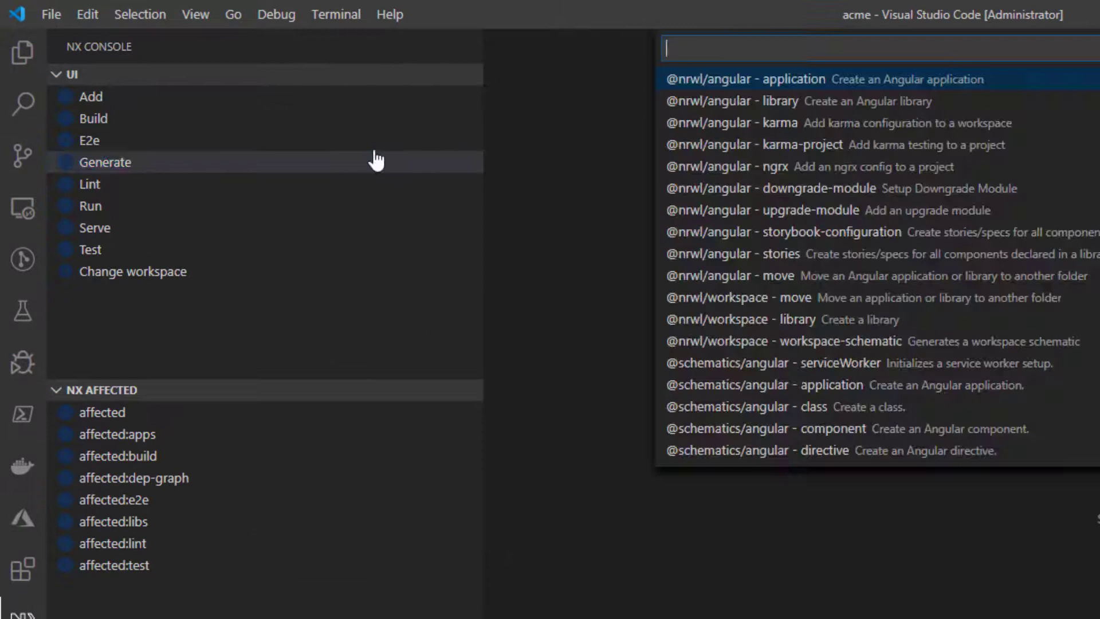
{"action": "type", "text": "com"}
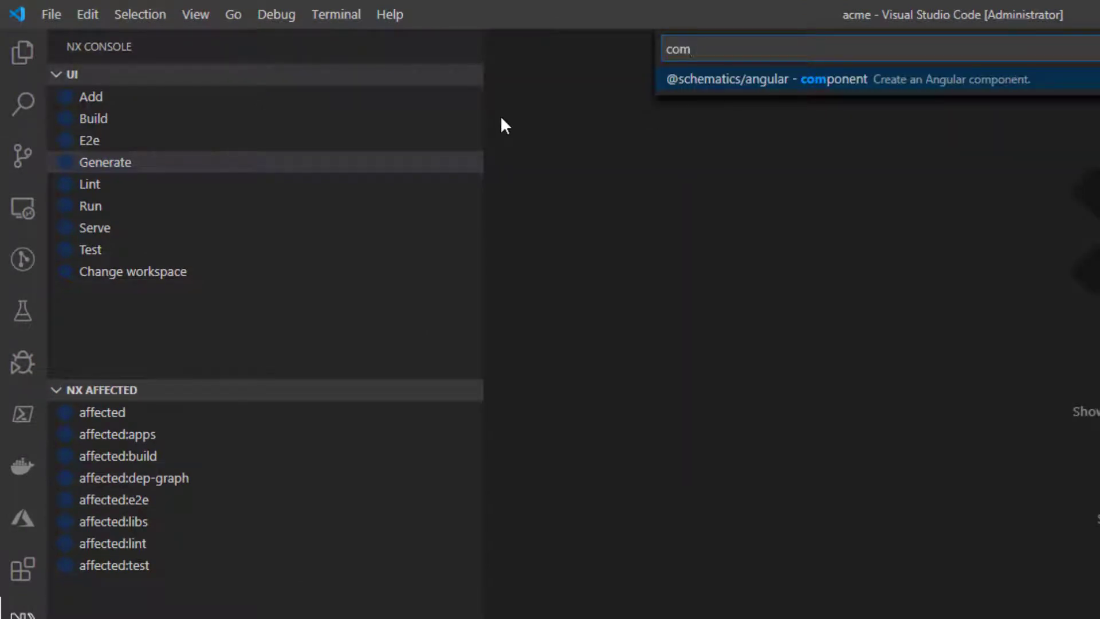
{"action": "left_click", "coordinate": [834, 79]}
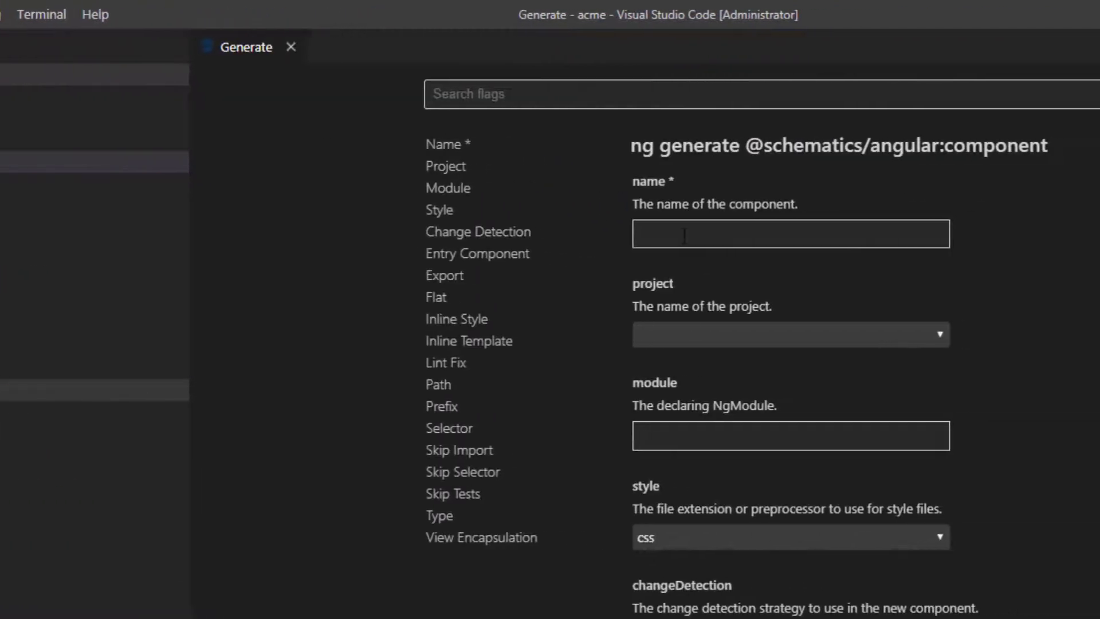
Generate the nav-menu component in ui-nav-menu with scss style, OnPush change detection and export.
{"action": "left_click", "coordinate": [790, 233]}
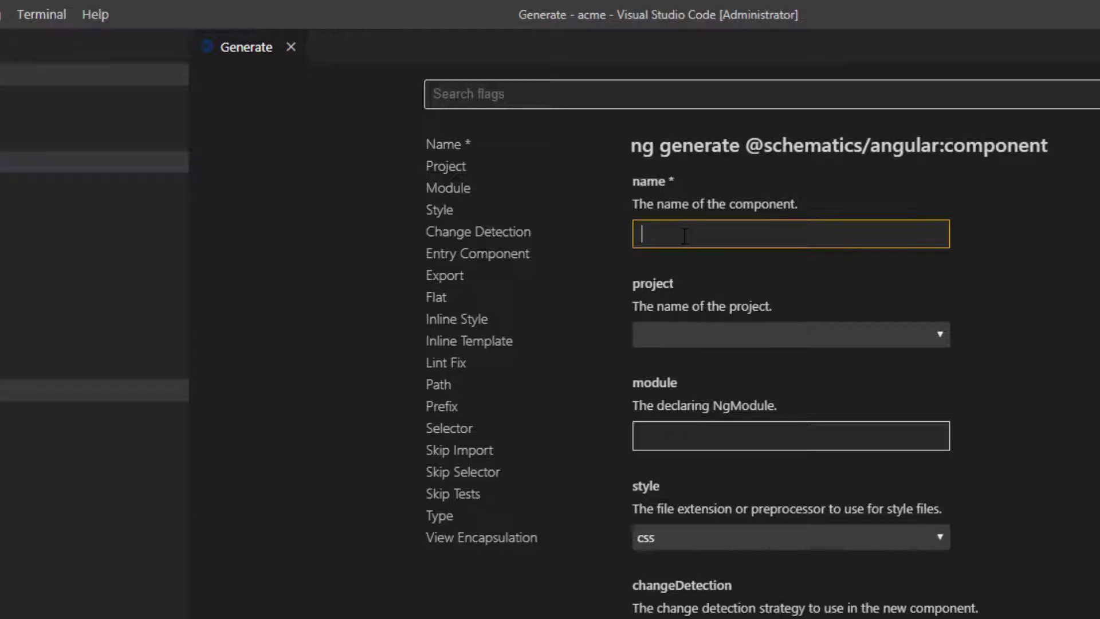
{"action": "type", "text": "nav-mt"}
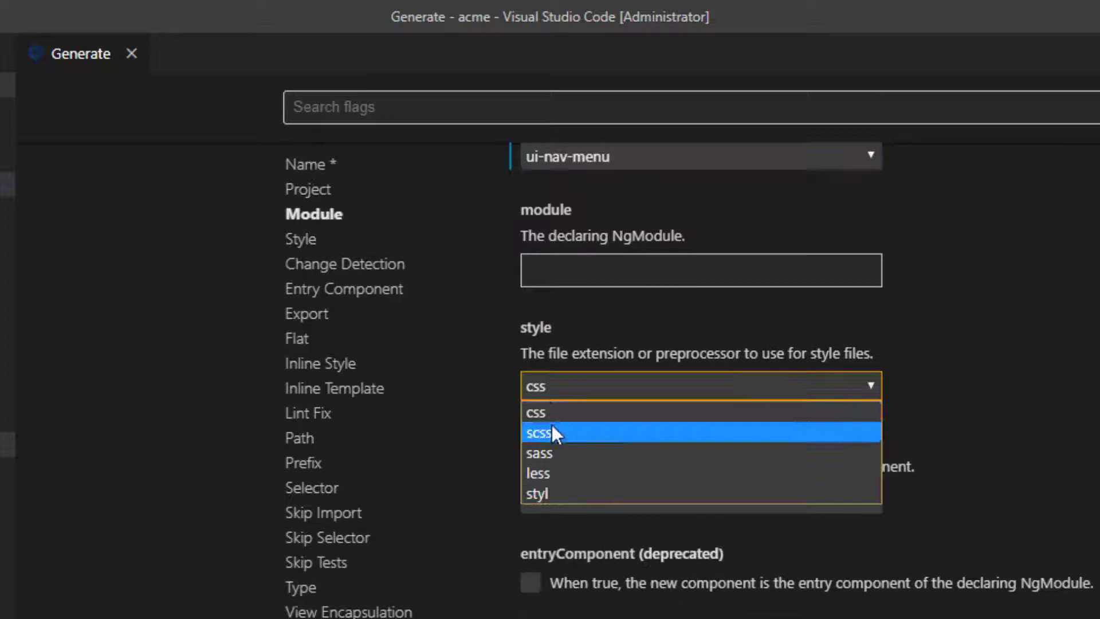
{"action": "left_click", "coordinate": [540, 433]}
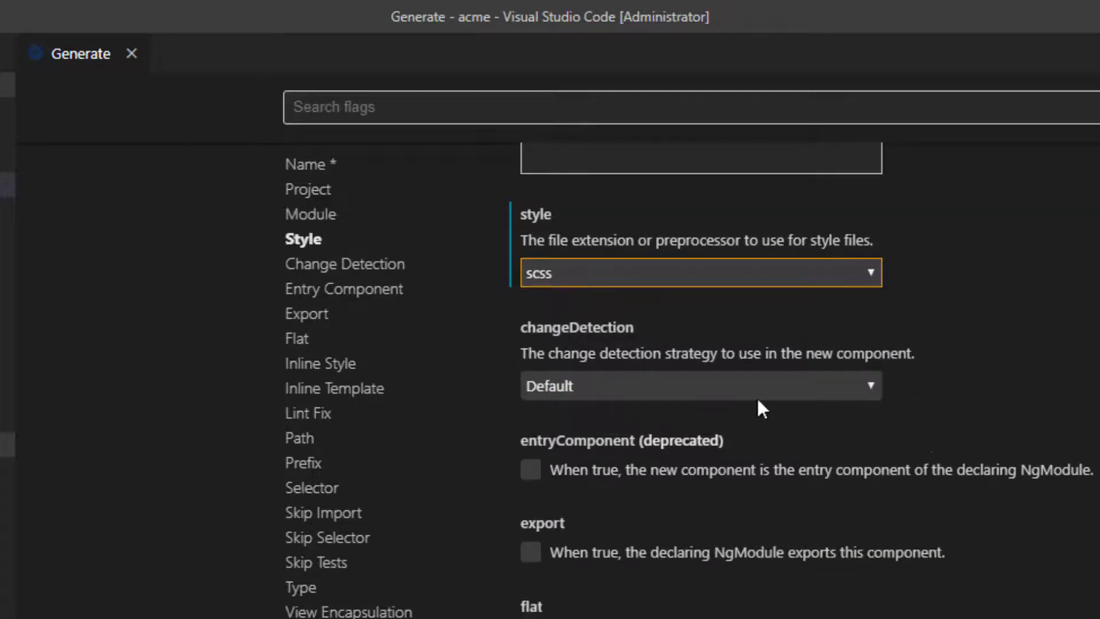
{"action": "left_click", "coordinate": [700, 387]}
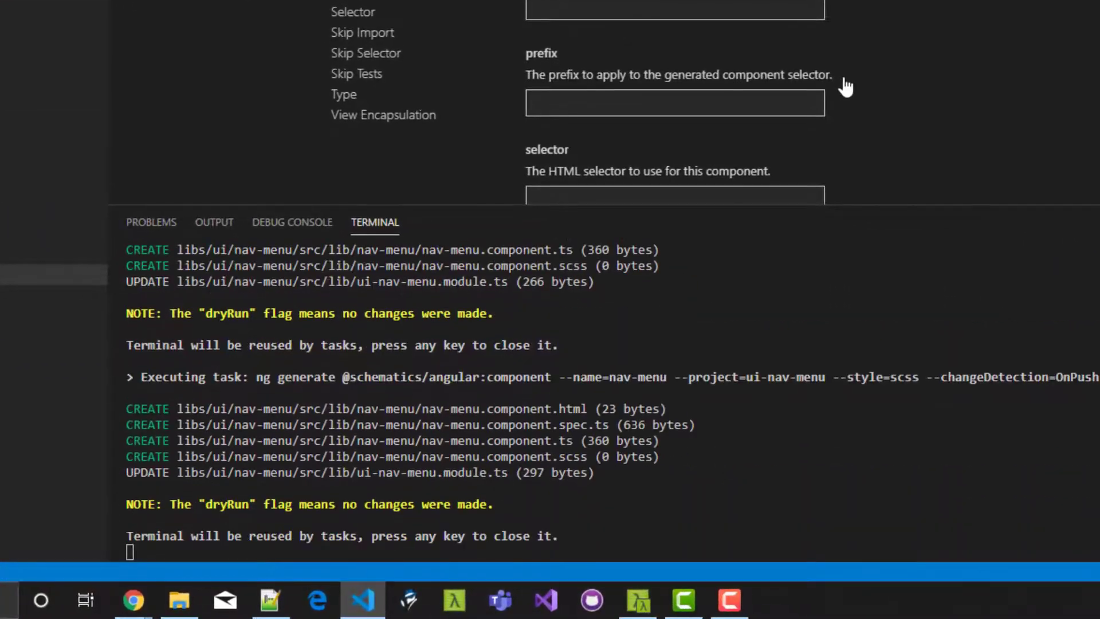
{"action": "scroll", "scroll_direction": "down", "scroll_amount": 3}
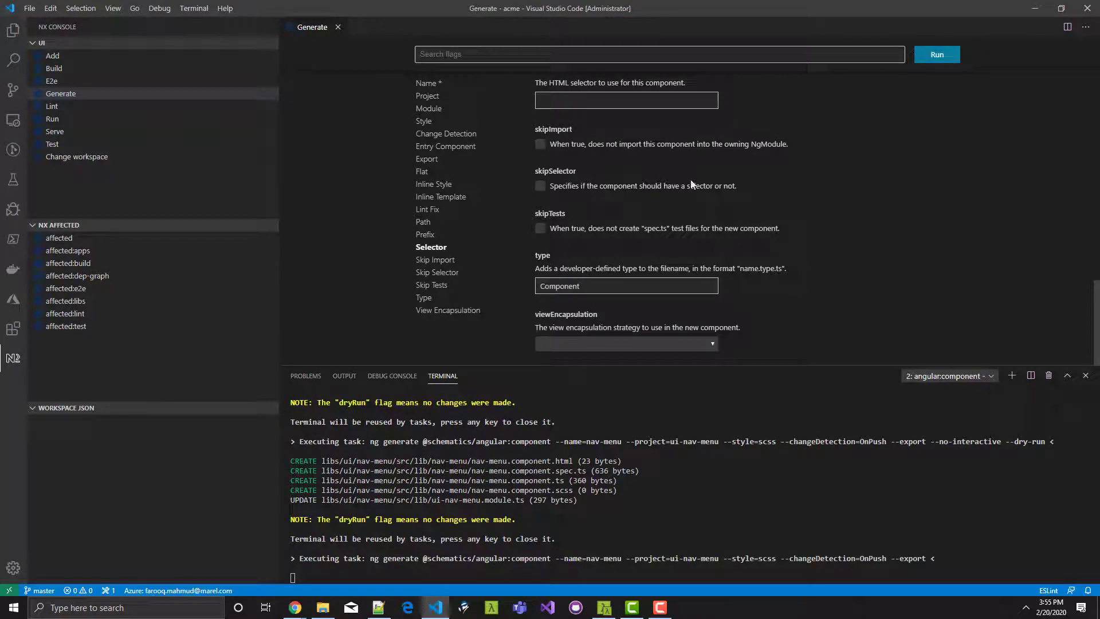
{"action": "scroll", "scroll_direction": "down", "scroll_amount": 3}
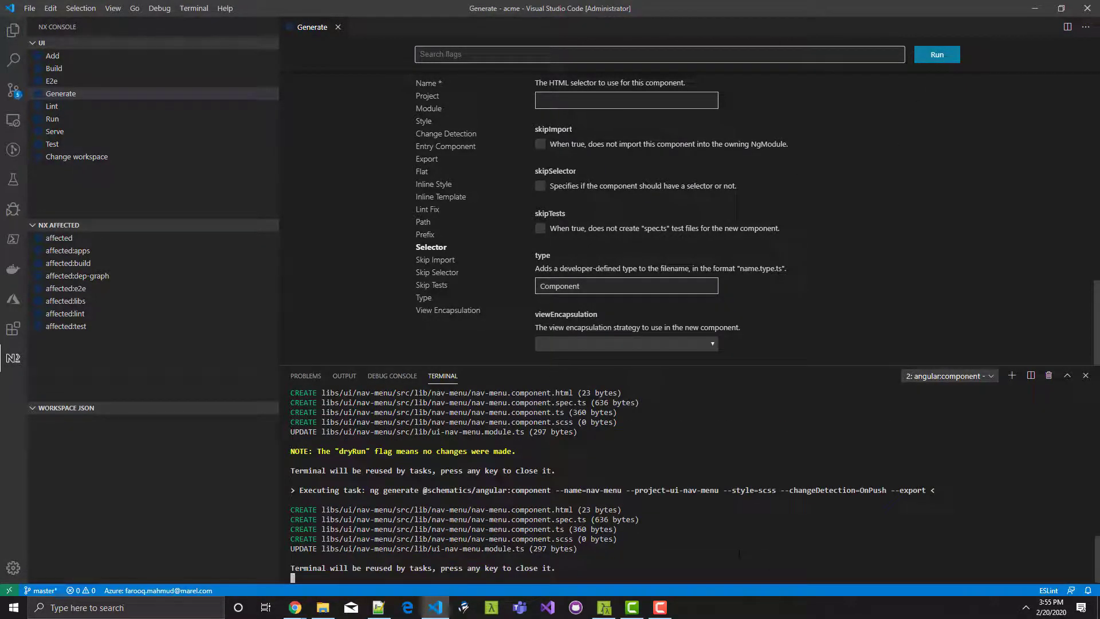
{"action": "left_click", "coordinate": [13, 32]}
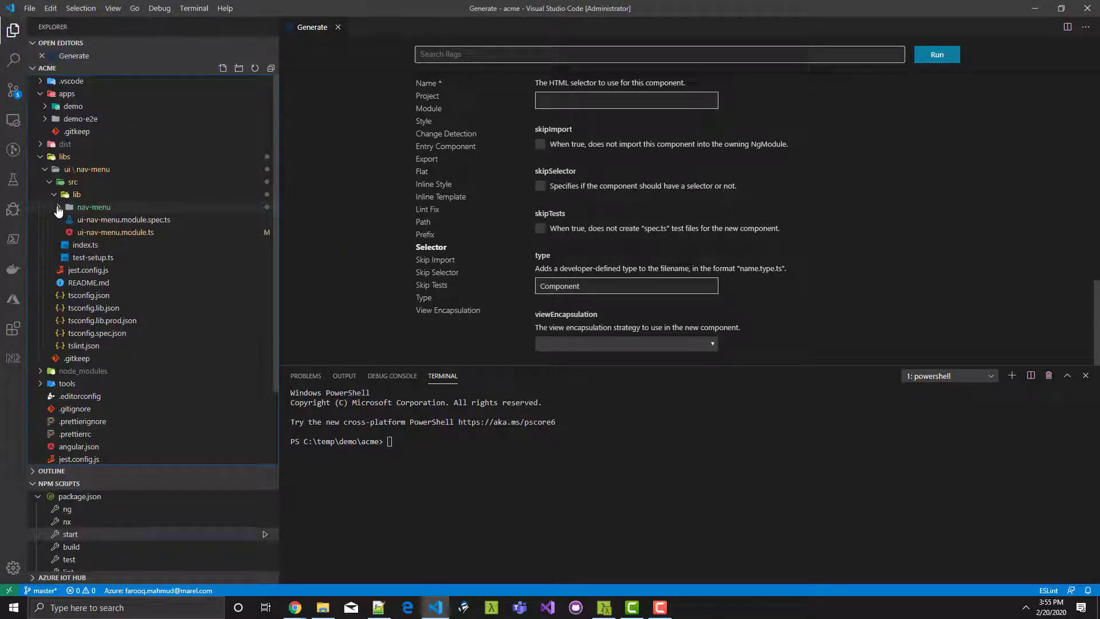
Expand libs/ui/nav-menu and view nav-menu.component.html and the ui-nav-menu module file.
{"action": "left_click", "coordinate": [93, 207]}
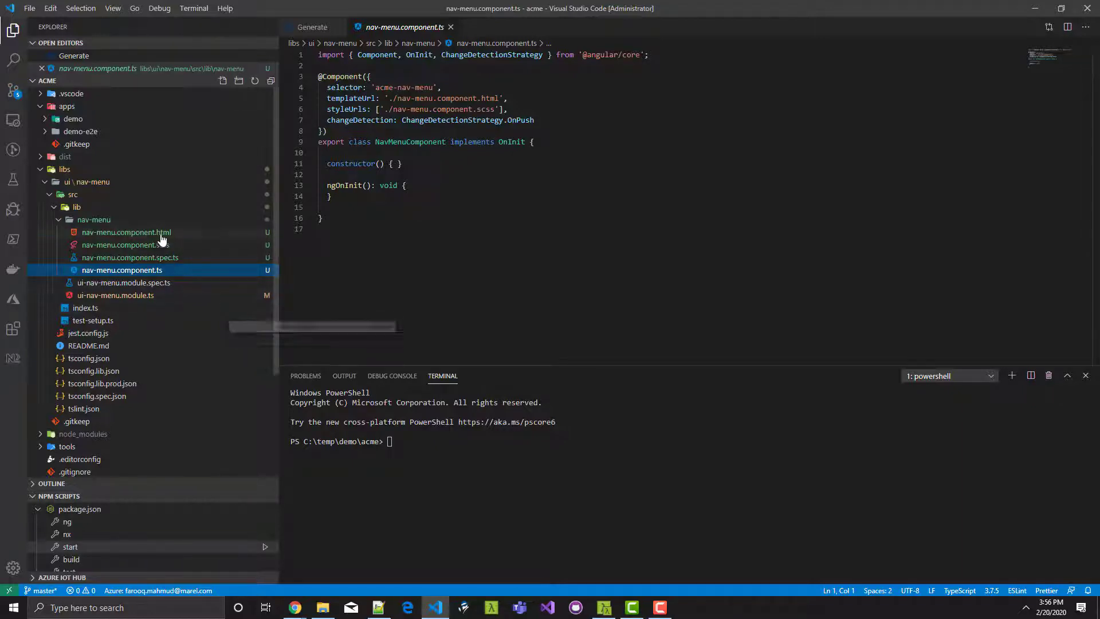
{"action": "left_click", "coordinate": [126, 231]}
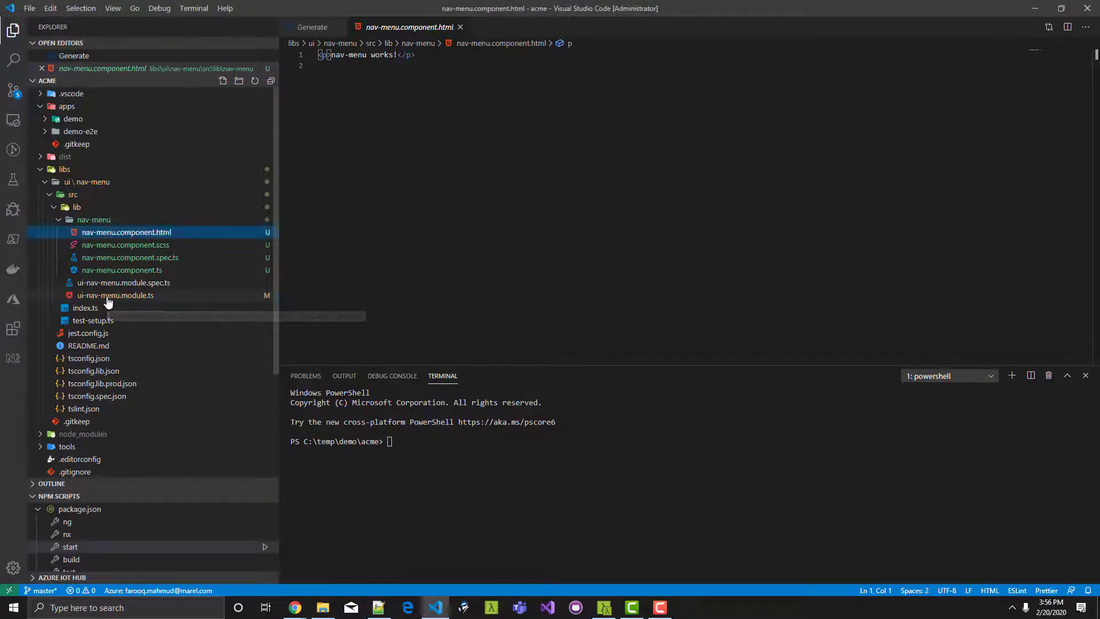
{"action": "left_click", "coordinate": [114, 295]}
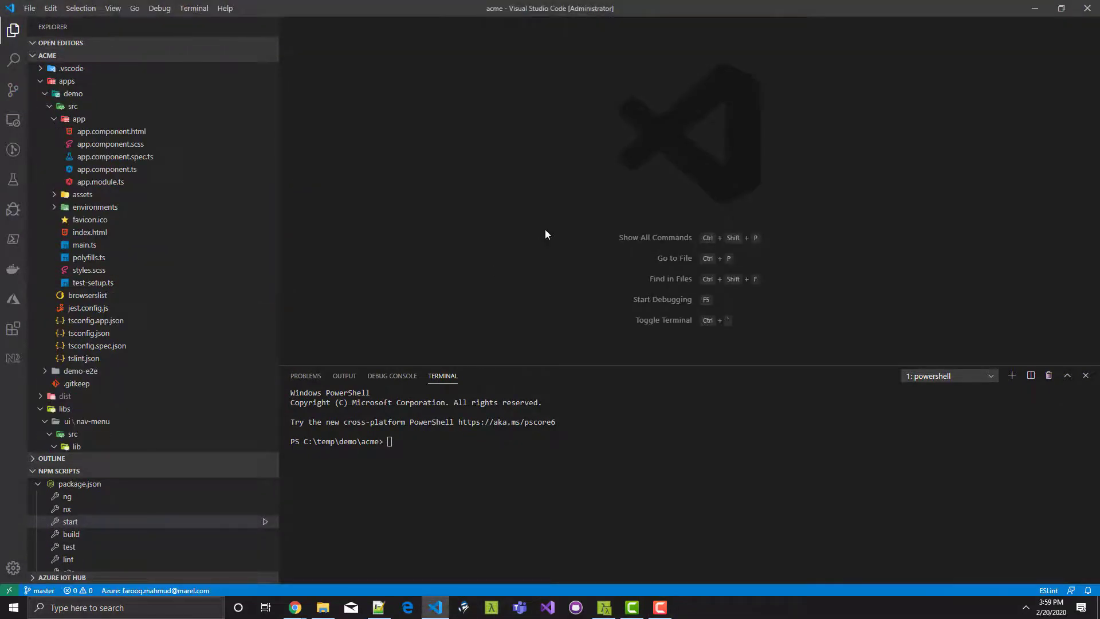
Locate the demo app's app.module.ts via Ctrl+P quick open.
{"action": "key", "text": "Ctrl+p"}
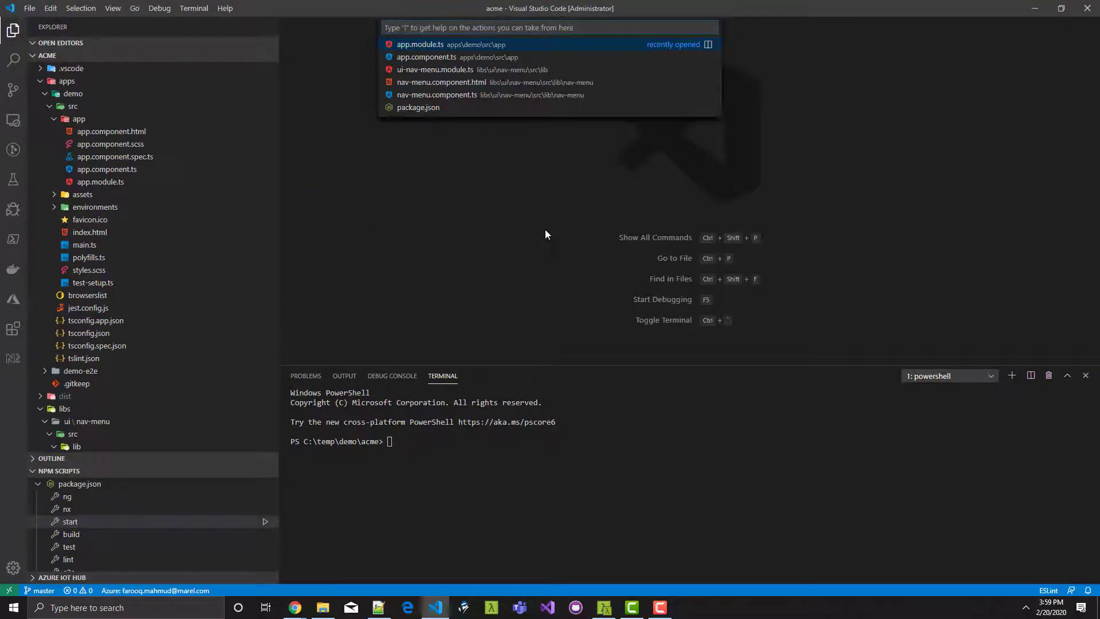
{"action": "type", "text": "app"}
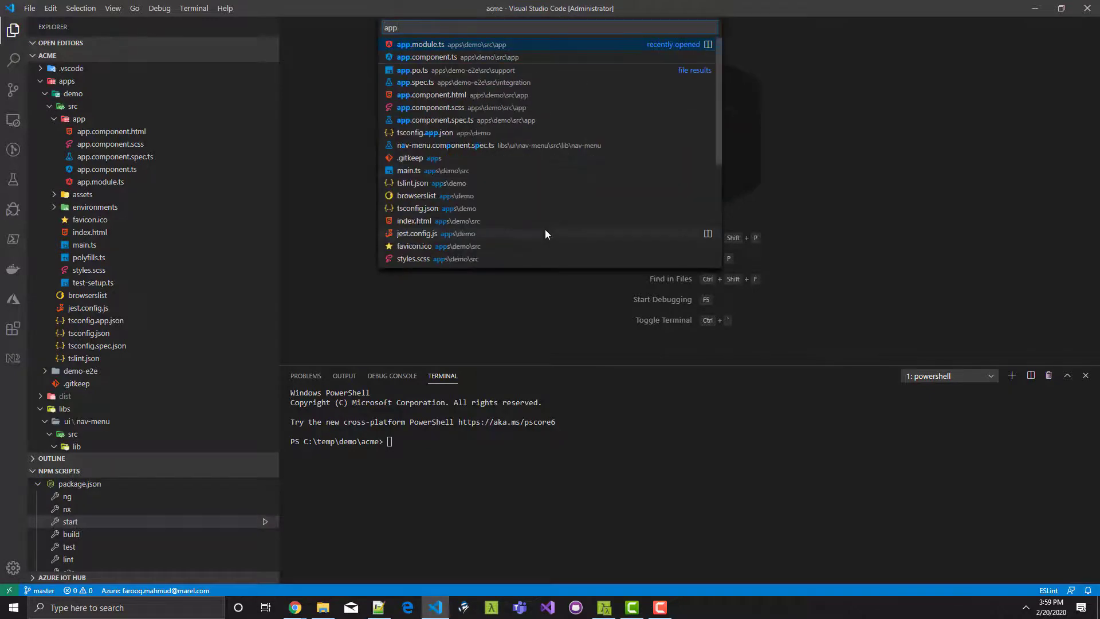
{"action": "left_click", "coordinate": [421, 45]}
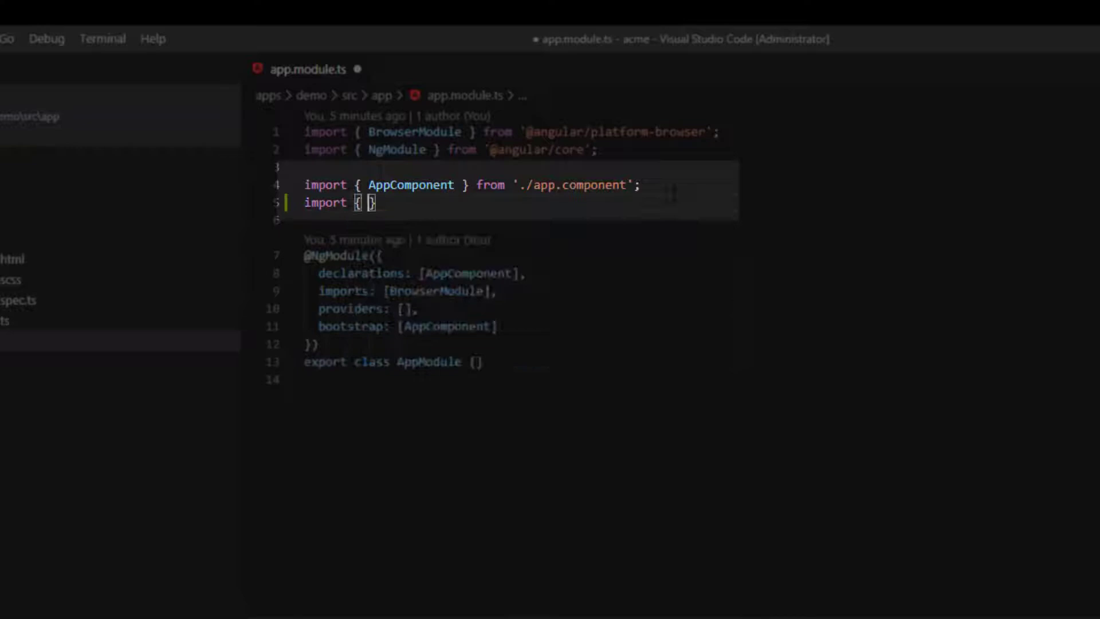
{"action": "type", "text": "UiNavMenuModule"}
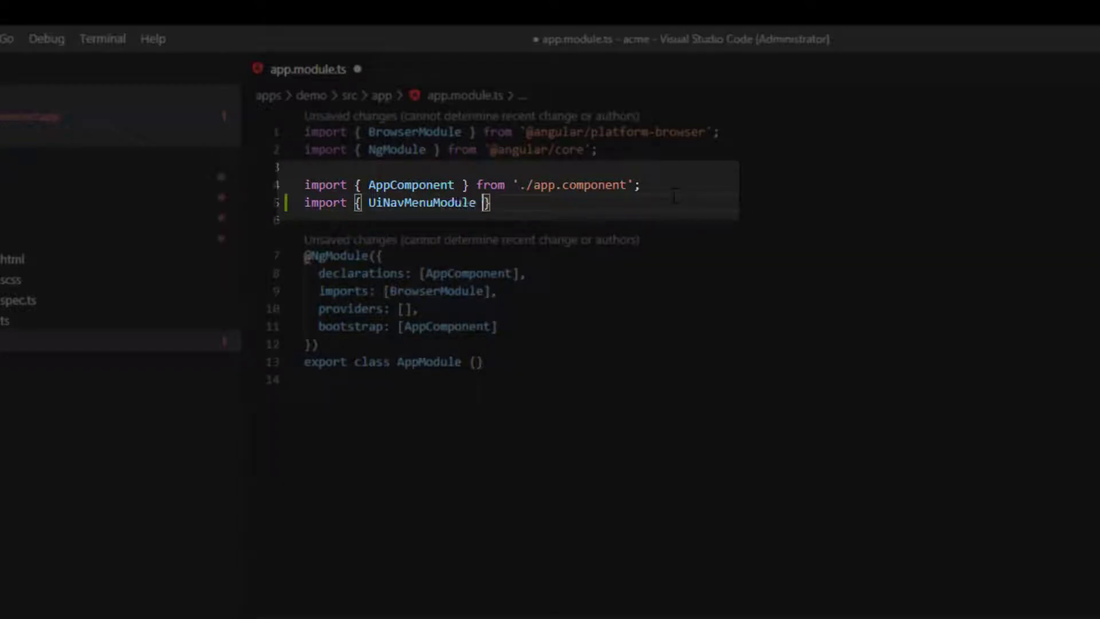
{"action": "type", "text": "} from '@acme/ui/nav-menu';"}
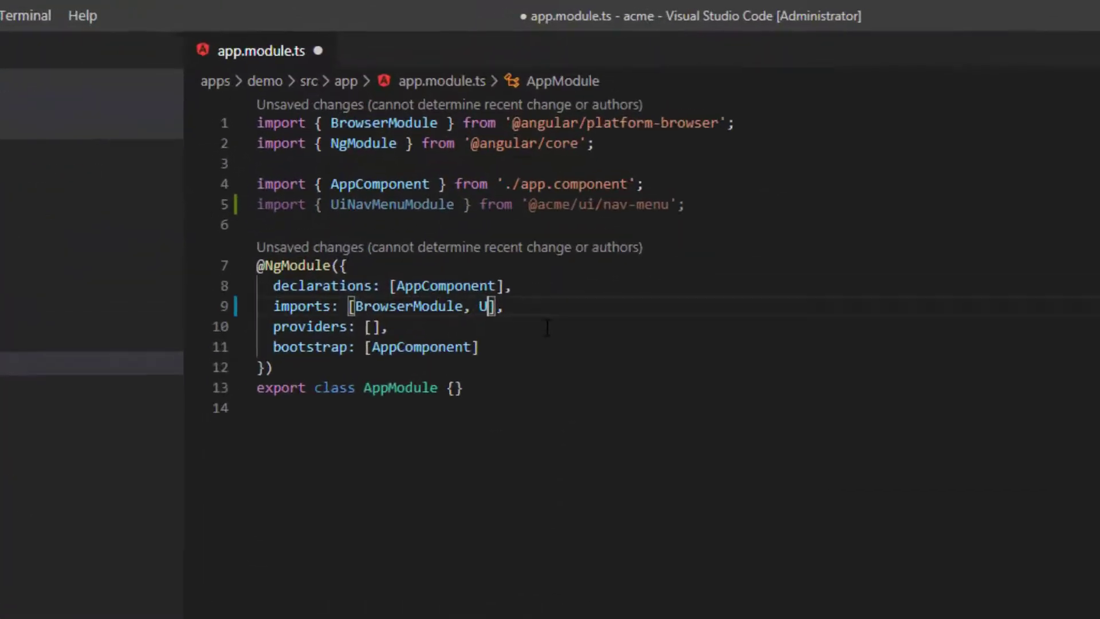
{"action": "type", "text": "I"}
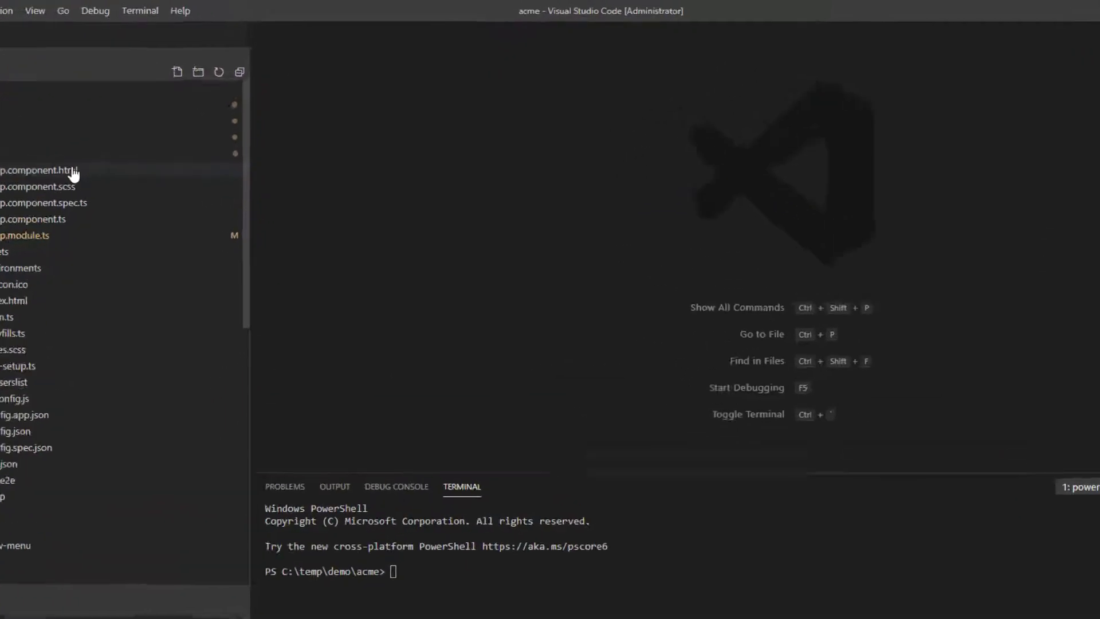
Add an <acme-nav-menu> element as the first line of the demo app.component.html template.
{"action": "left_click", "coordinate": [49, 169]}
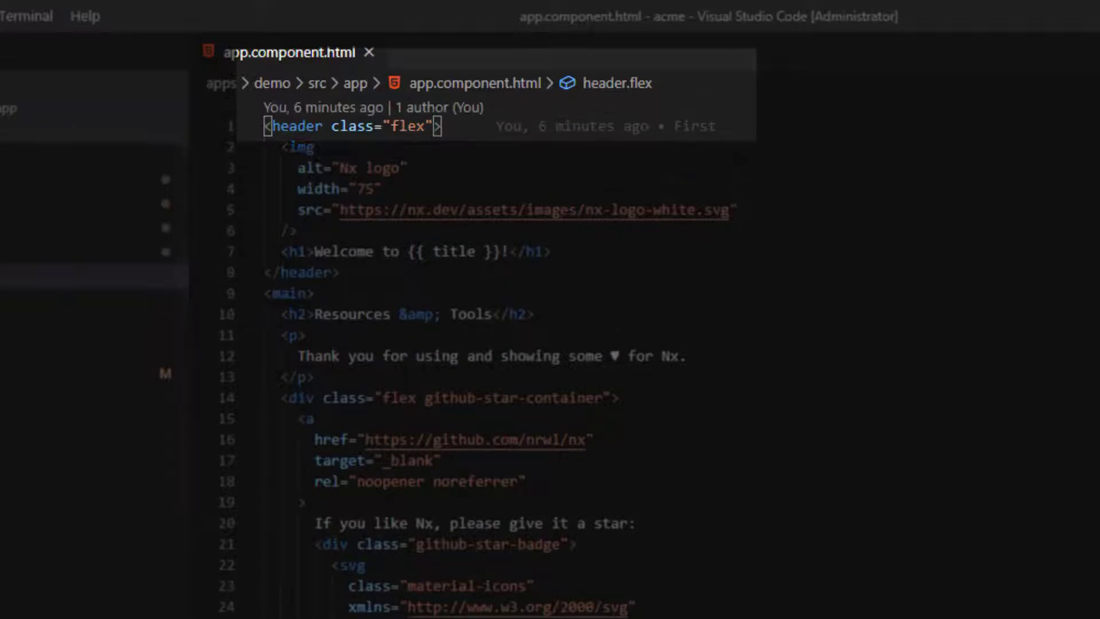
{"action": "key", "text": "Enter"}
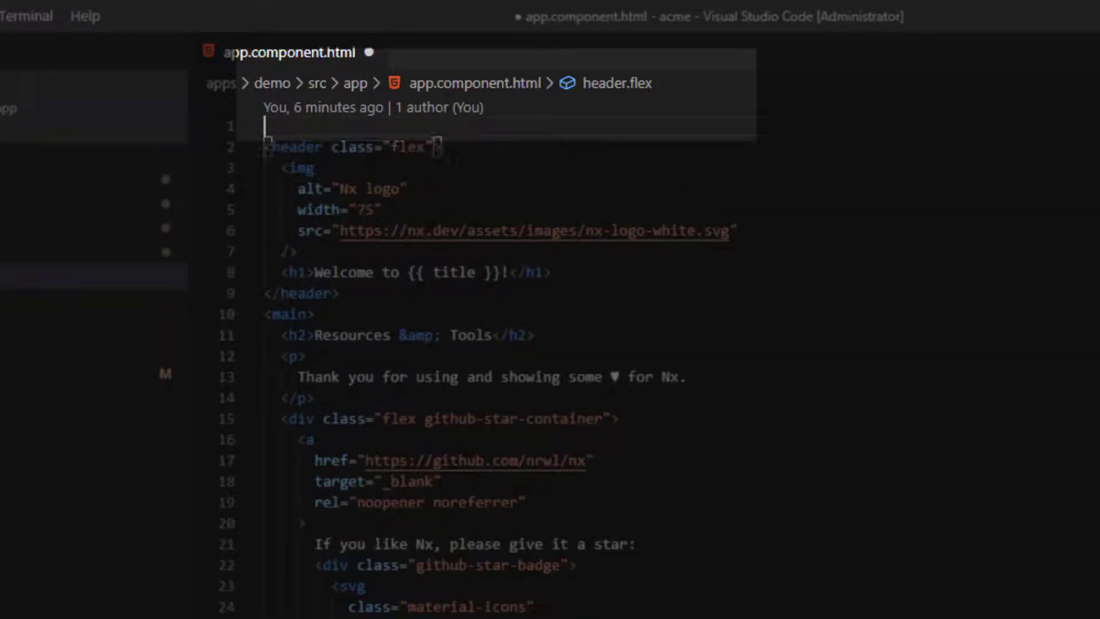
{"action": "type", "text": "<acme-nav-menu></acme-nav-menu>"}
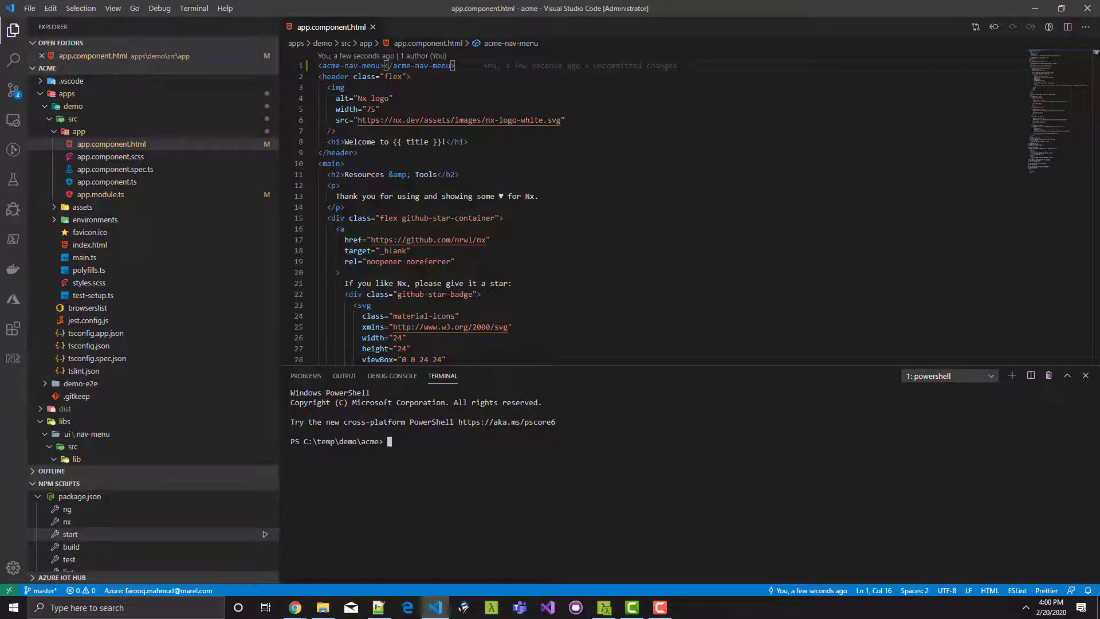
Serve the demo app with npm run start, compiling on localhost:4200.
{"action": "type", "text": "npm run start"}
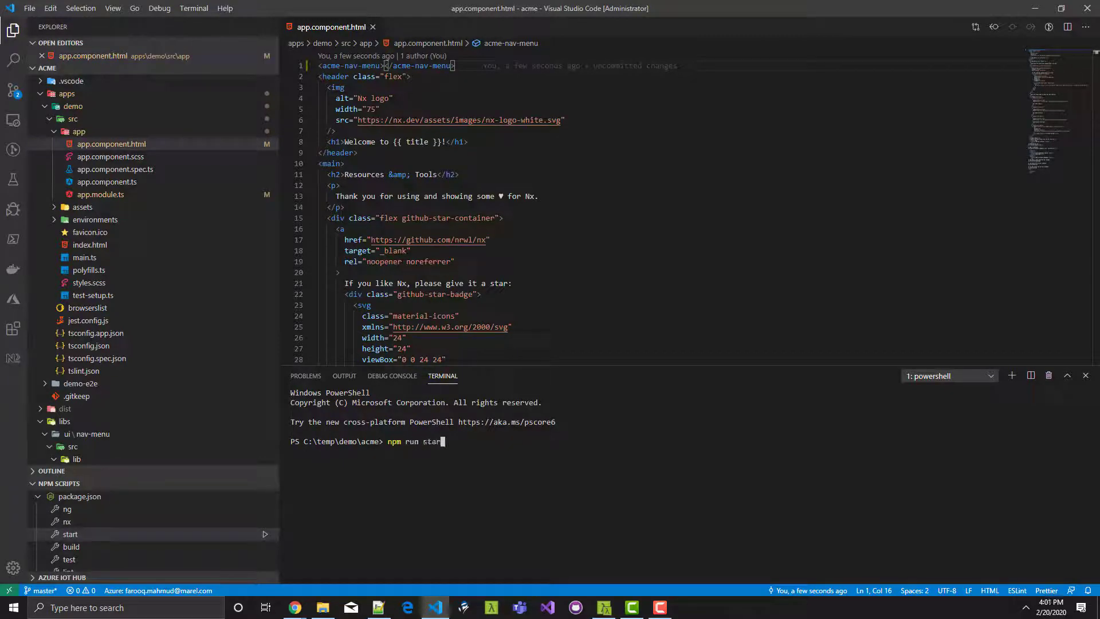
{"action": "key", "text": "Return"}
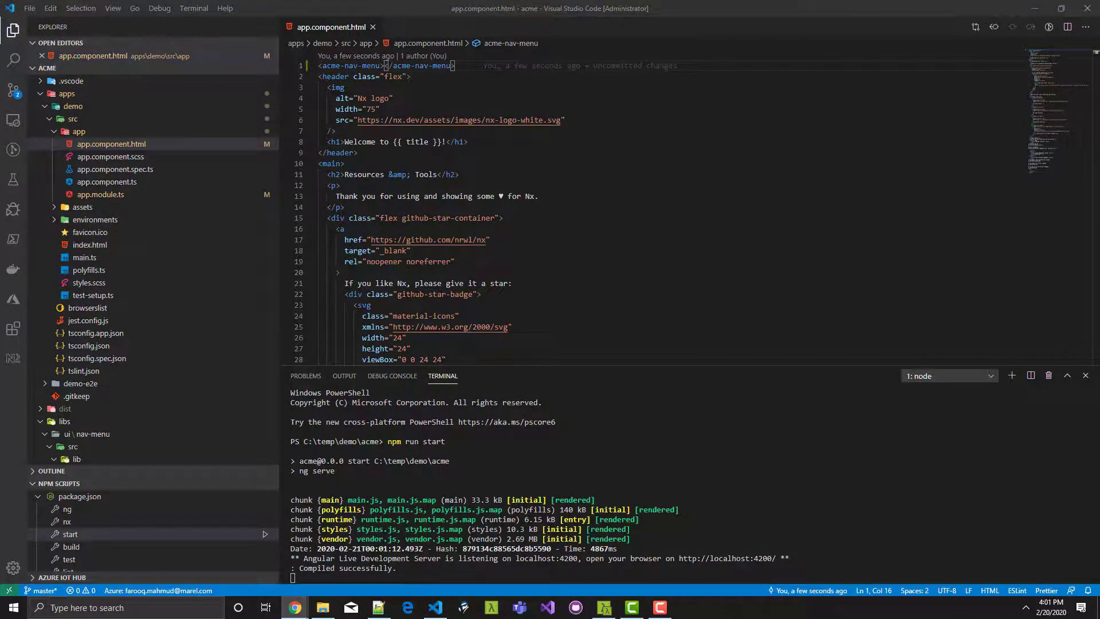
View 'nav-menu works!' on localhost:4200 in Chrome, then return to the editor.
{"action": "left_click", "coordinate": [294, 608]}
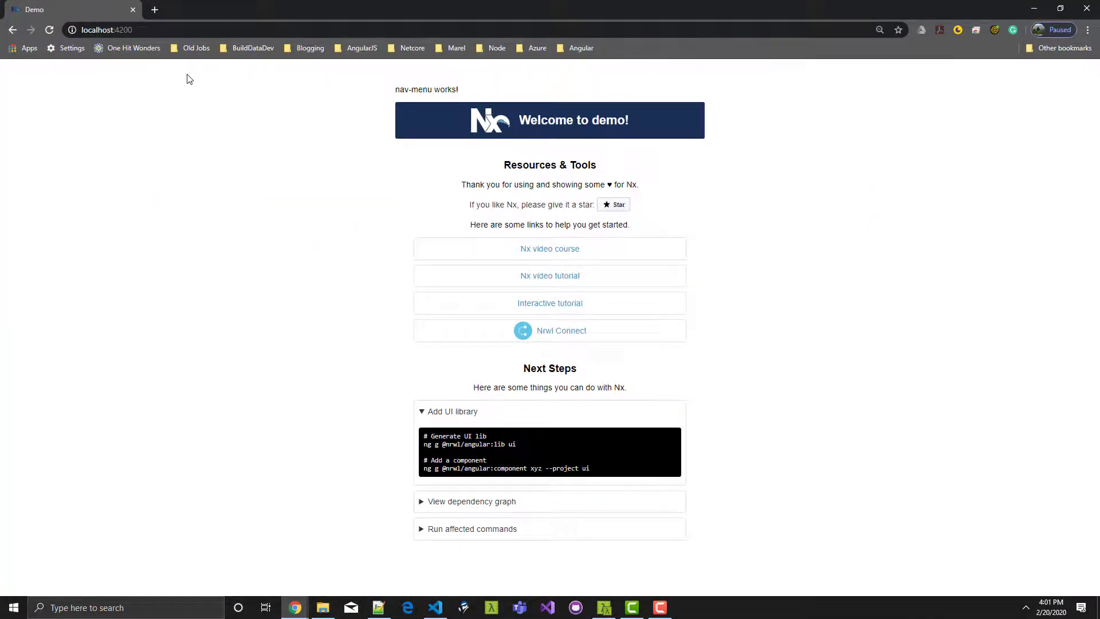
{"action": "mouse_move", "coordinate": [179, 81]}
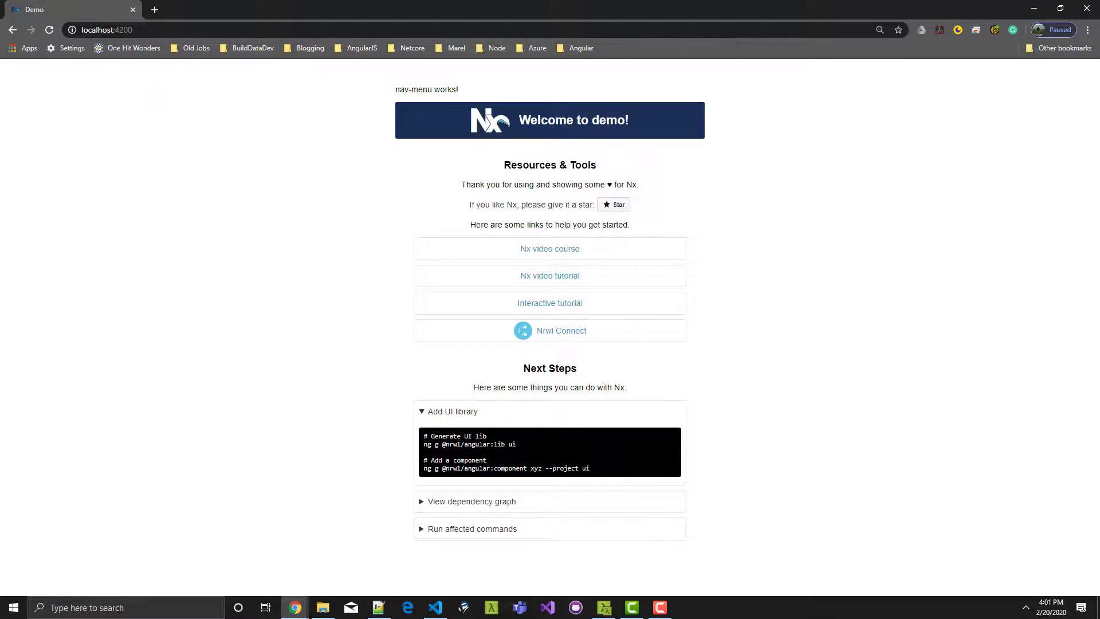
{"action": "left_click", "coordinate": [435, 607]}
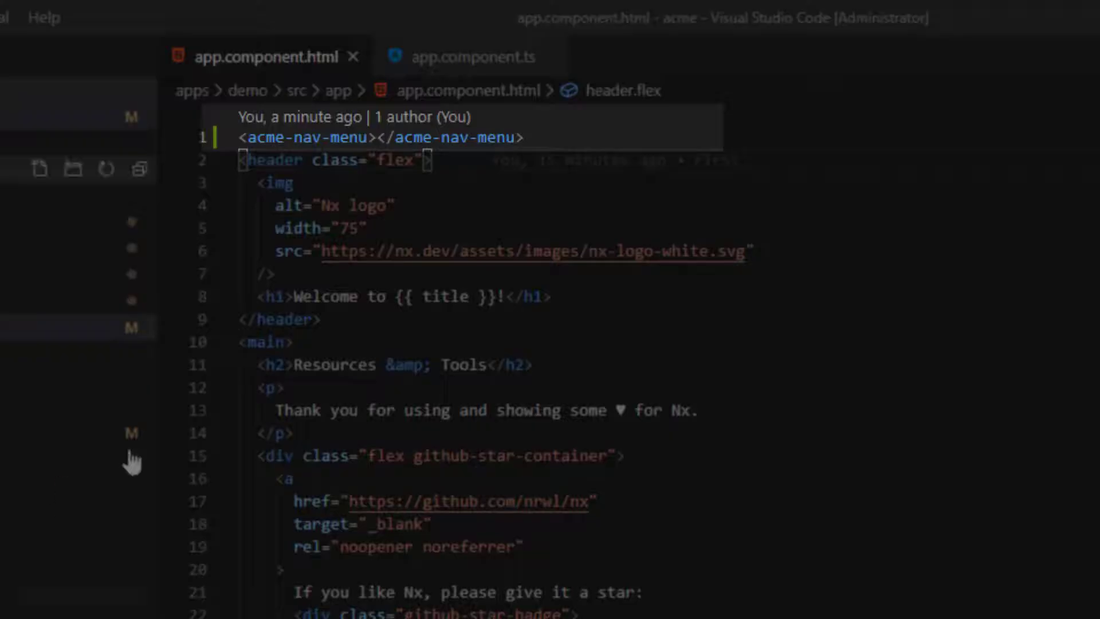
Bind [title]="title" and [items]="items" on the acme-nav-menu element.
{"action": "left_click", "coordinate": [309, 136]}
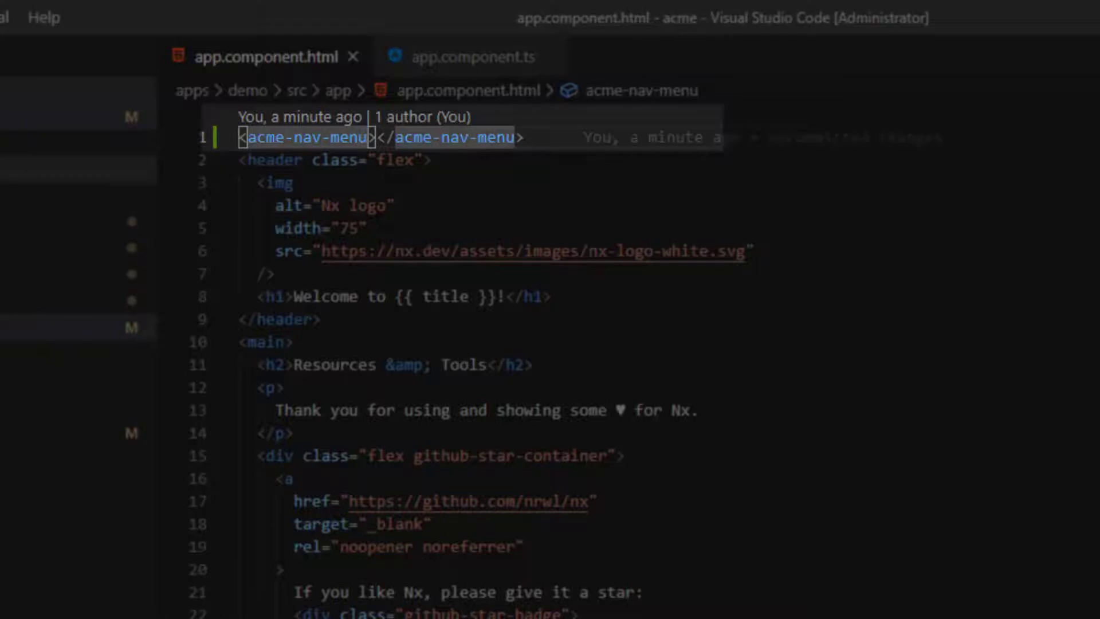
{"action": "type", "text": "[title]"}
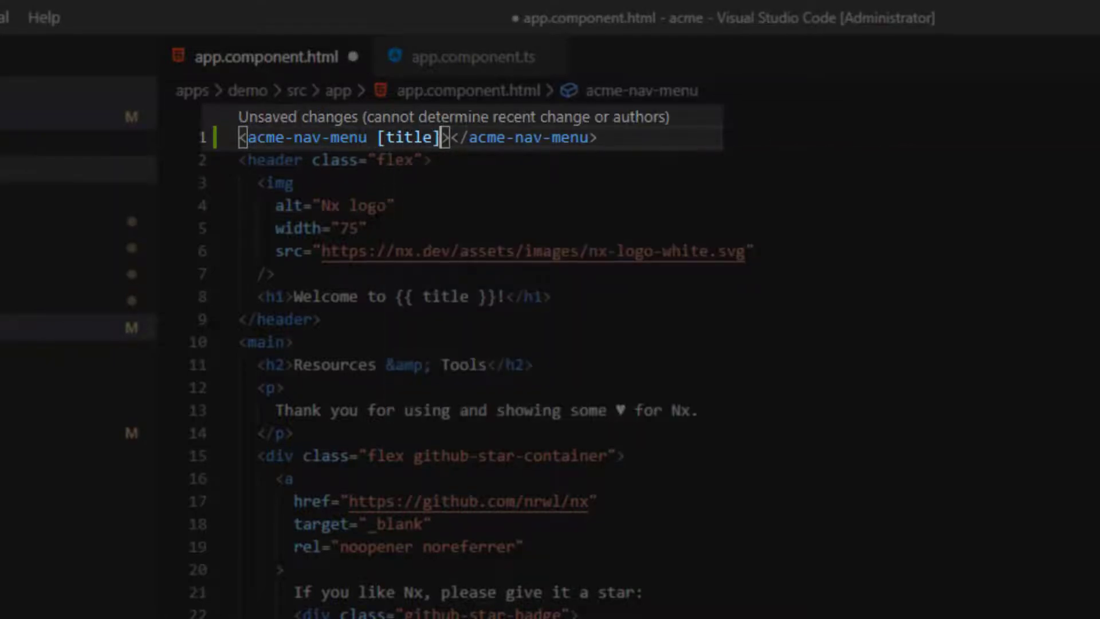
{"action": "type", "text": "=\"title\""}
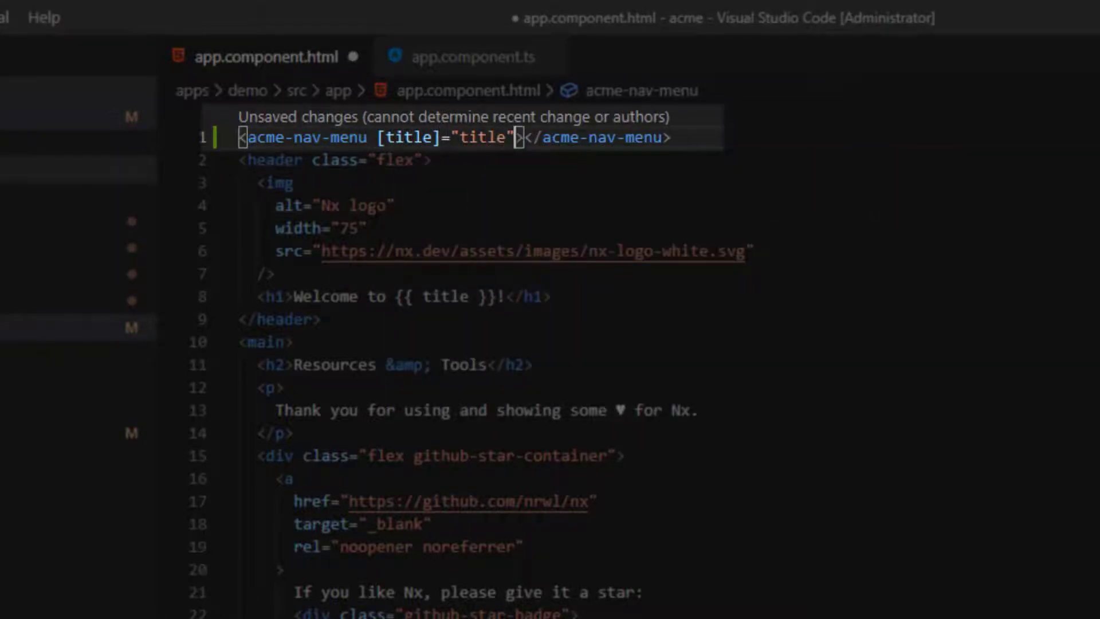
{"action": "type", "text": "[itme]"}
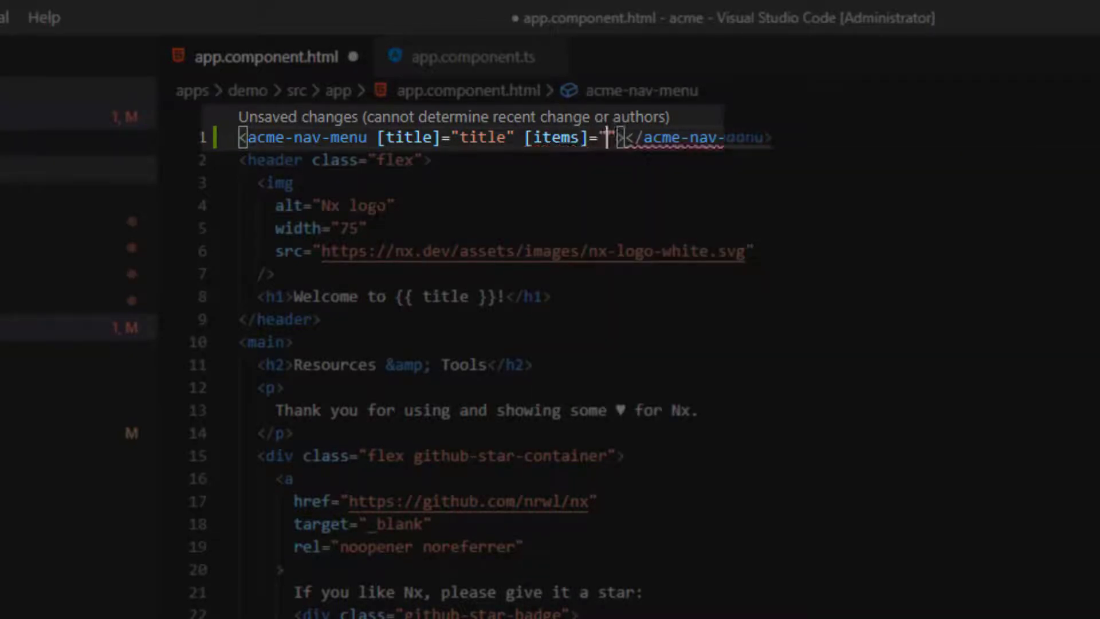
{"action": "type", "text": "items"}
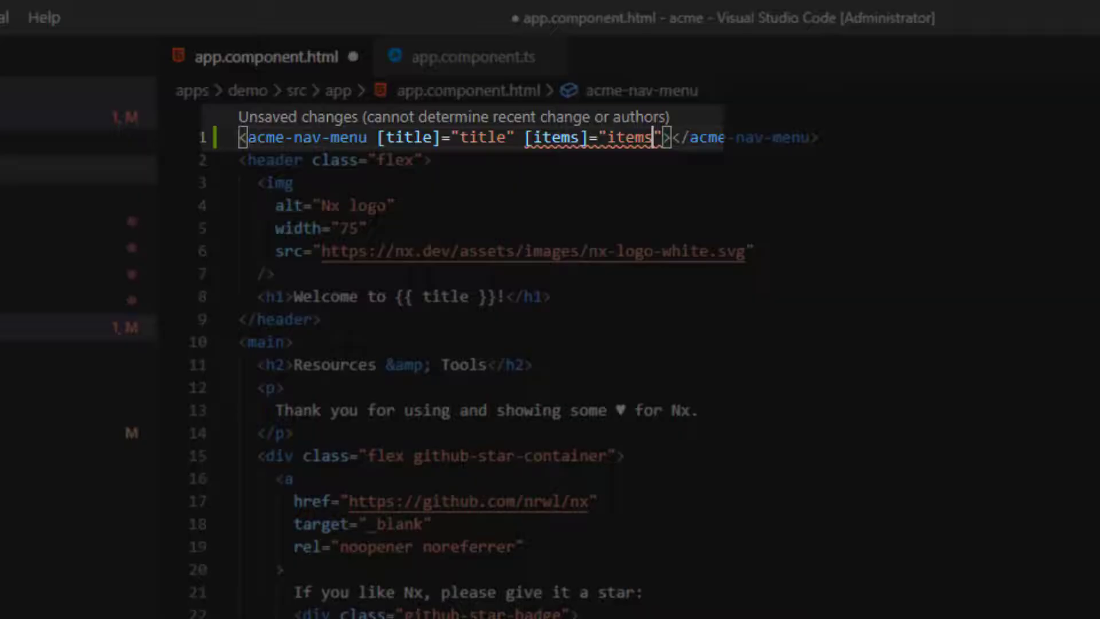
Declare an items: NavMenuItem[] array in AppComponent within app.component.ts.
{"action": "left_click", "coordinate": [473, 56]}
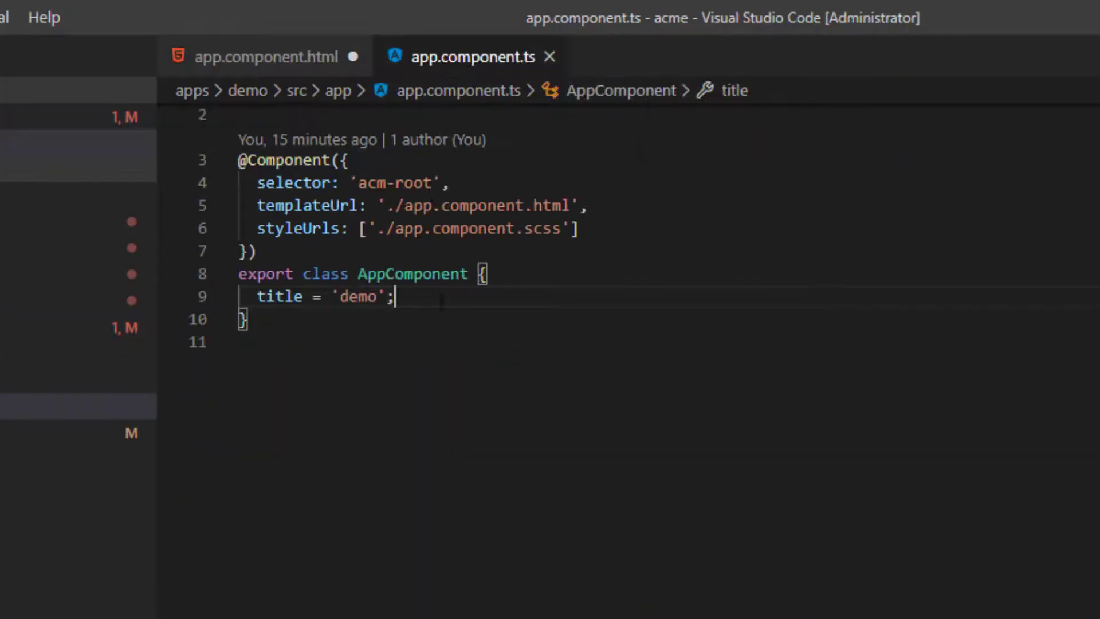
{"action": "type", "text": "items"}
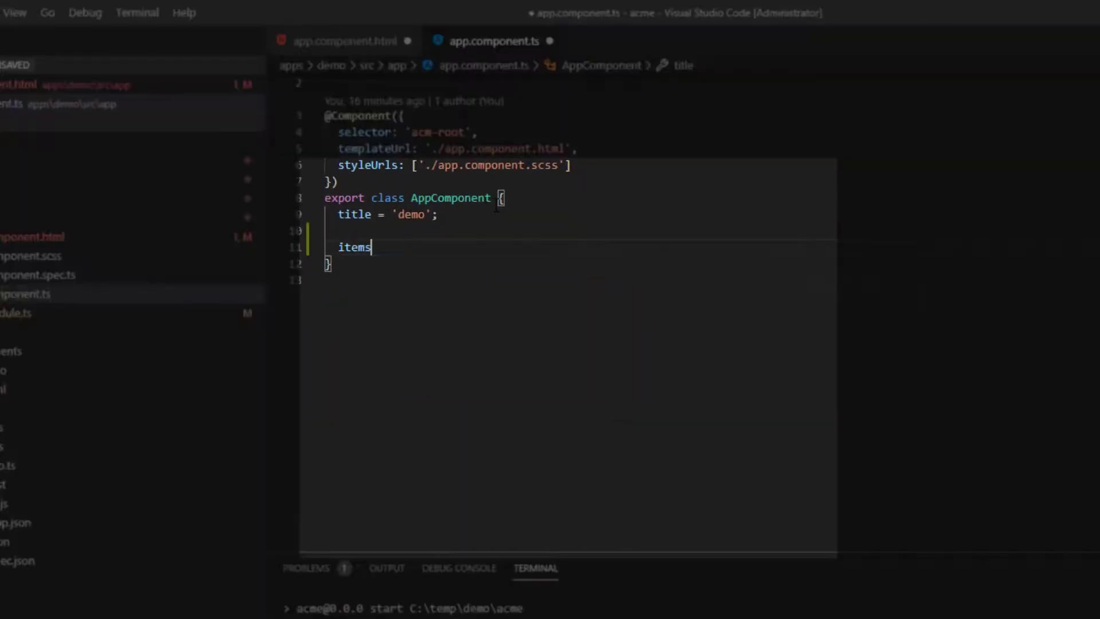
{"action": "type", "text": ": NavMenuItem"}
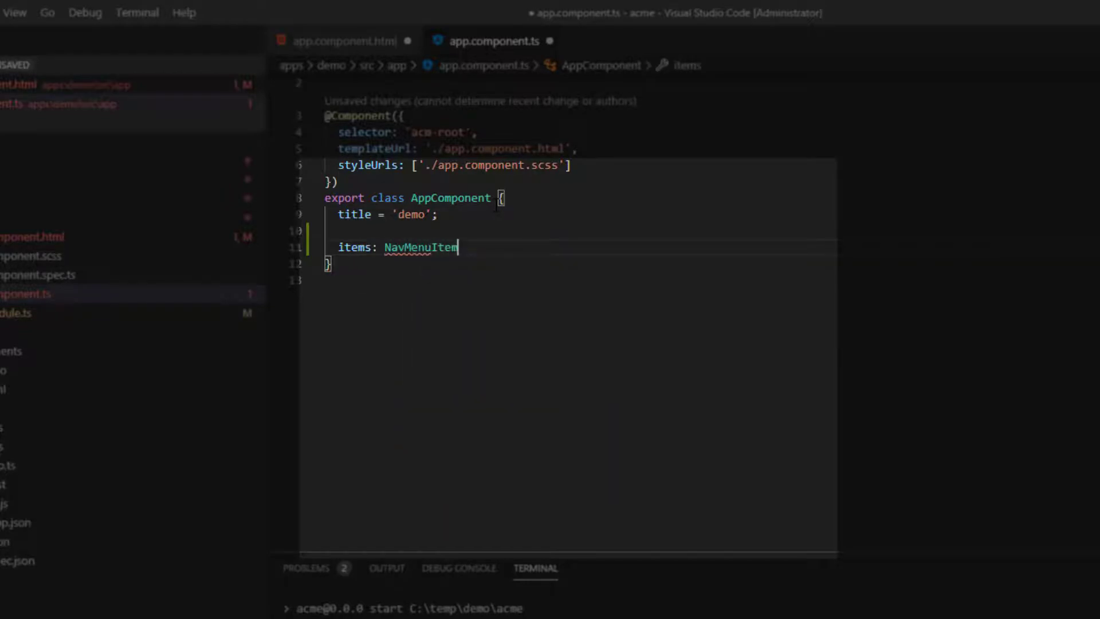
{"action": "type", "text": "[] = ["}
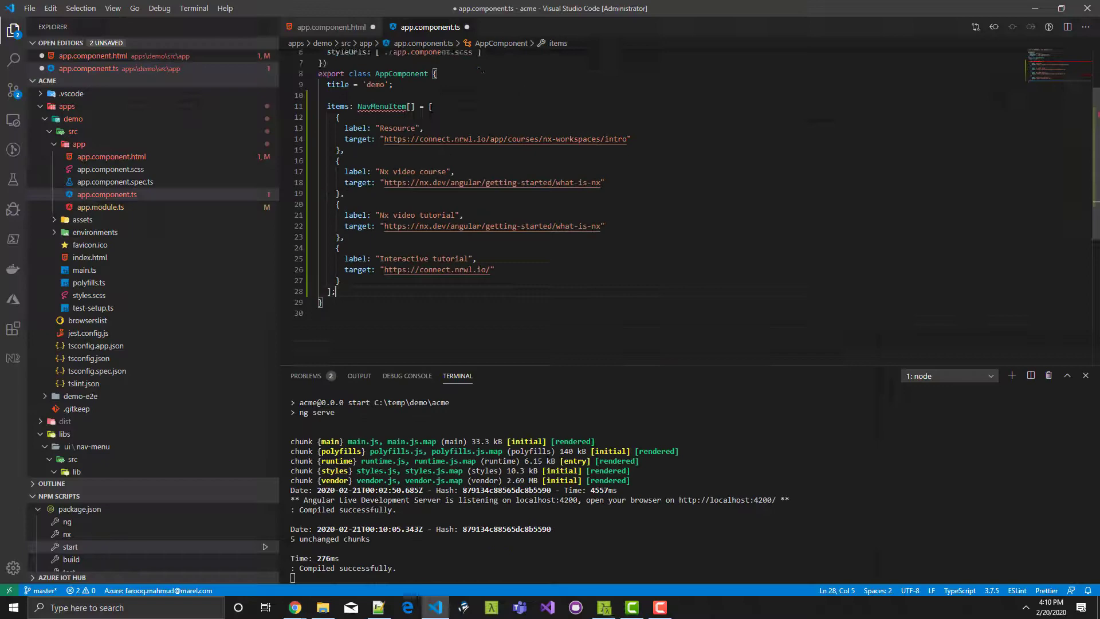
{"action": "left_click", "coordinate": [14, 119]}
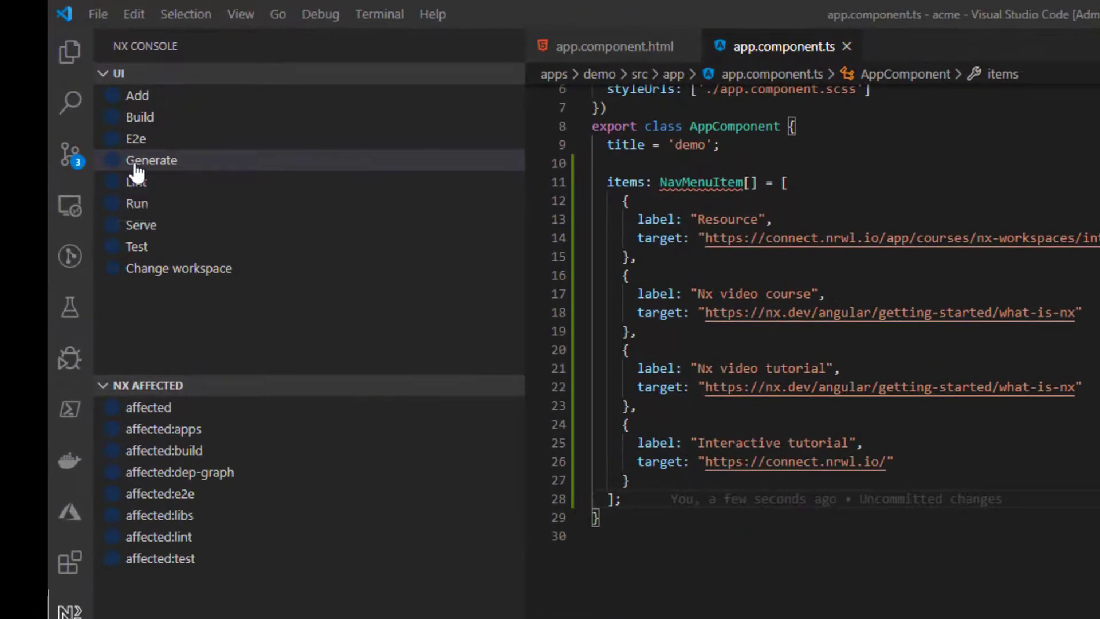
Start the angular:interface generator in Nx Console named nav-menu-item of type interface.
{"action": "left_click", "coordinate": [152, 160]}
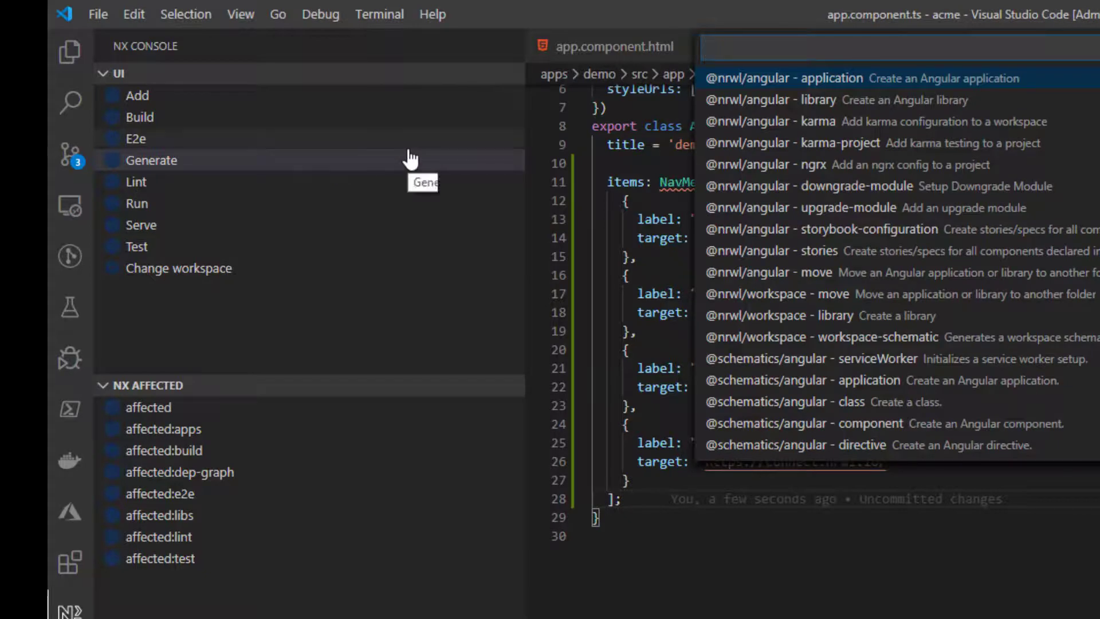
{"action": "type", "text": "inter"}
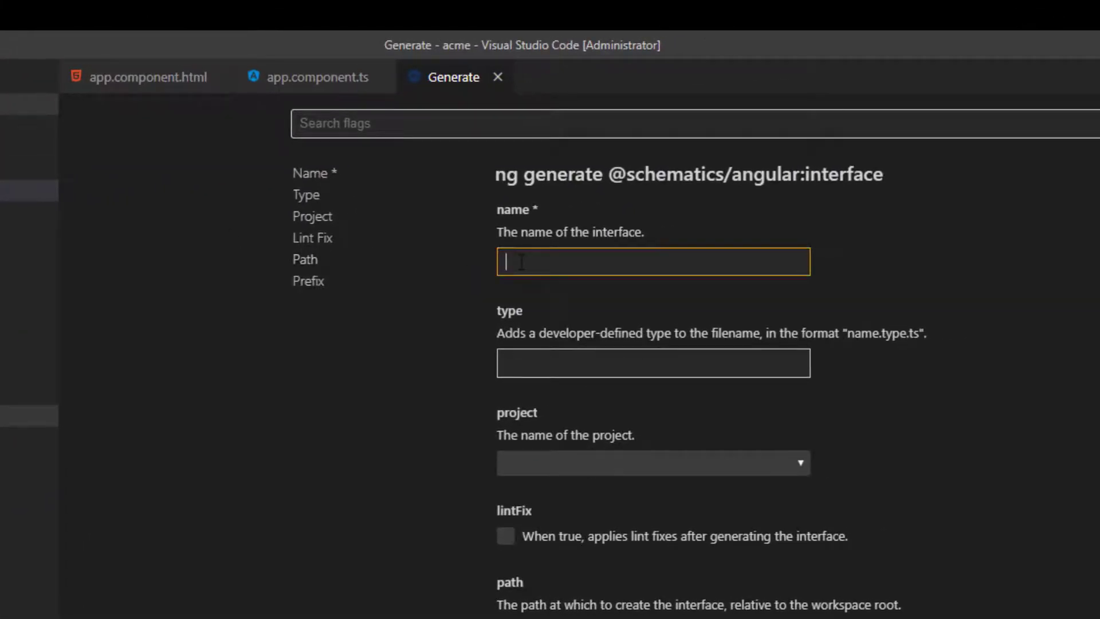
{"action": "type", "text": "nav-men"}
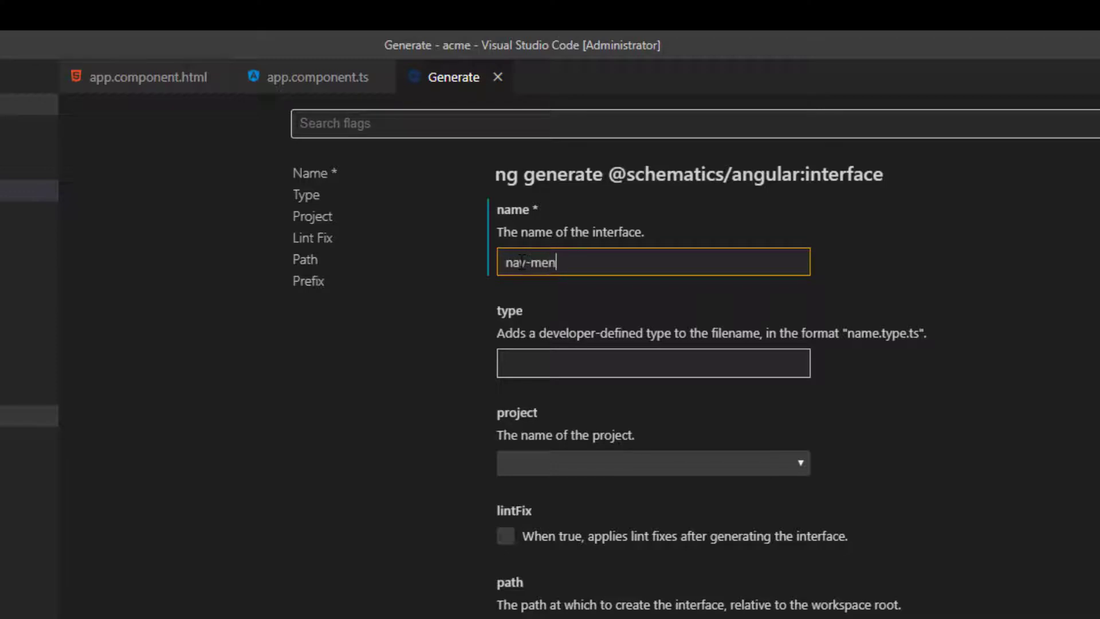
{"action": "type", "text": "u-item"}
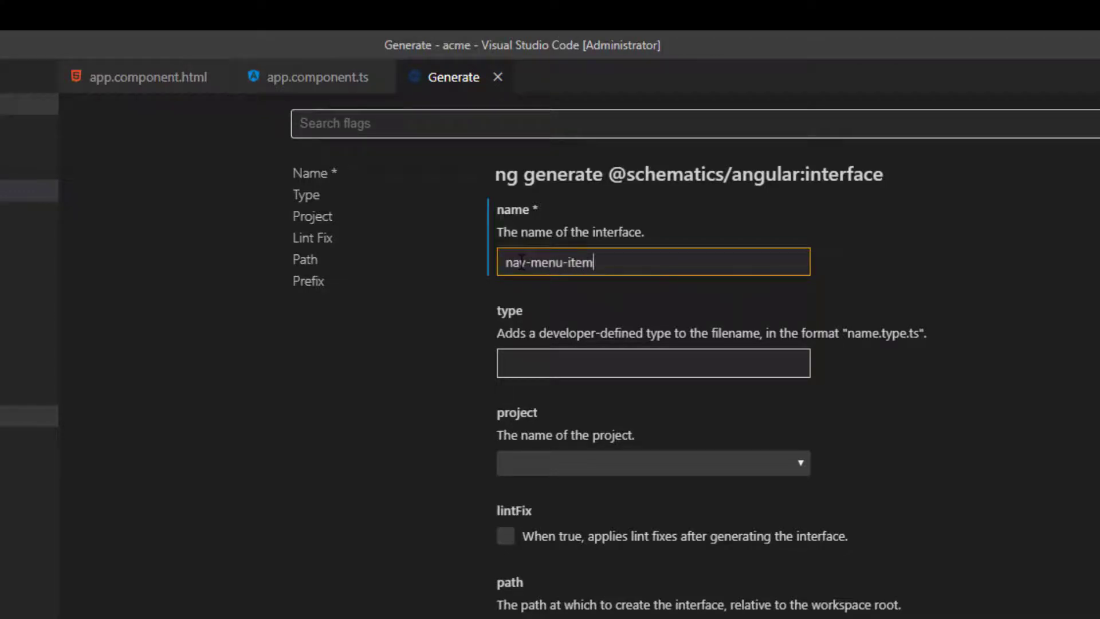
{"action": "type", "text": "interface"}
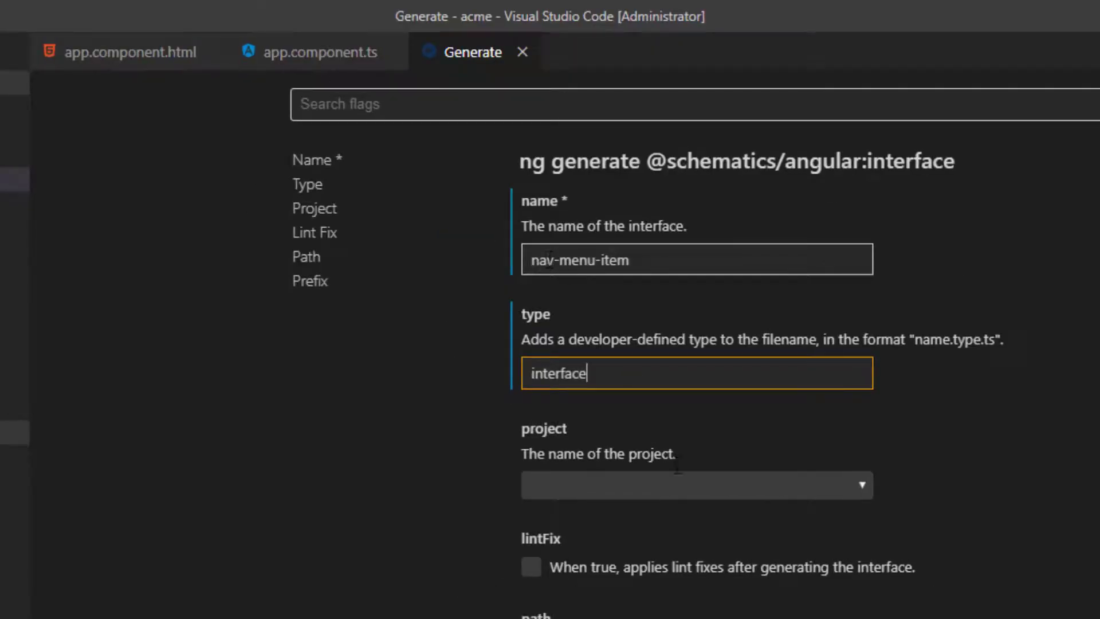
{"action": "mouse_move", "coordinate": [694, 492]}
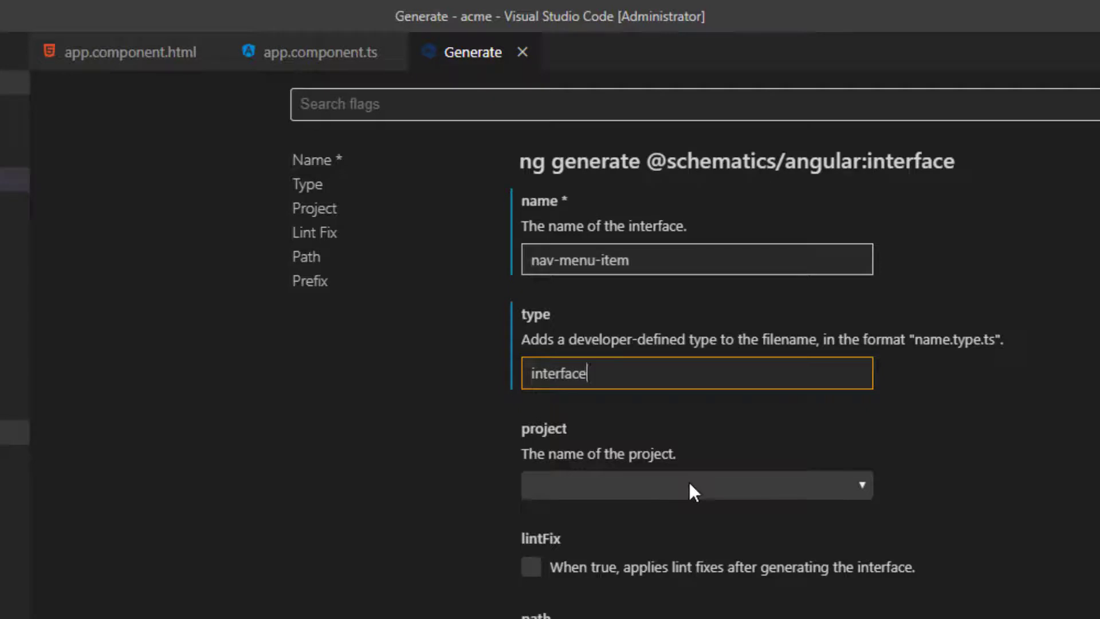
Target project ui-nav-menu at path libs/ui/nav-menu/src/lib/models and run the generation.
{"action": "left_click", "coordinate": [696, 485]}
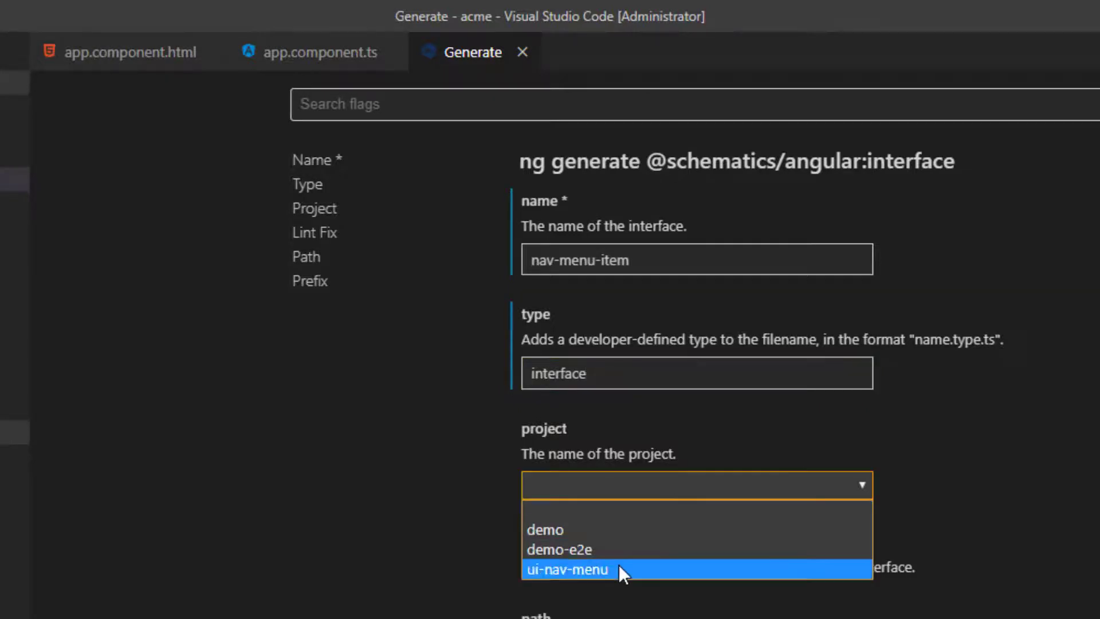
{"action": "left_click", "coordinate": [568, 570]}
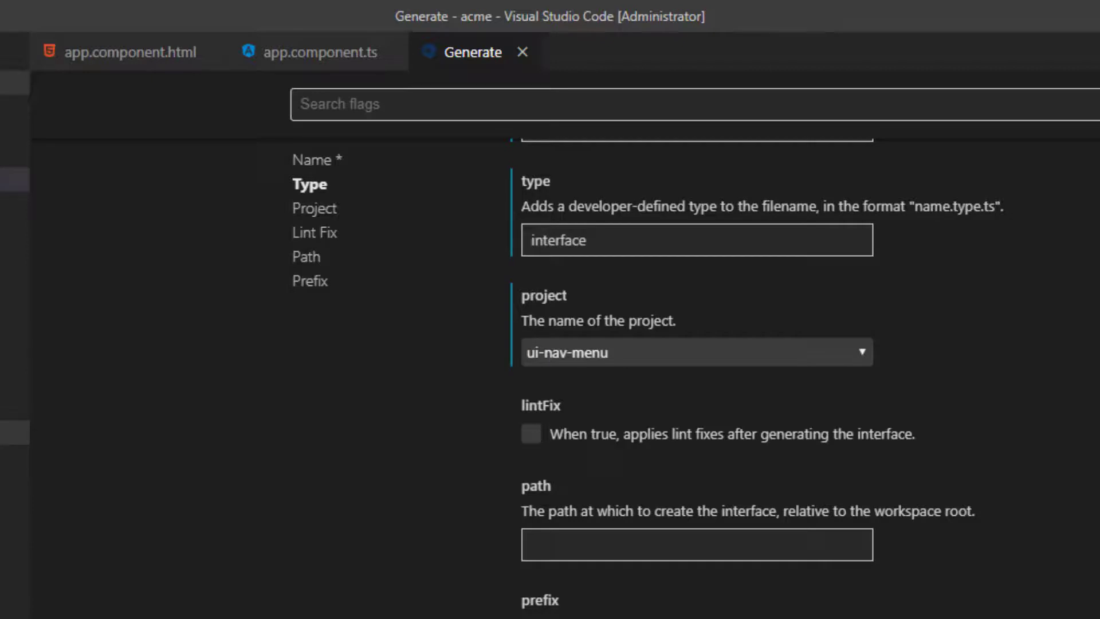
{"action": "left_click", "coordinate": [697, 544]}
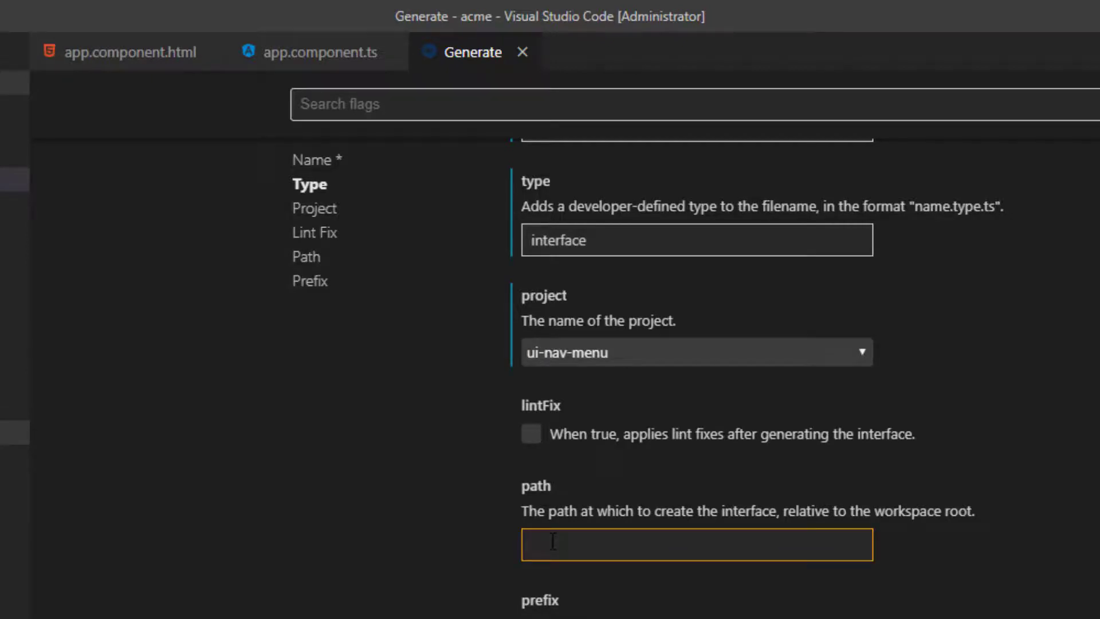
{"action": "type", "text": "libs/ui/nav-menu/src/lib/modl"}
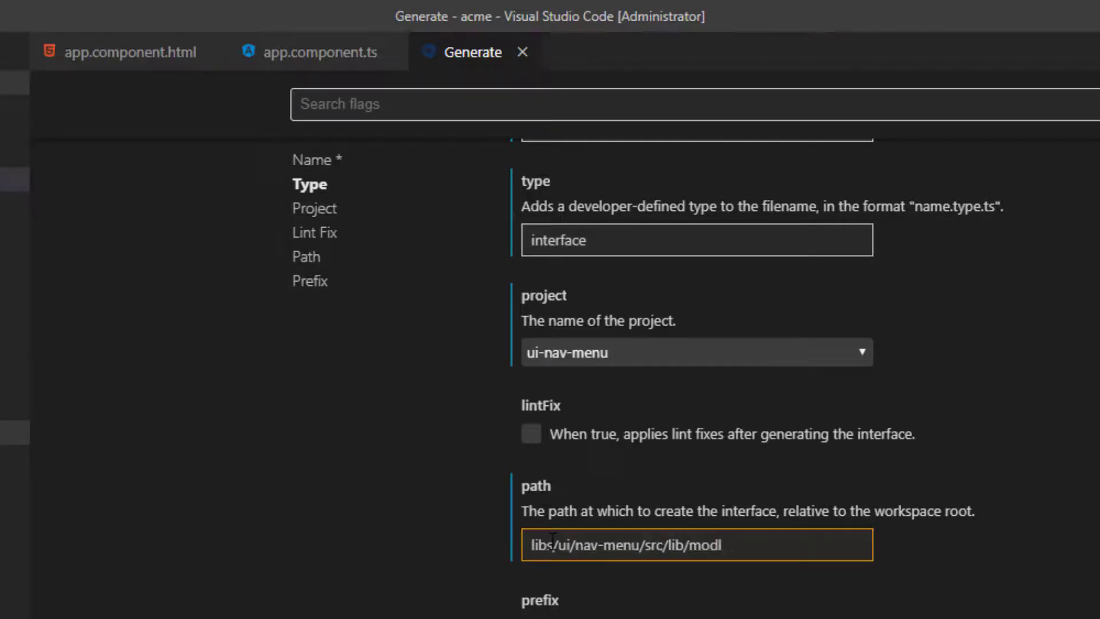
{"action": "type", "text": "els"}
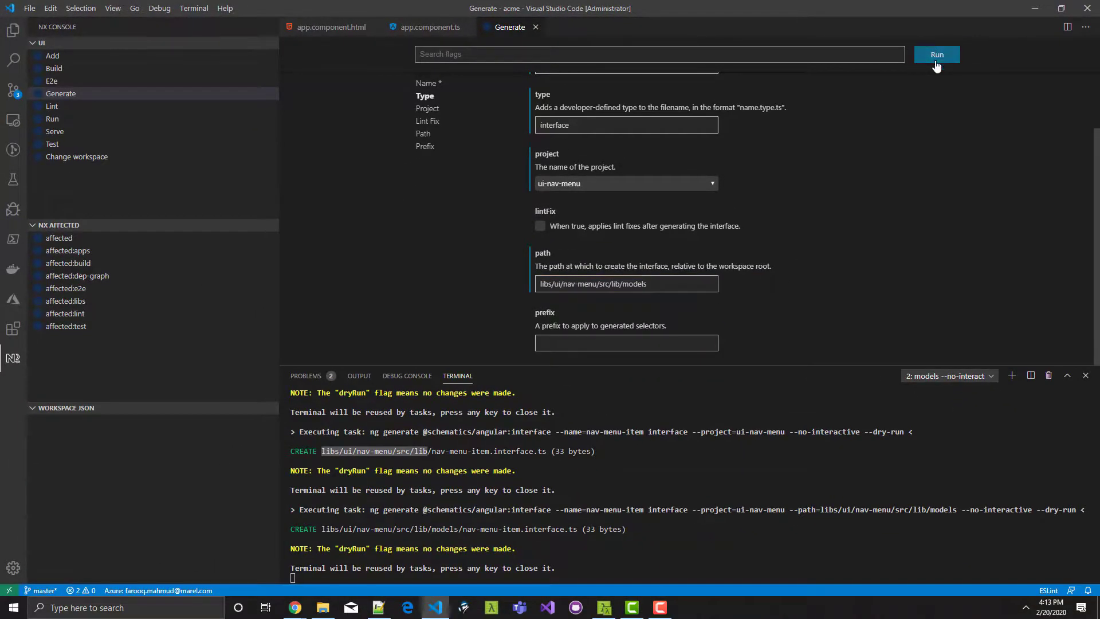
{"action": "left_click", "coordinate": [936, 55]}
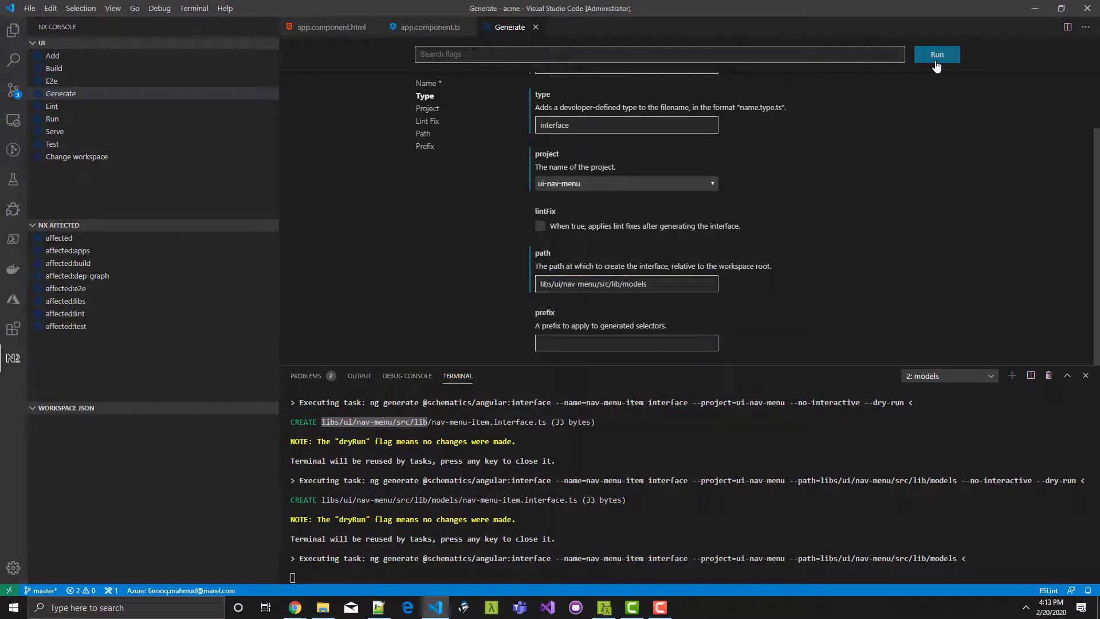
{"action": "scroll", "scroll_direction": "down", "scroll_amount": 3}
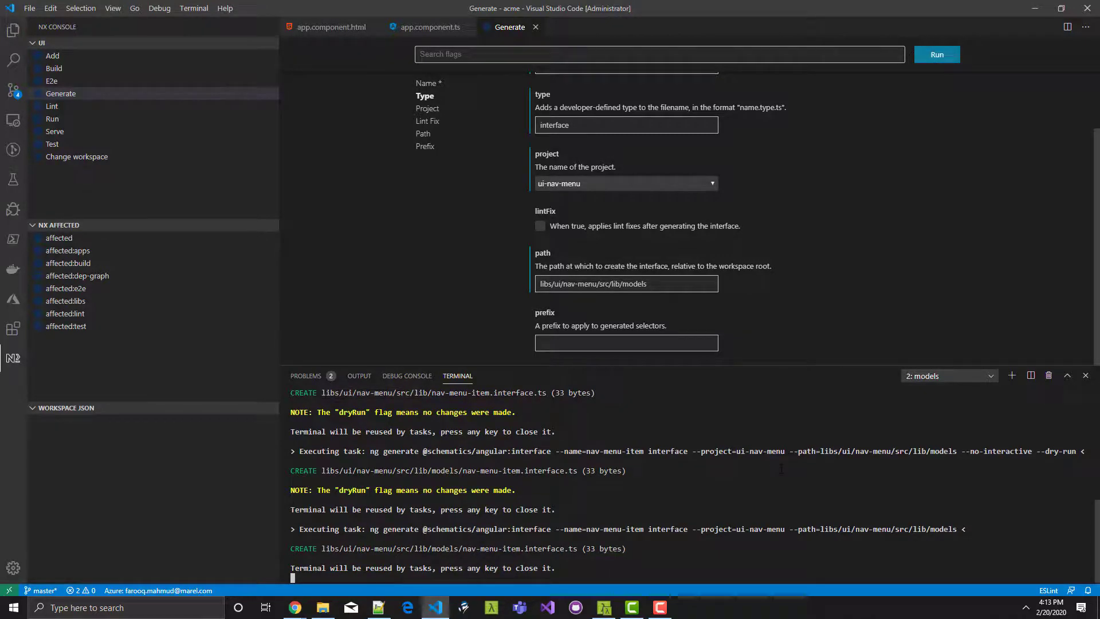
Review the changed files and show the new interface in the workspace file tree.
{"action": "left_click", "coordinate": [13, 91]}
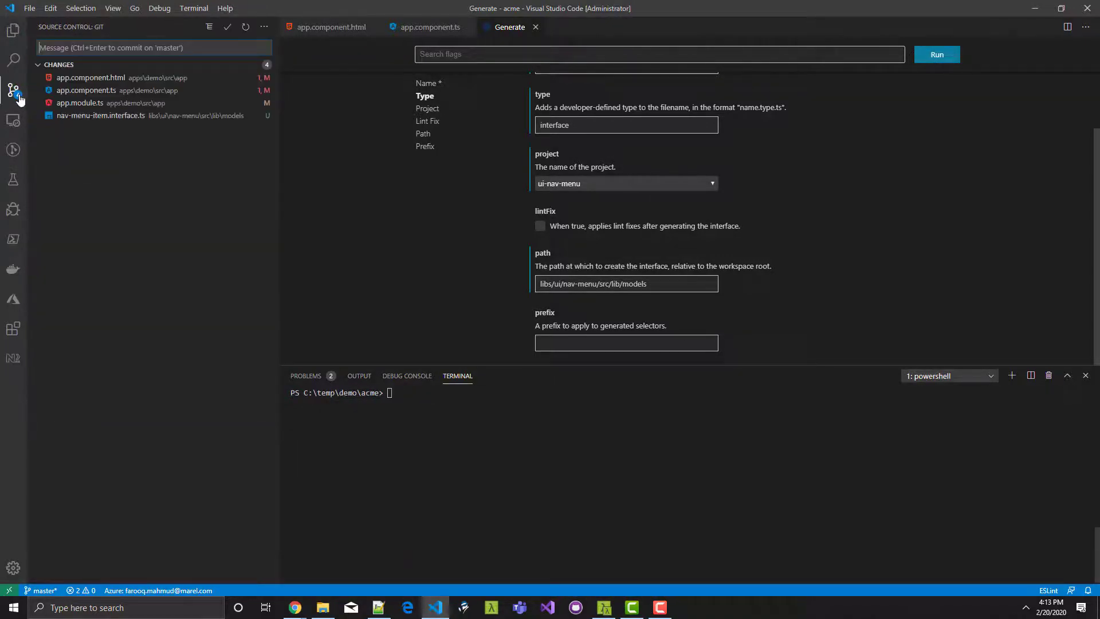
{"action": "left_click", "coordinate": [12, 30]}
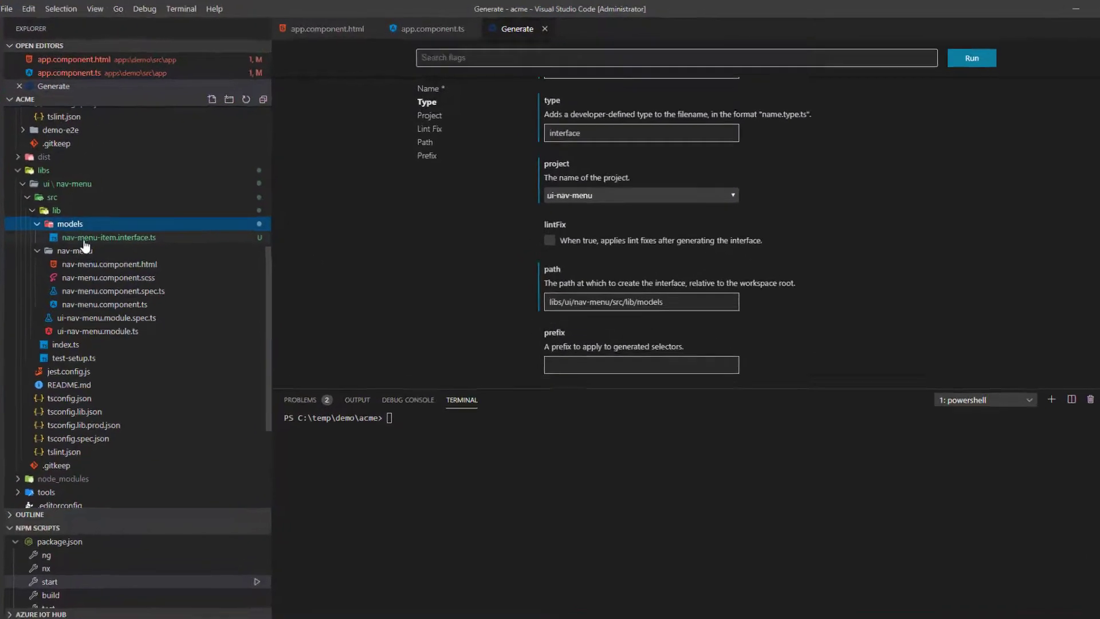
Declare label: string and target: string in the generated NavMenuItem interface.
{"action": "left_click", "coordinate": [109, 237]}
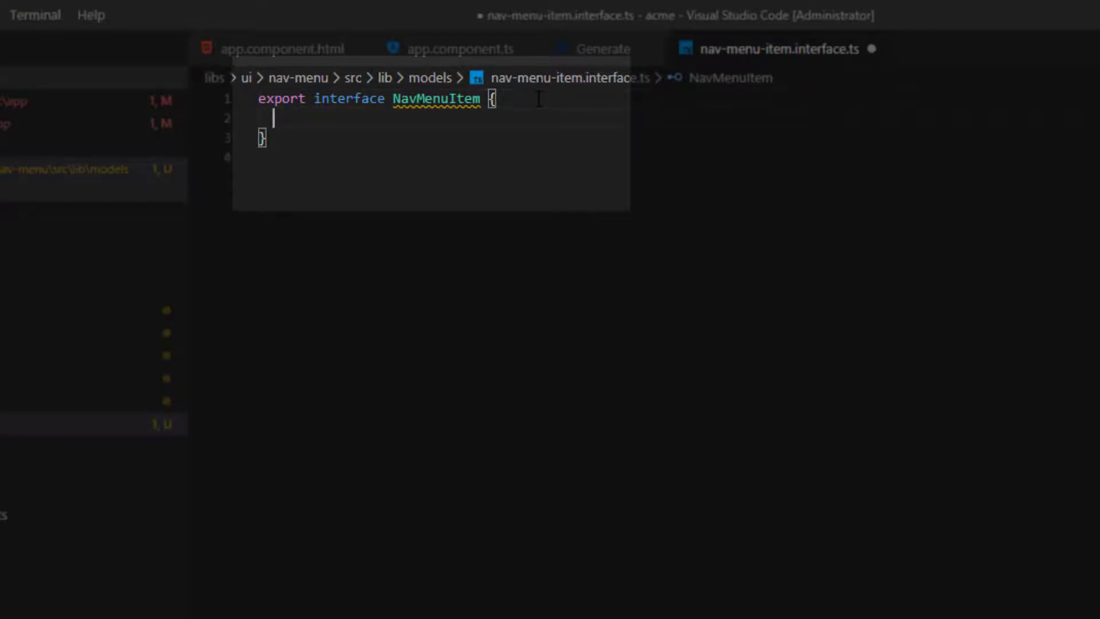
{"action": "type", "text": "label: string;"}
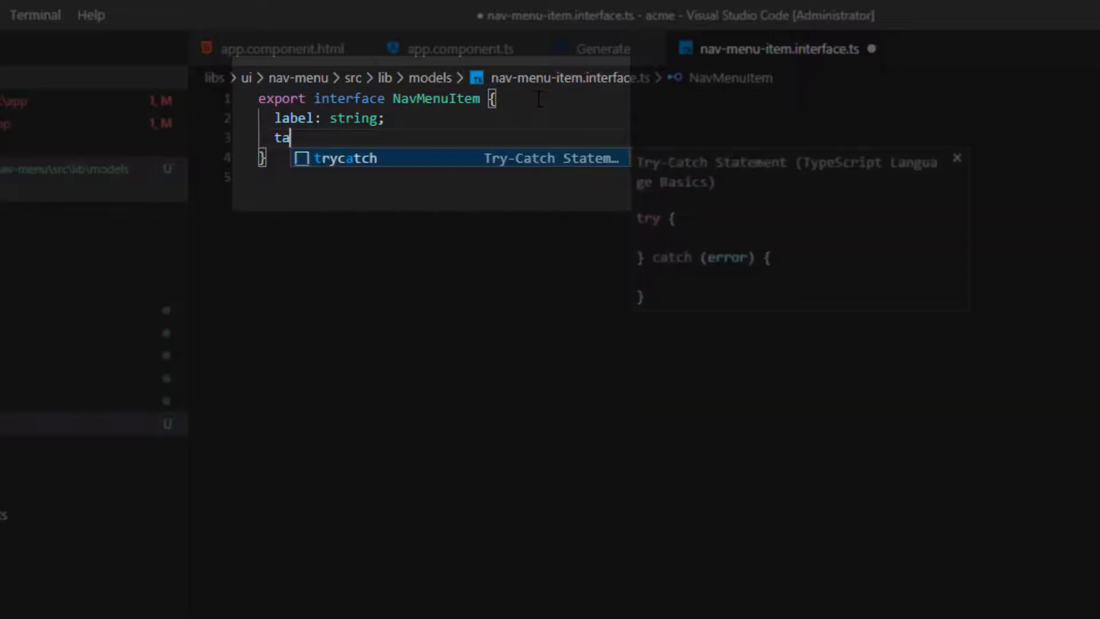
{"action": "type", "text": "rget: string;"}
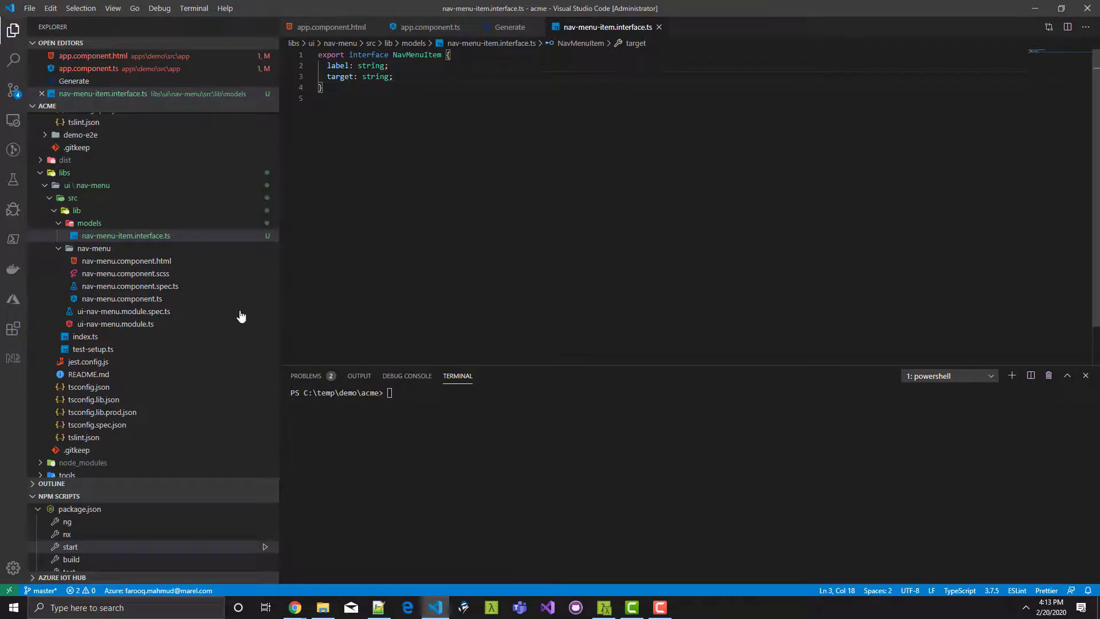
{"action": "mouse_move", "coordinate": [116, 323]}
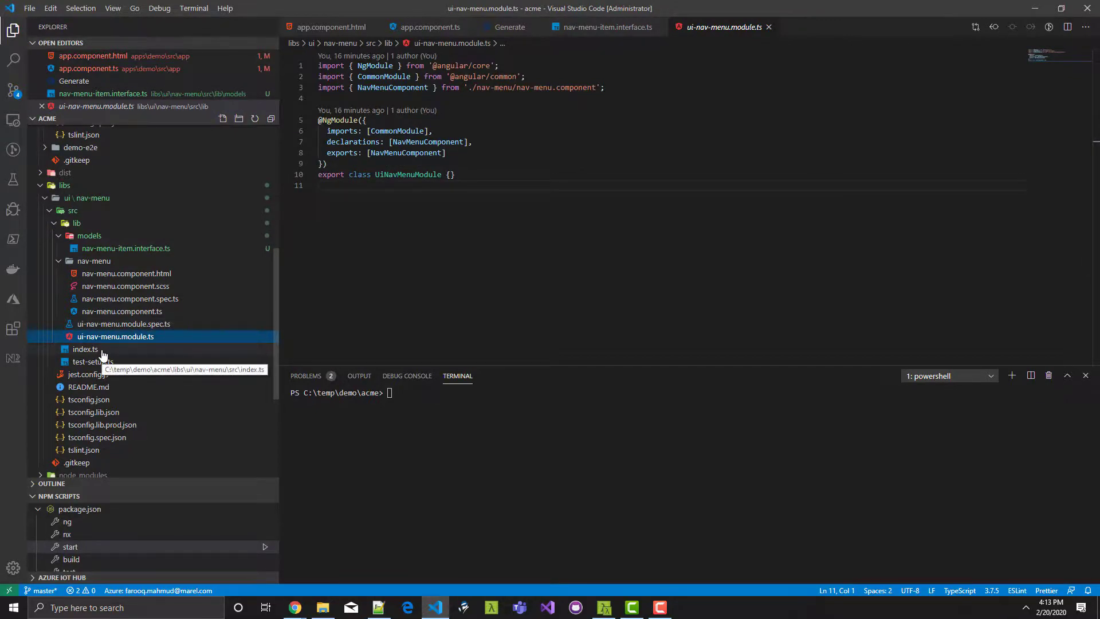
Export NavMenuItem from './lib/models/nav-menu-item.interface' in the library index.ts and save.
{"action": "left_click", "coordinate": [84, 349]}
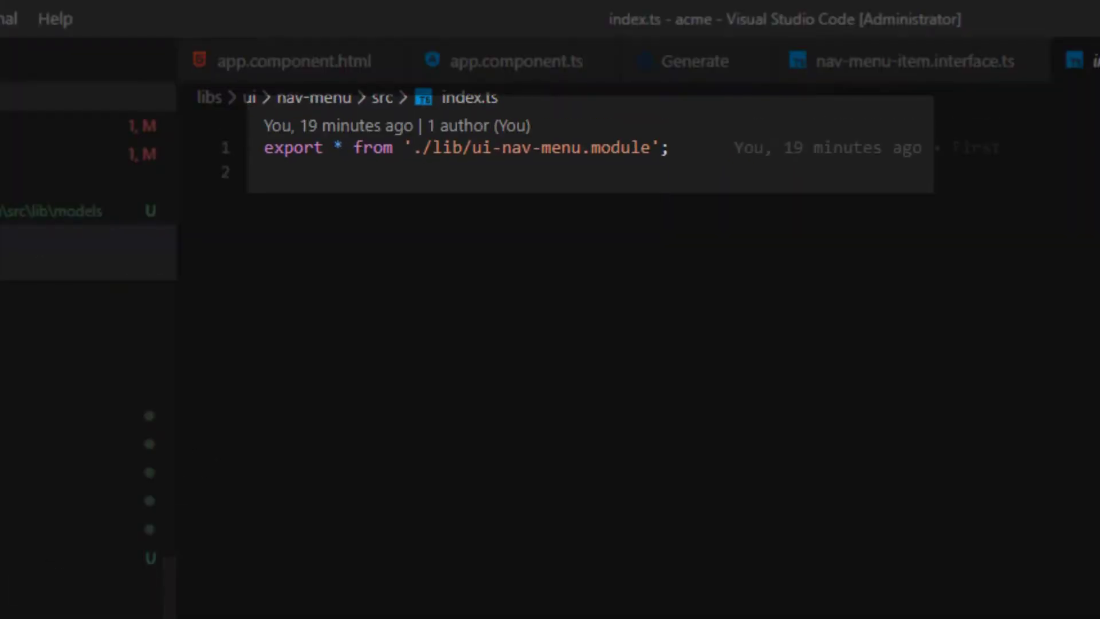
{"action": "type", "text": "e"}
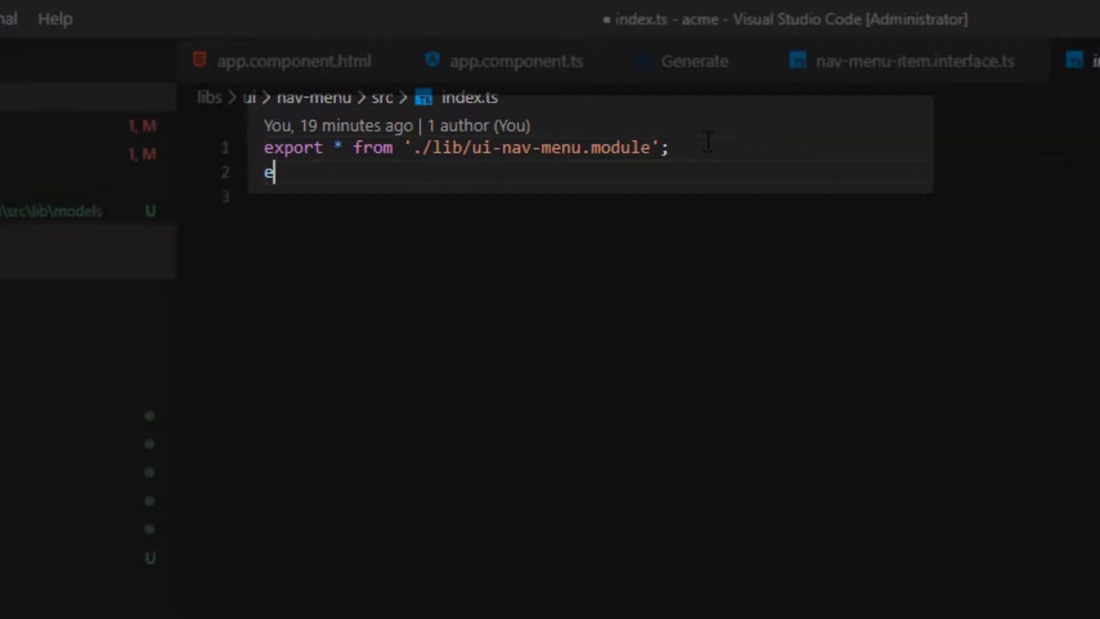
{"action": "type", "text": "xport { Nav"}
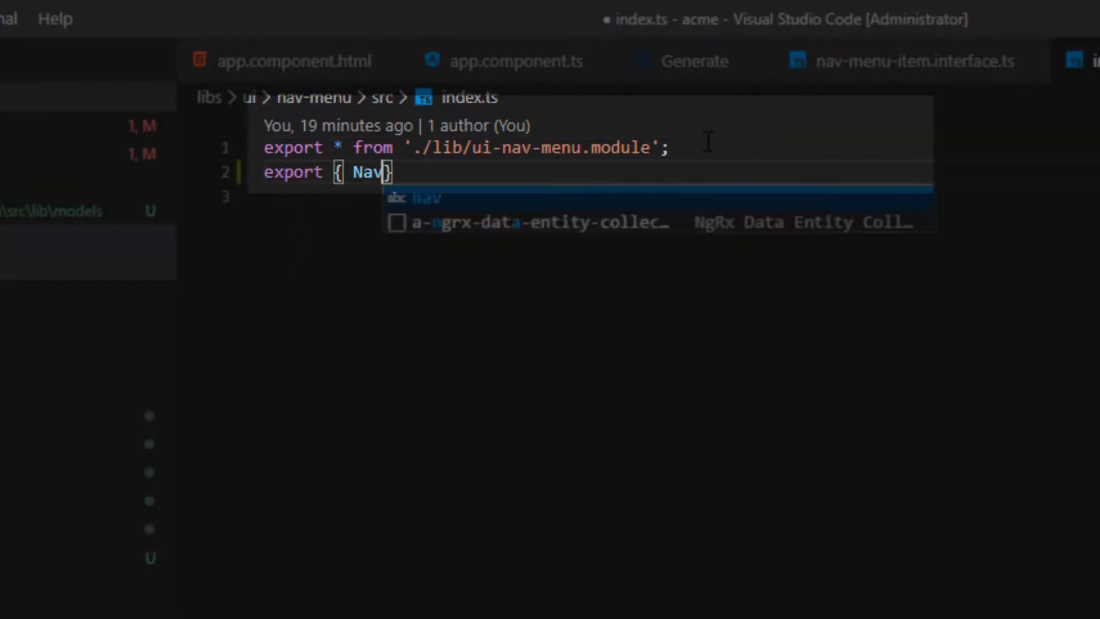
{"action": "type", "text": "MenuItem"}
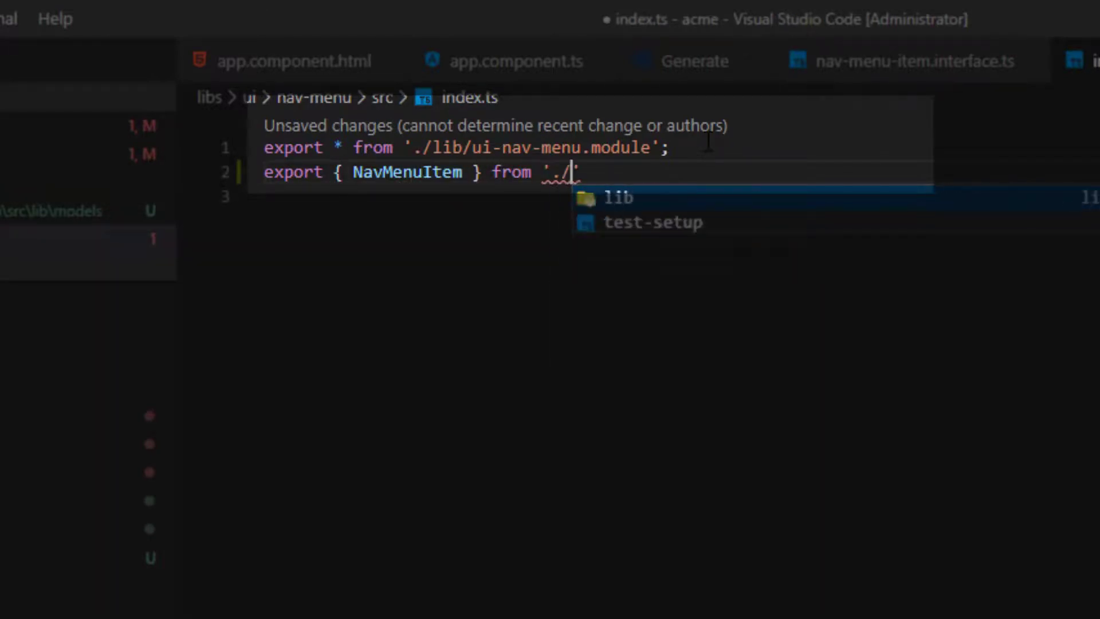
{"action": "type", "text": "lib/models/nav-menu-item.interface"}
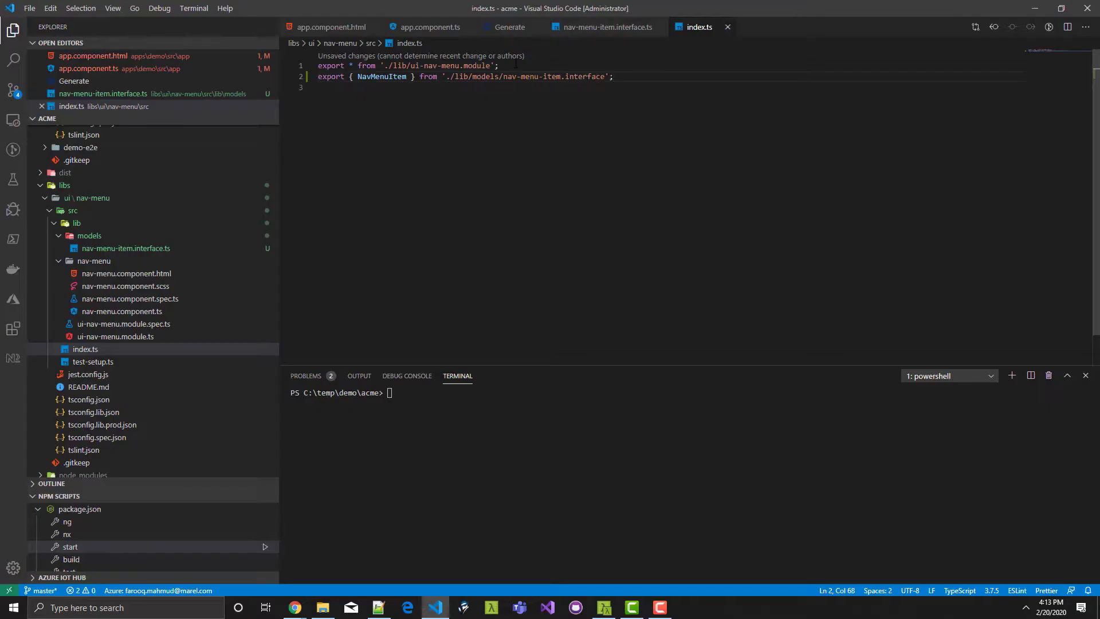
{"action": "key", "text": "ctrl+s"}
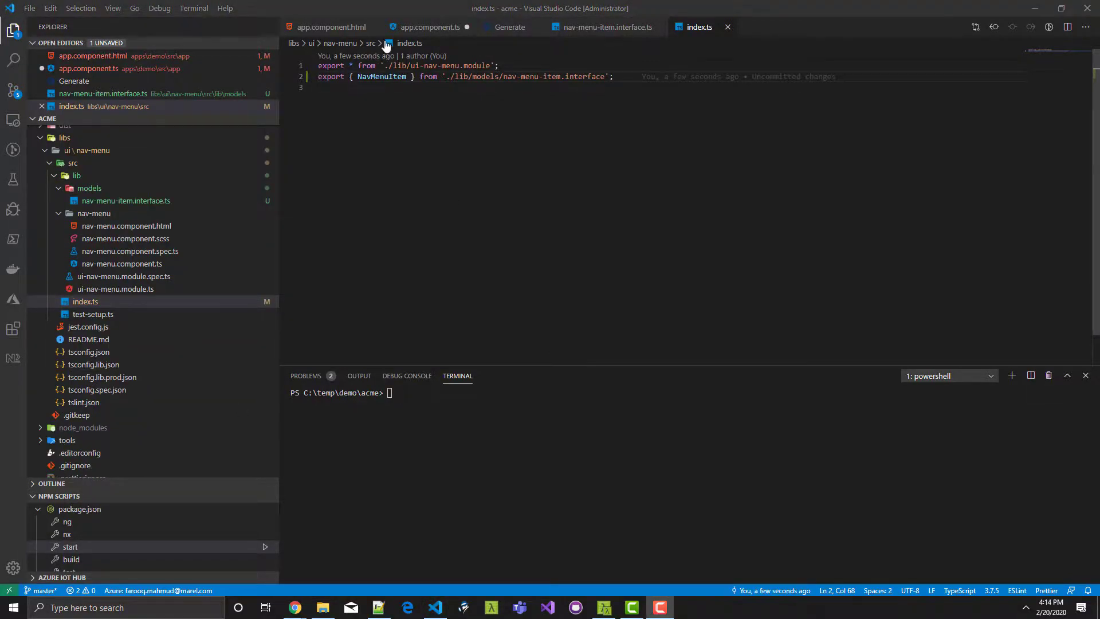
{"action": "left_click", "coordinate": [431, 26]}
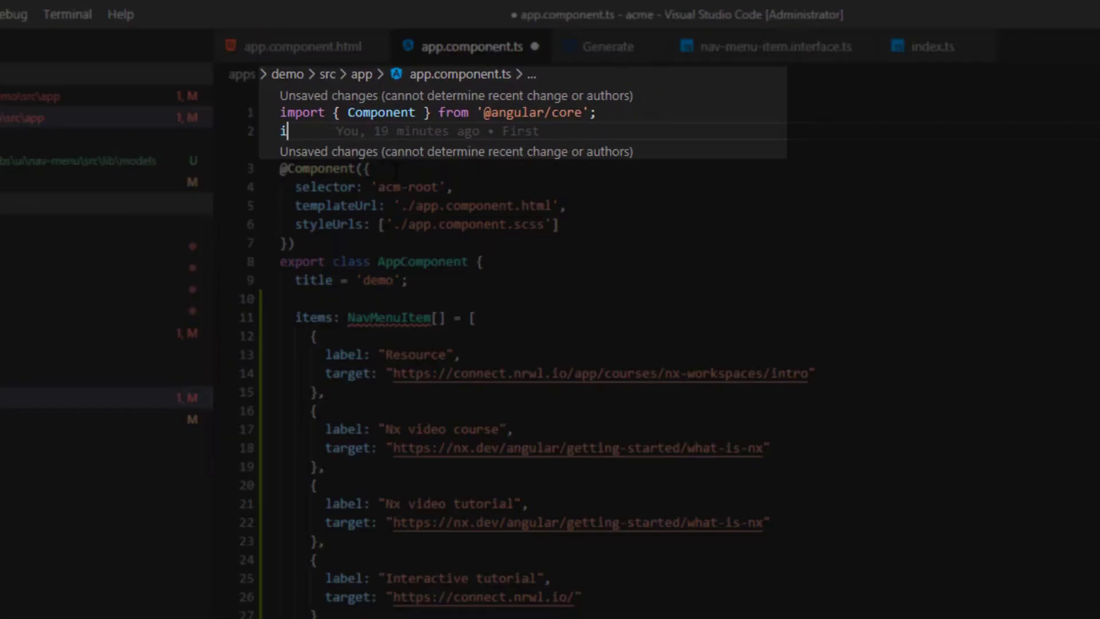
{"action": "type", "text": "mport { }"}
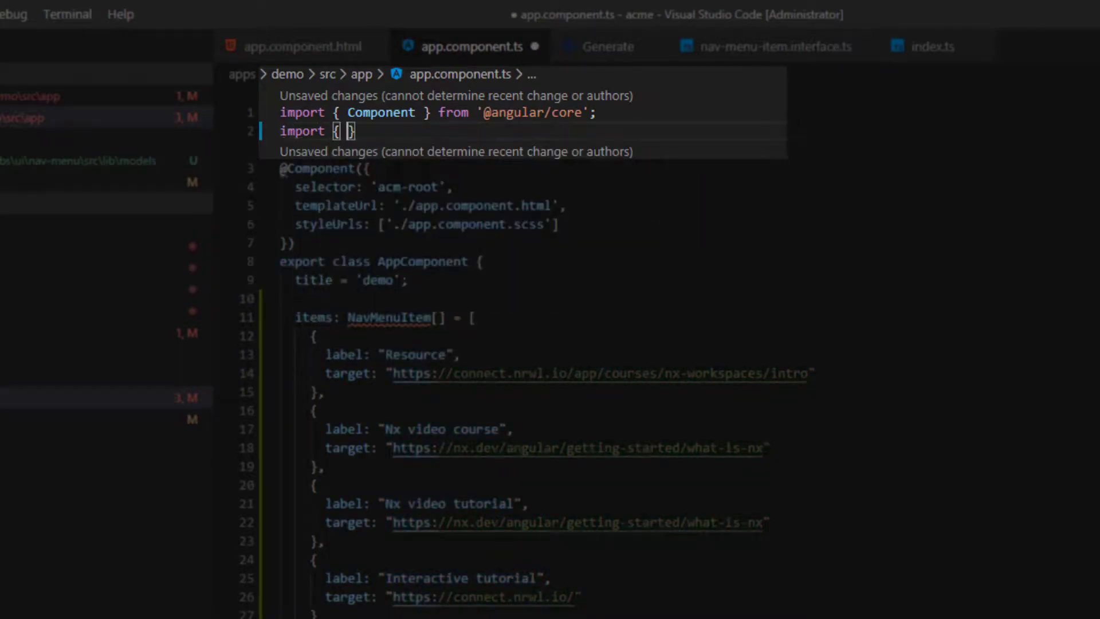
{"action": "type", "text": "NavMenuItem"}
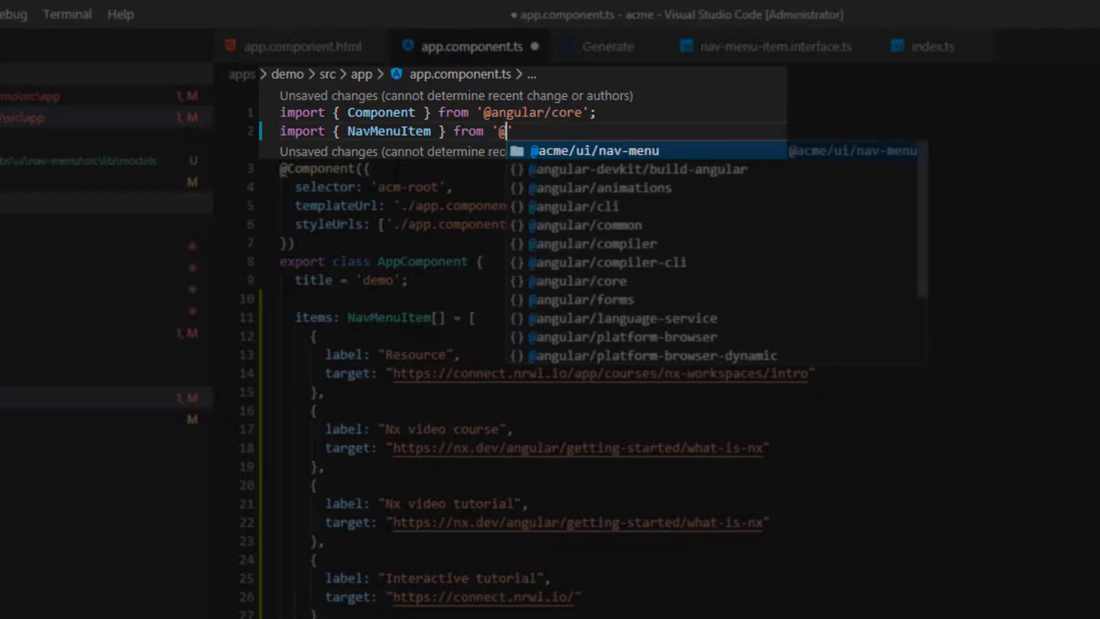
{"action": "left_click", "coordinate": [591, 150]}
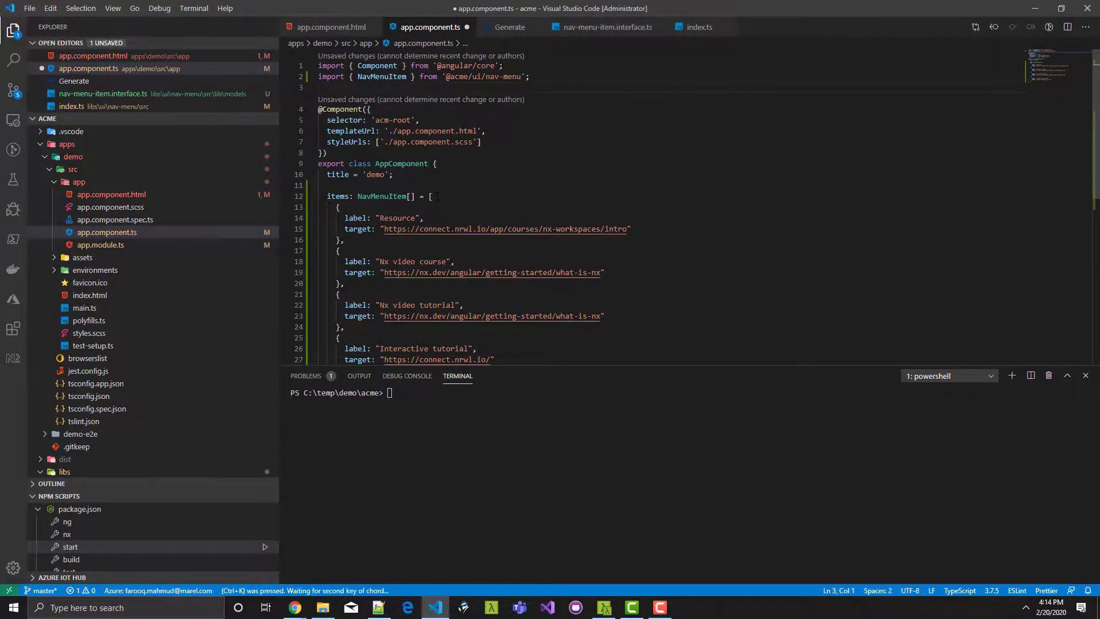
{"action": "left_click", "coordinate": [329, 26]}
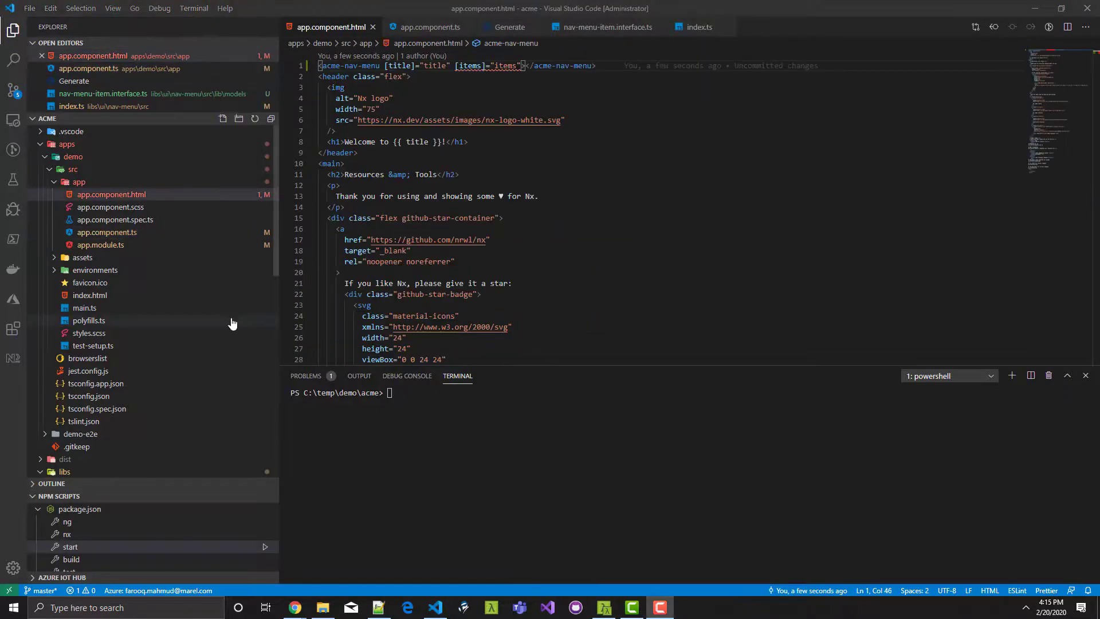
{"action": "scroll", "scroll_direction": "down", "scroll_amount": 3}
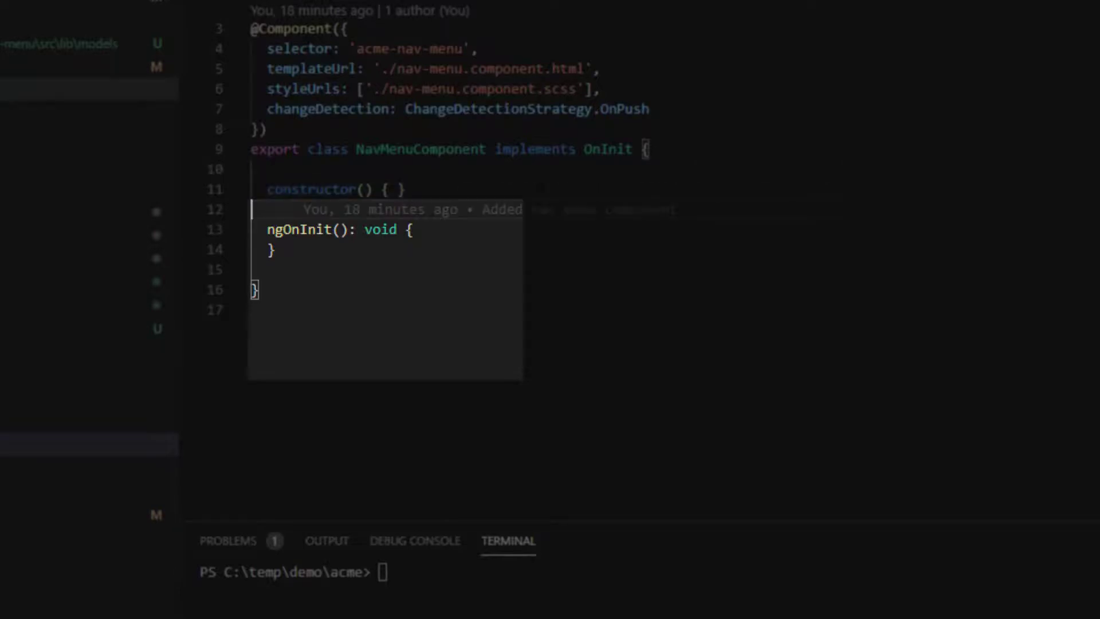
{"action": "type", "text": "@Input("}
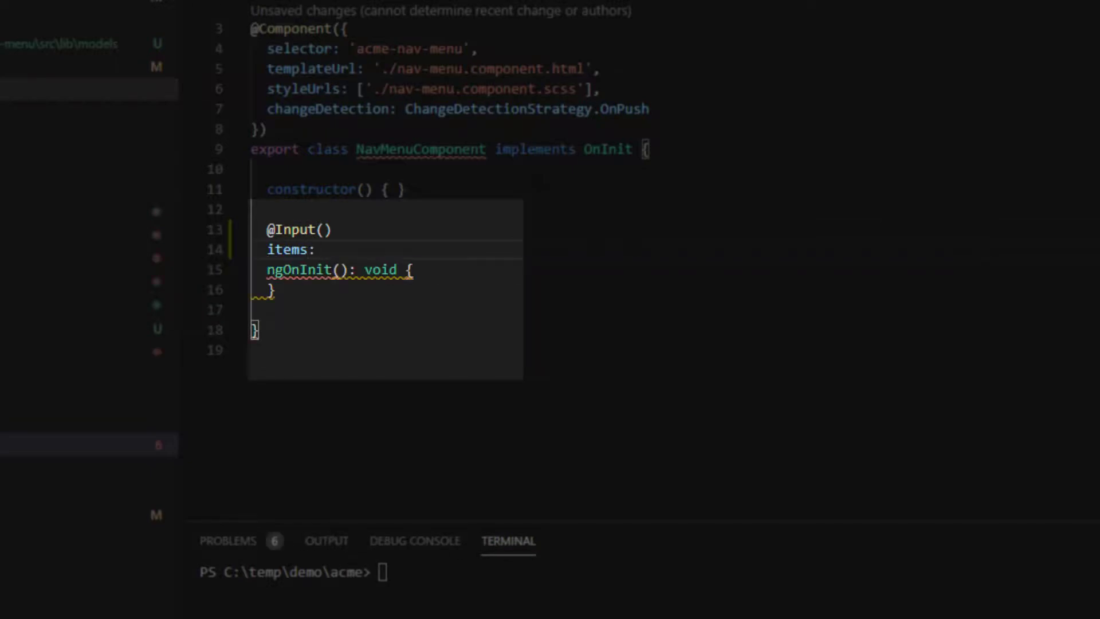
{"action": "type", "text": "NavMenuItem[] = [];"}
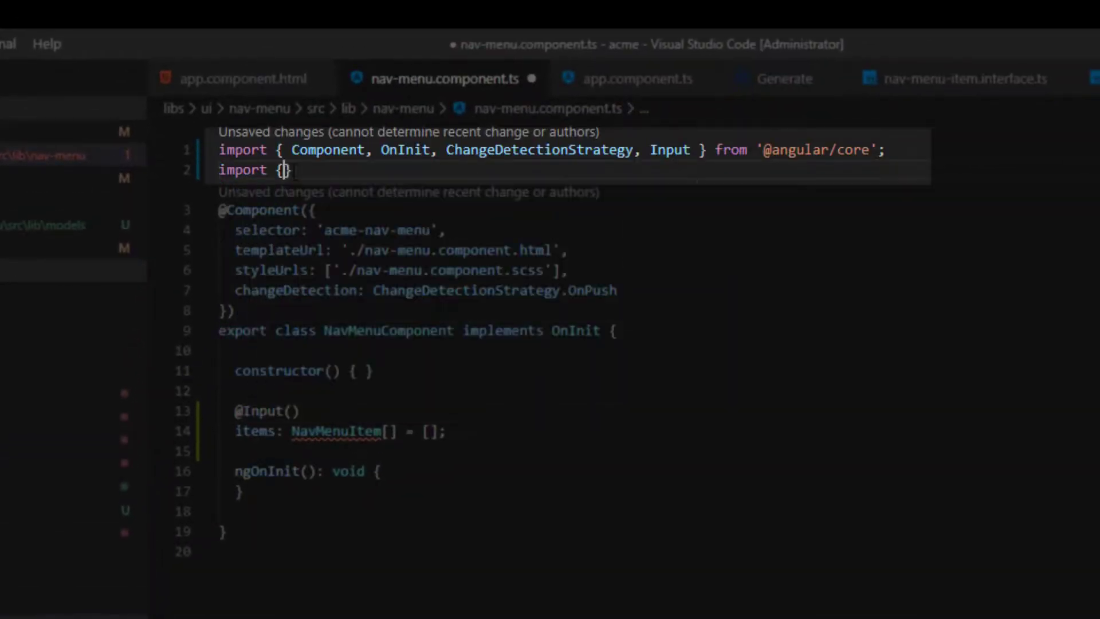
{"action": "type", "text": "NavMenuItem"}
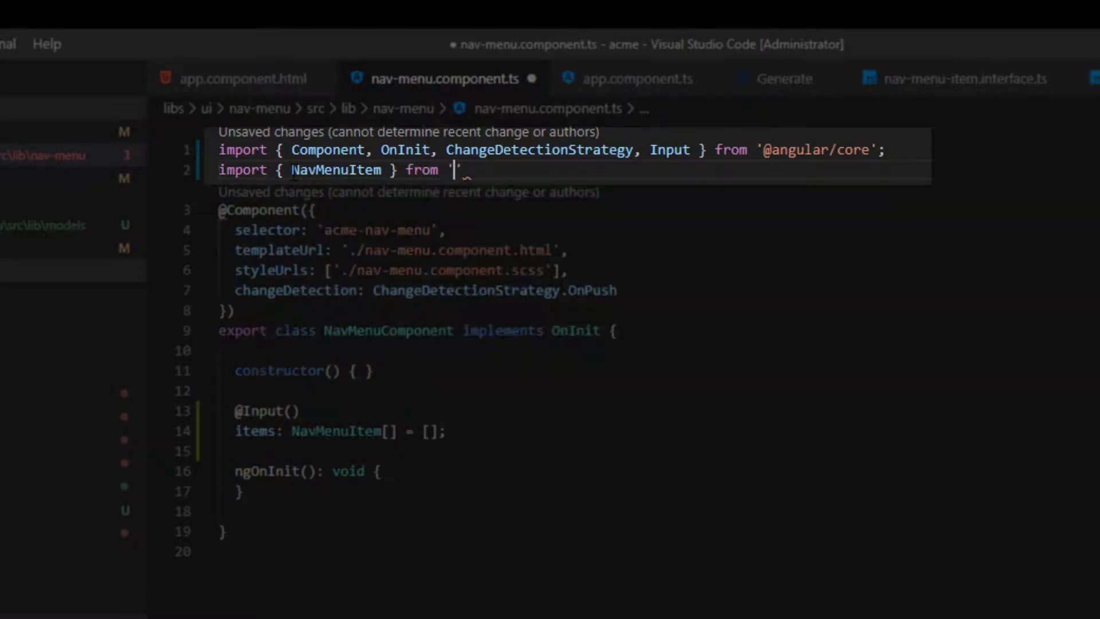
{"action": "type", "text": "./"}
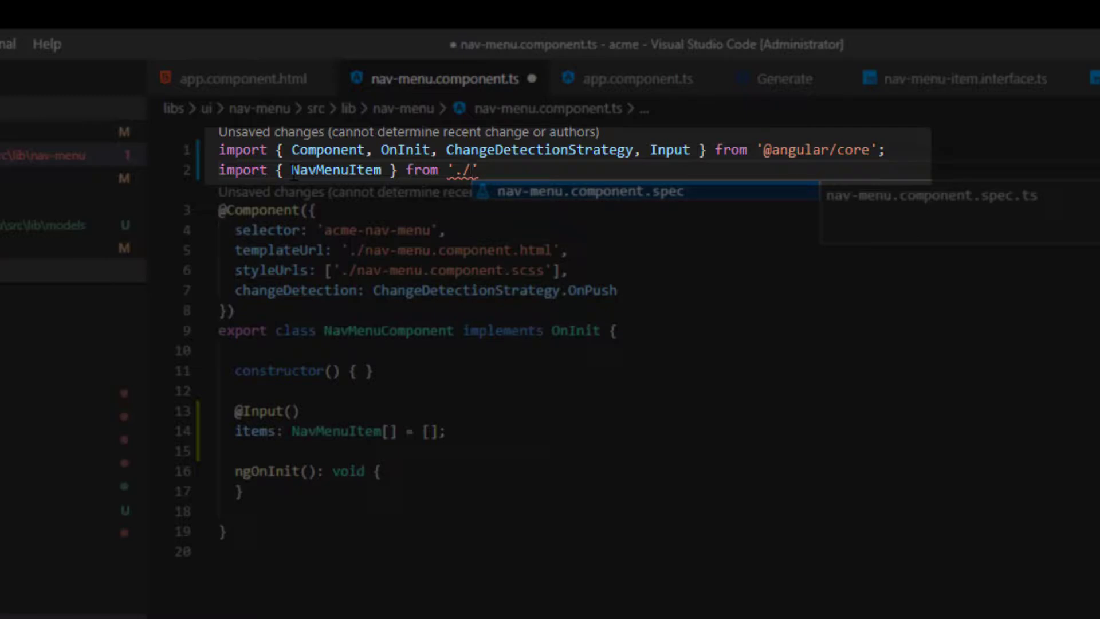
{"action": "type", "text": "../models/"}
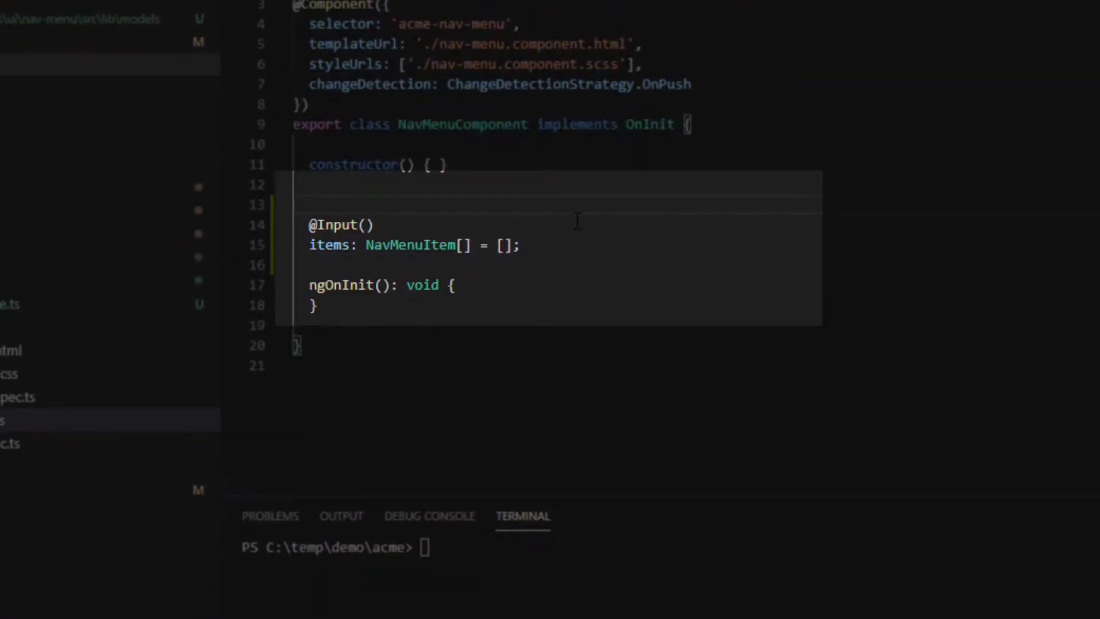
{"action": "type", "text": "@Input("}
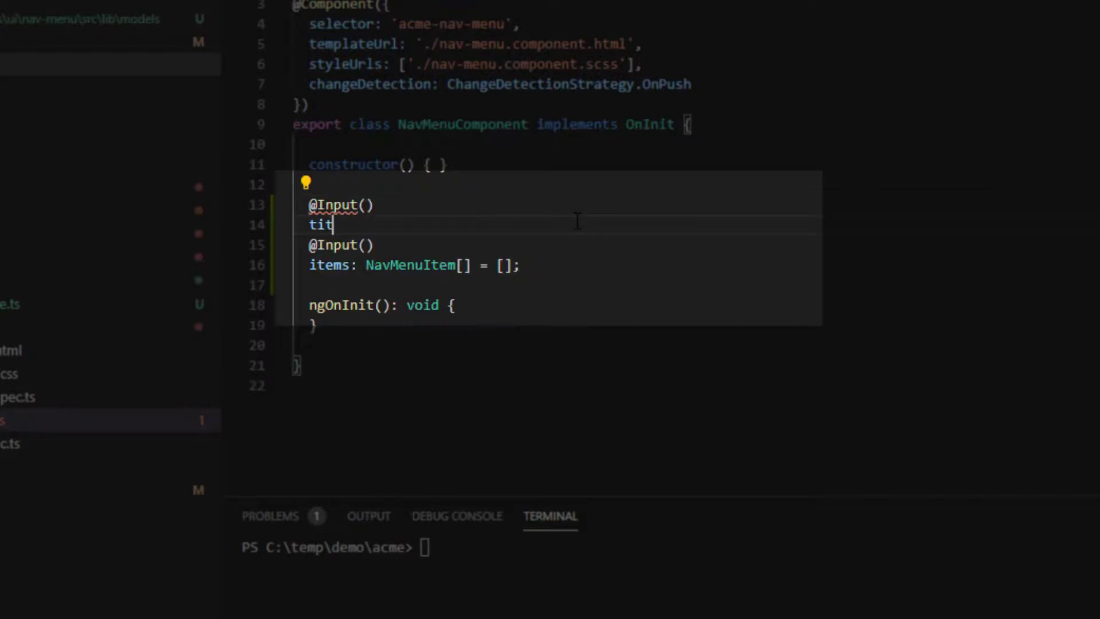
{"action": "type", "text": "le:"}
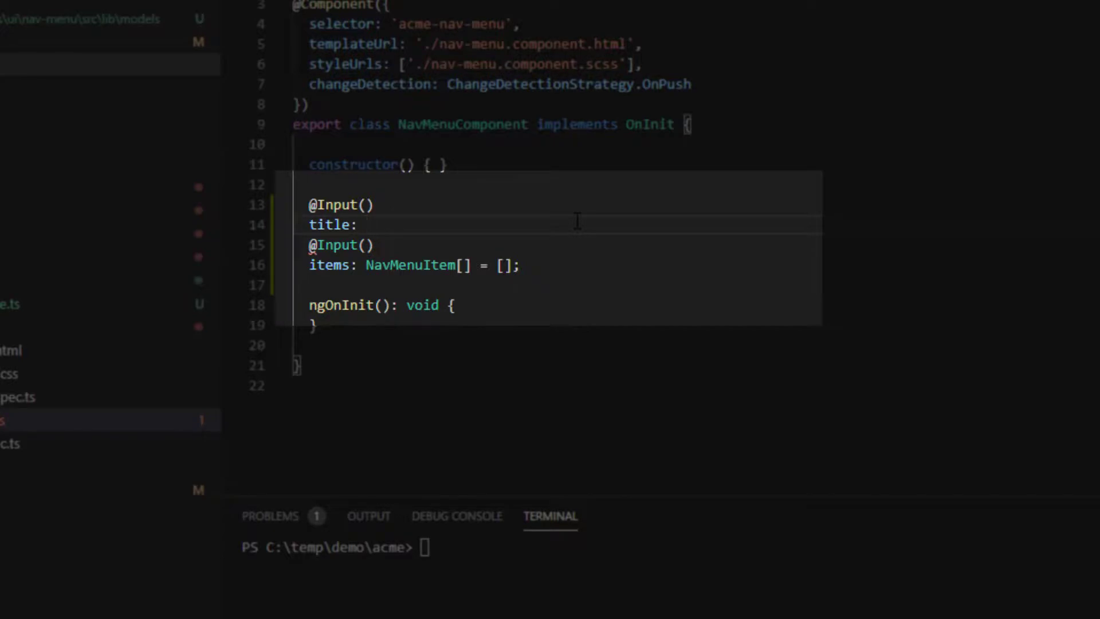
{"action": "type", "text": "string = 'Men"}
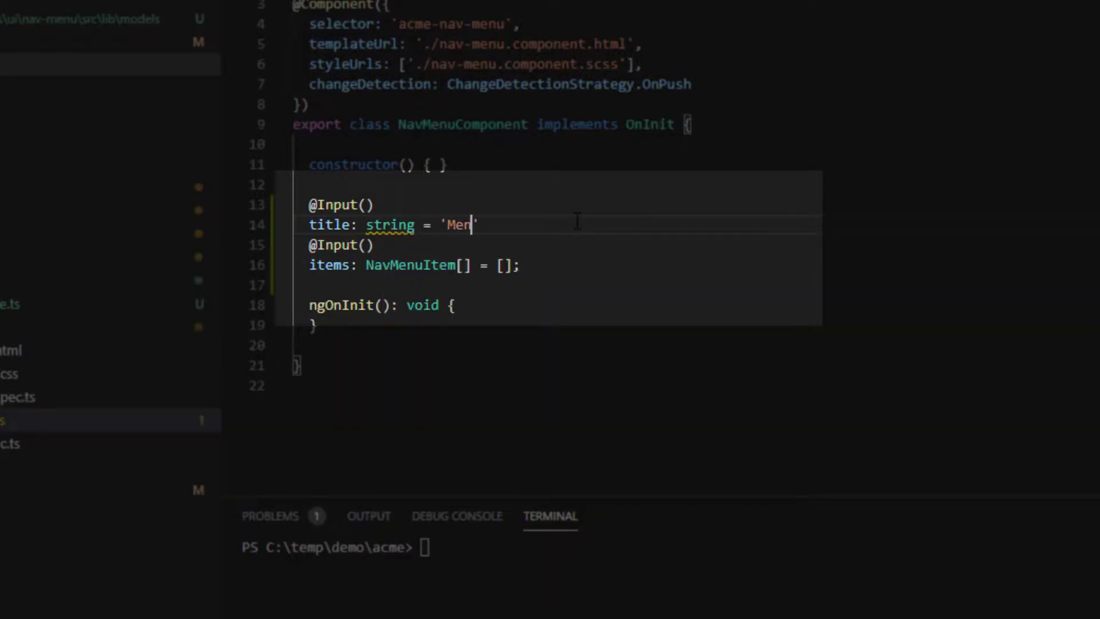
{"action": "type", "text": "u Item"}
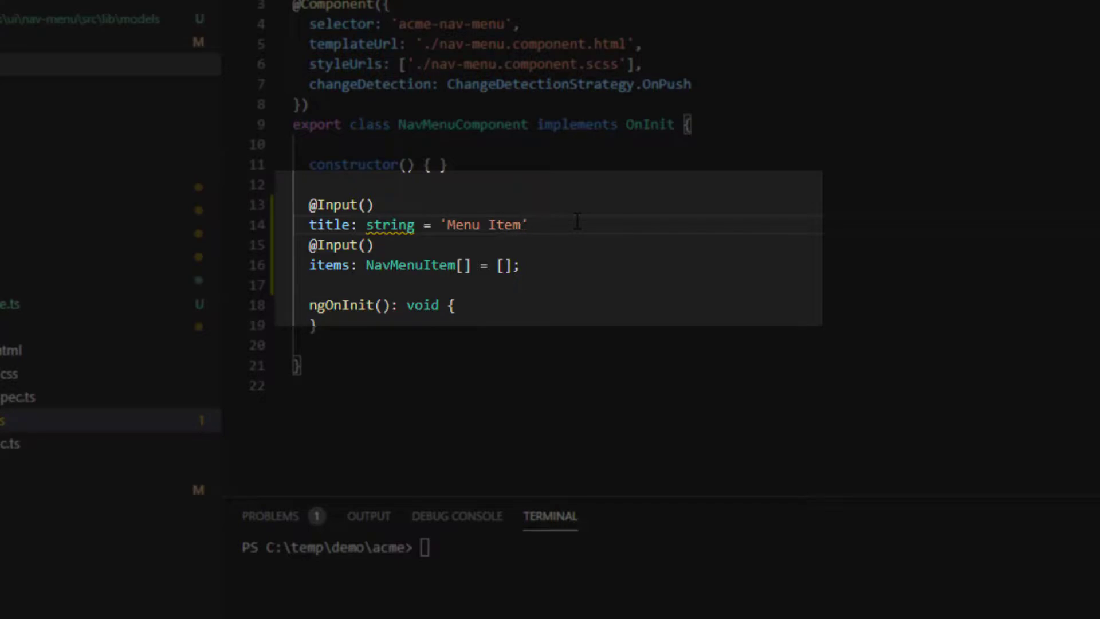
{"action": "type", "text": ";"}
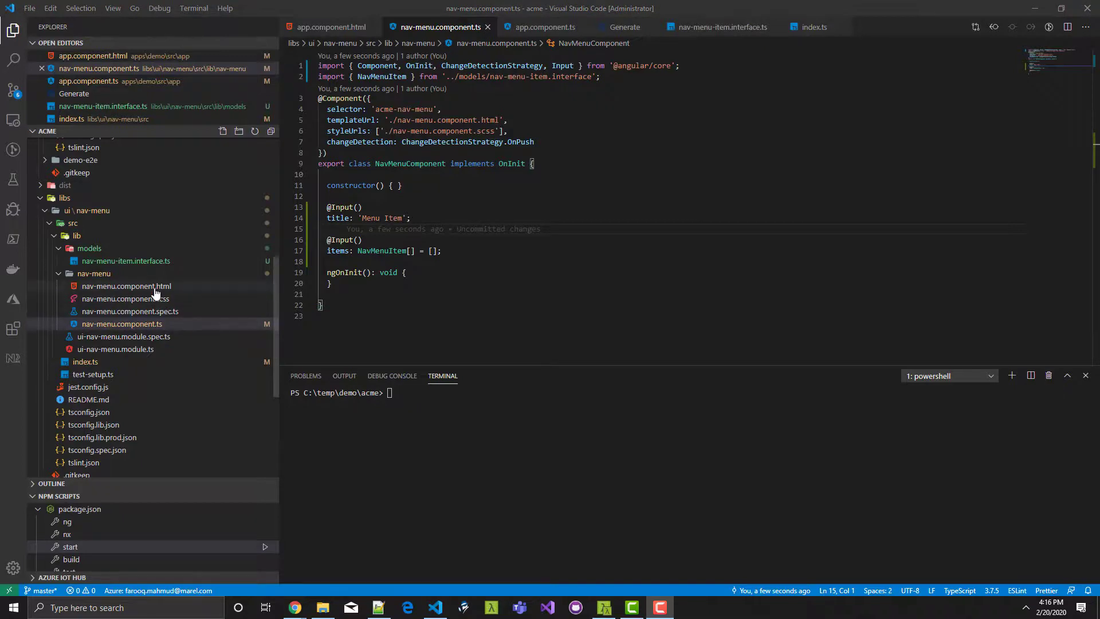
Write a ul with li in the nav-menu template looping *ngFor="let item of items".
{"action": "left_click", "coordinate": [126, 285]}
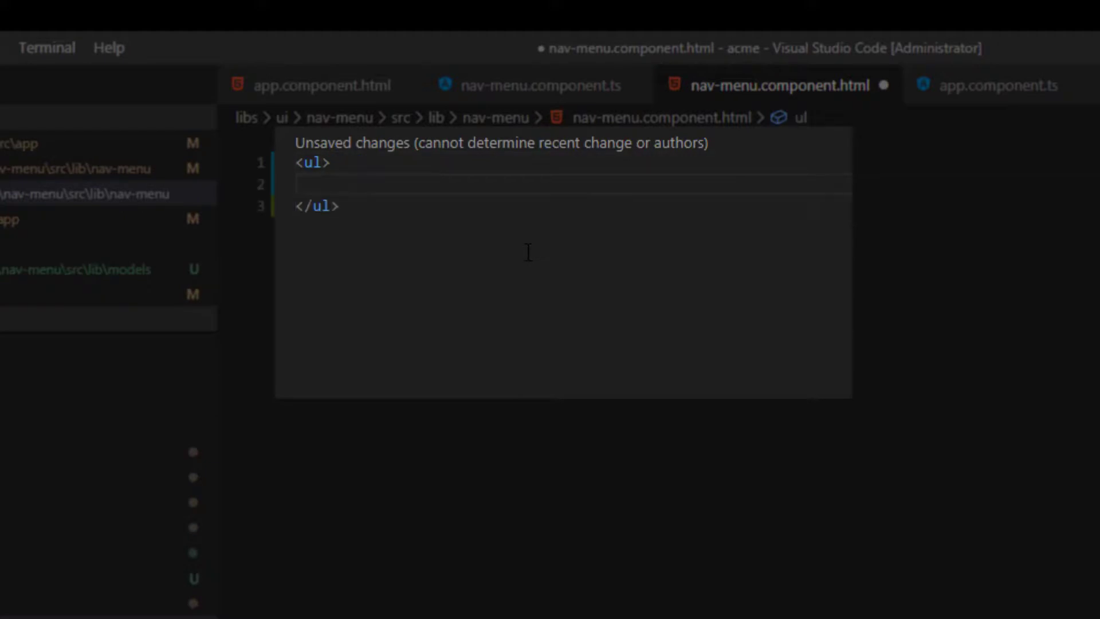
{"action": "type", "text": "<li></li>"}
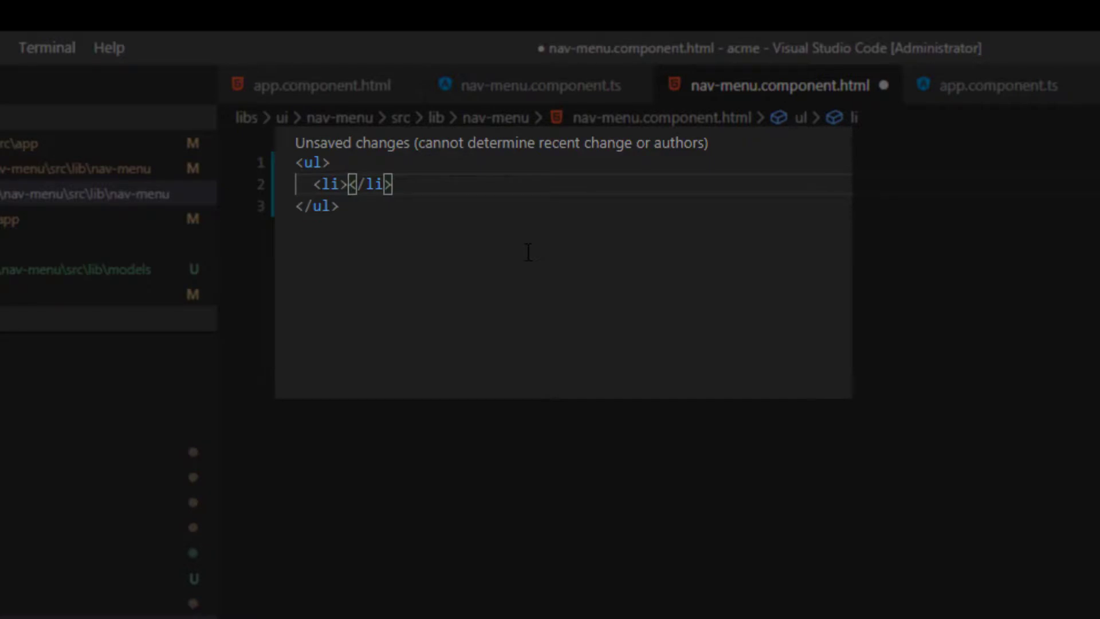
{"action": "left_click", "coordinate": [311, 162]}
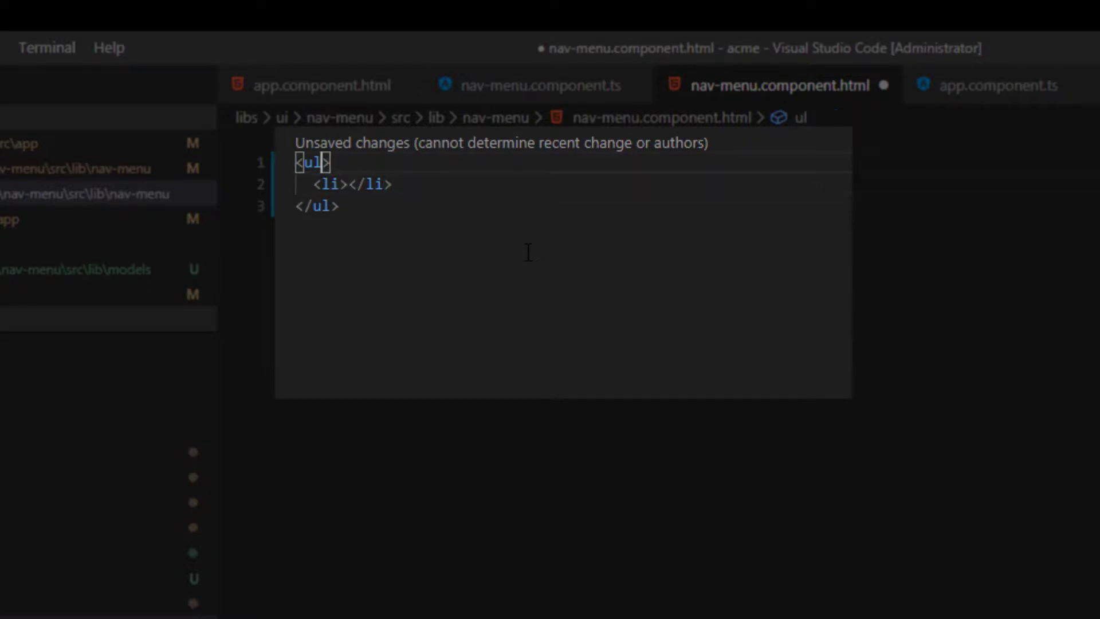
{"action": "type", "text": "*ngFor=\""}
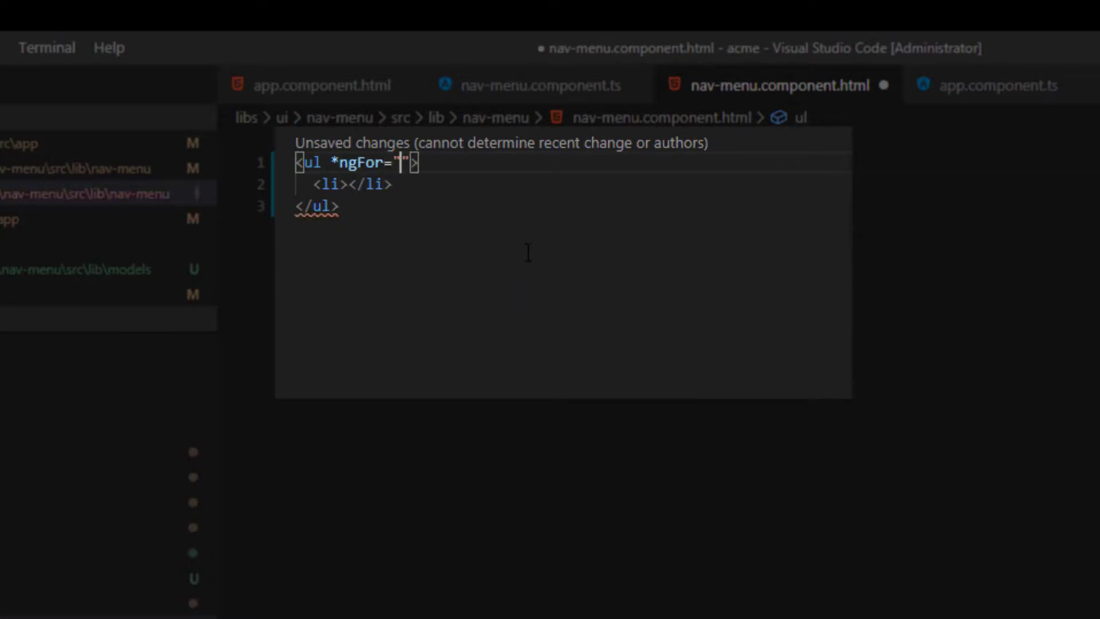
{"action": "type", "text": "let item of items"}
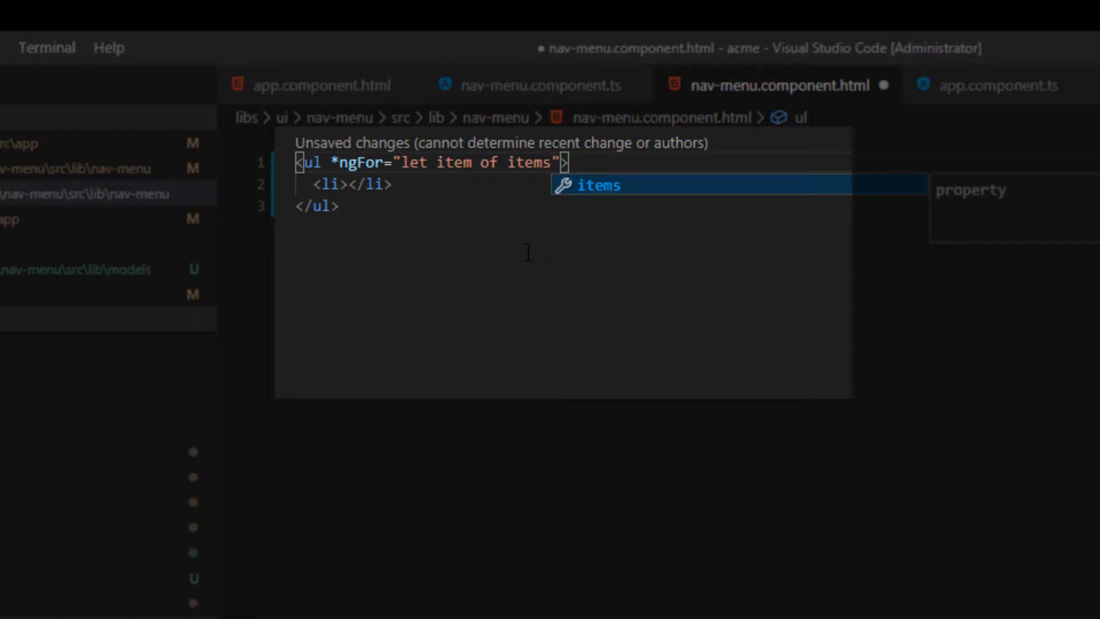
{"action": "key", "text": "Escape"}
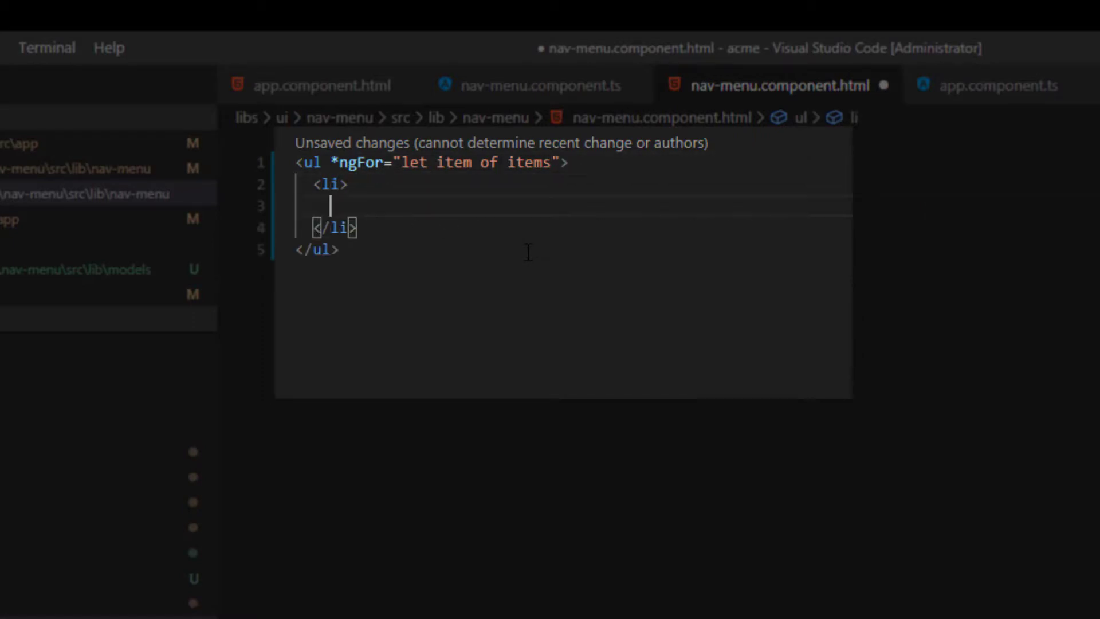
Render each item as <a href="item.target">{{item.label}}</a> and save the template.
{"action": "type", "text": "<a ></a>"}
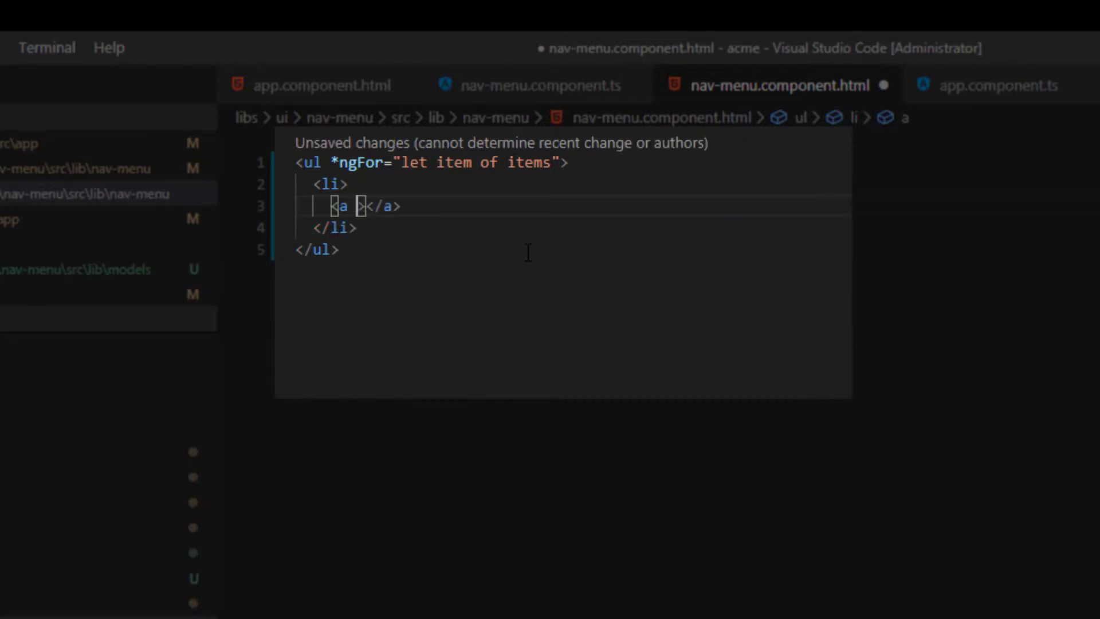
{"action": "type", "text": "href=\"\""}
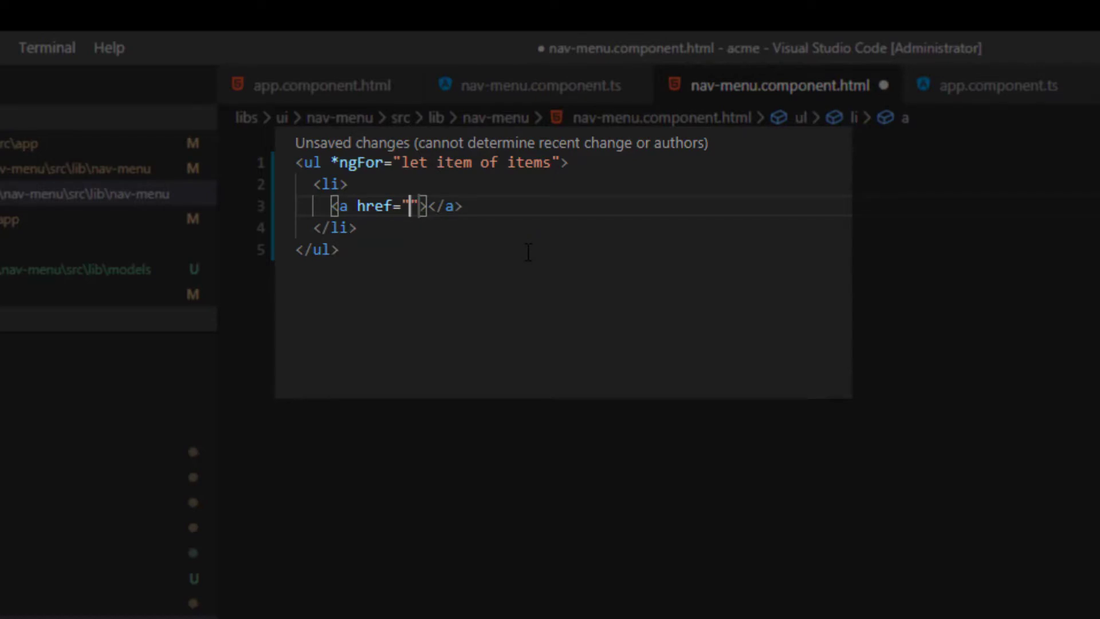
{"action": "type", "text": "item."}
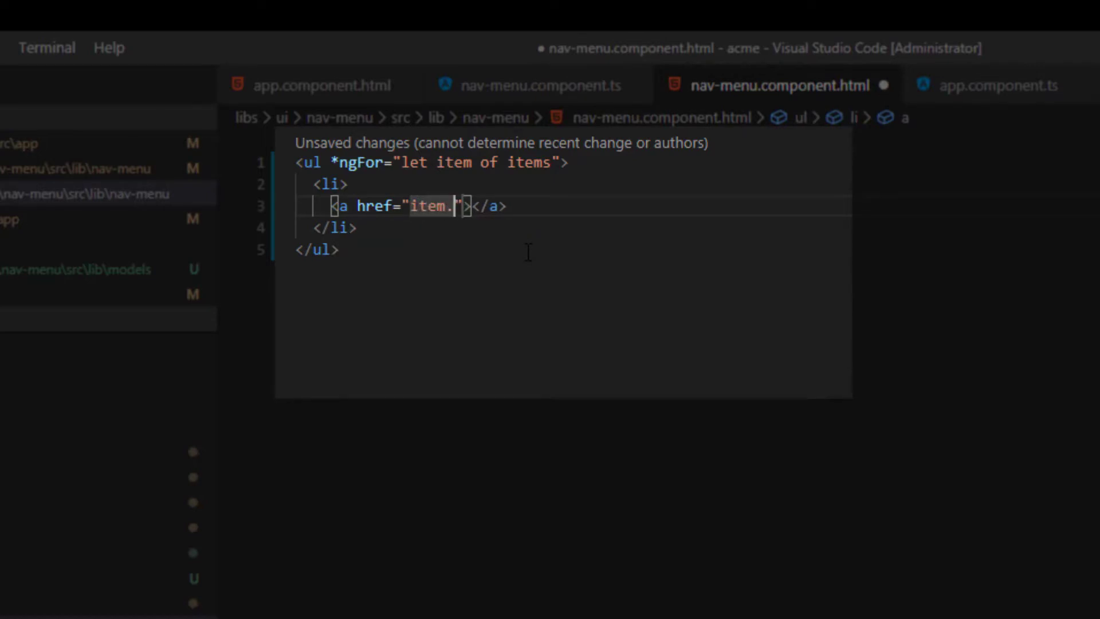
{"action": "type", "text": "target"}
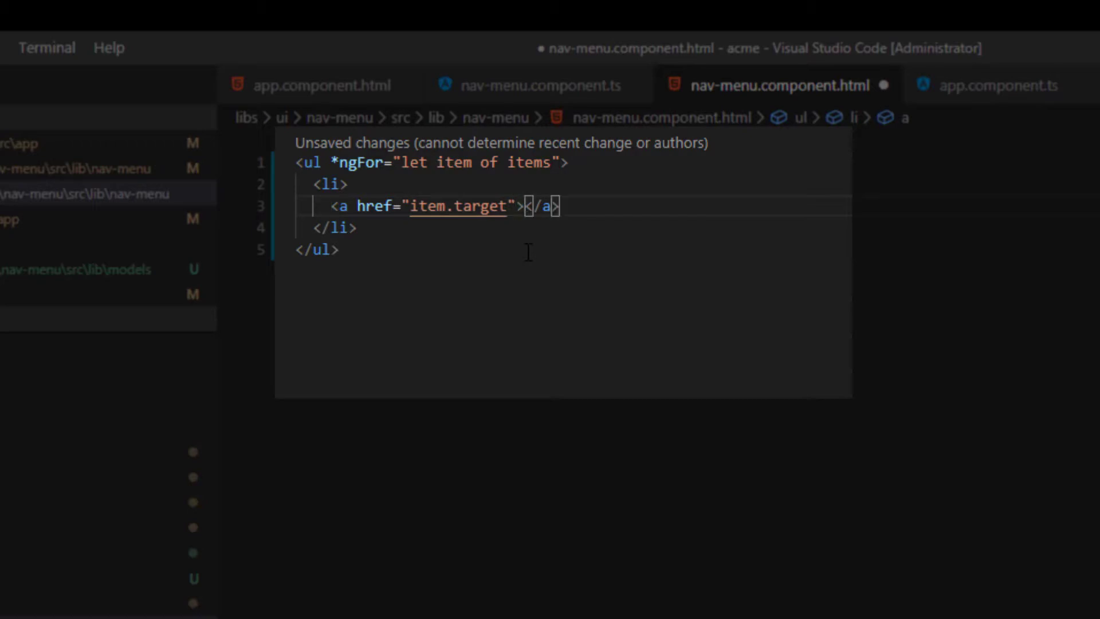
{"action": "type", "text": "{{item."}
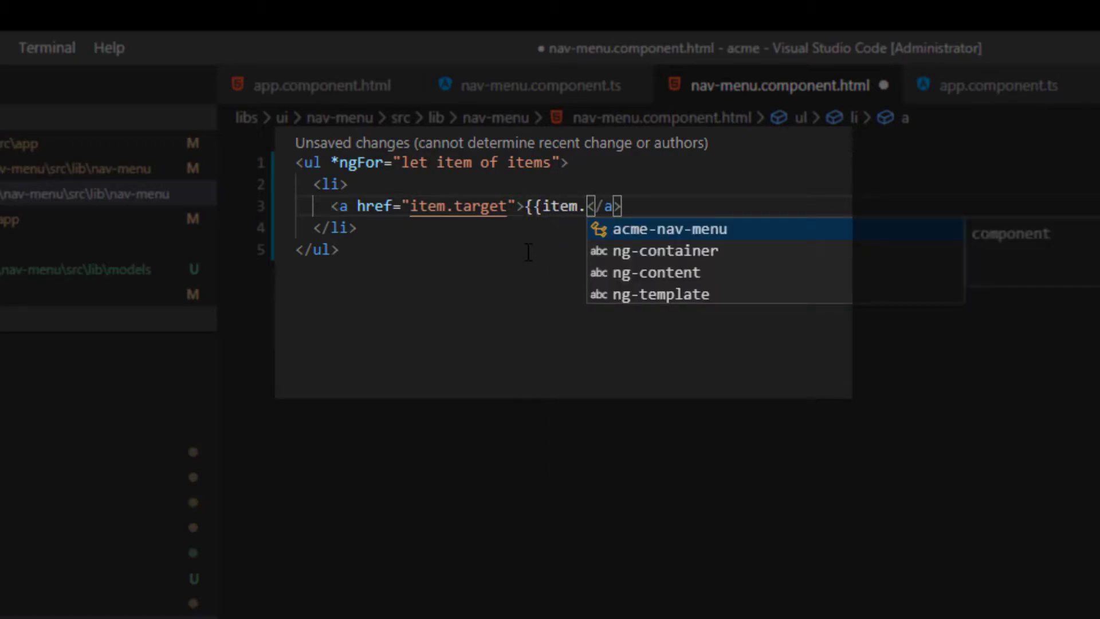
{"action": "type", "text": "label}}"}
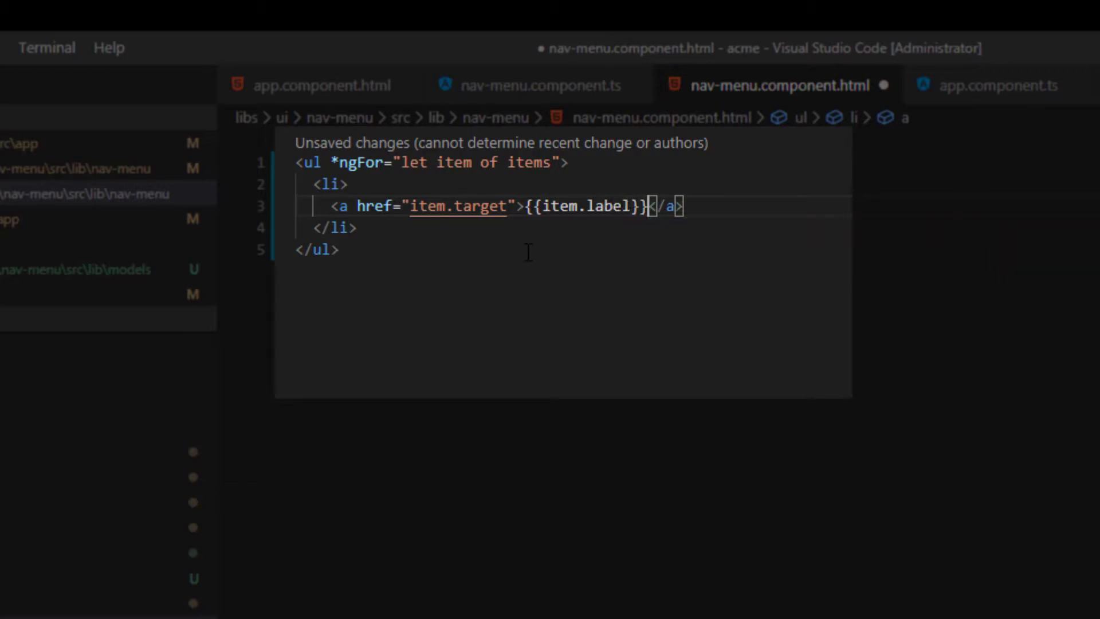
{"action": "key", "text": "ctrl+s"}
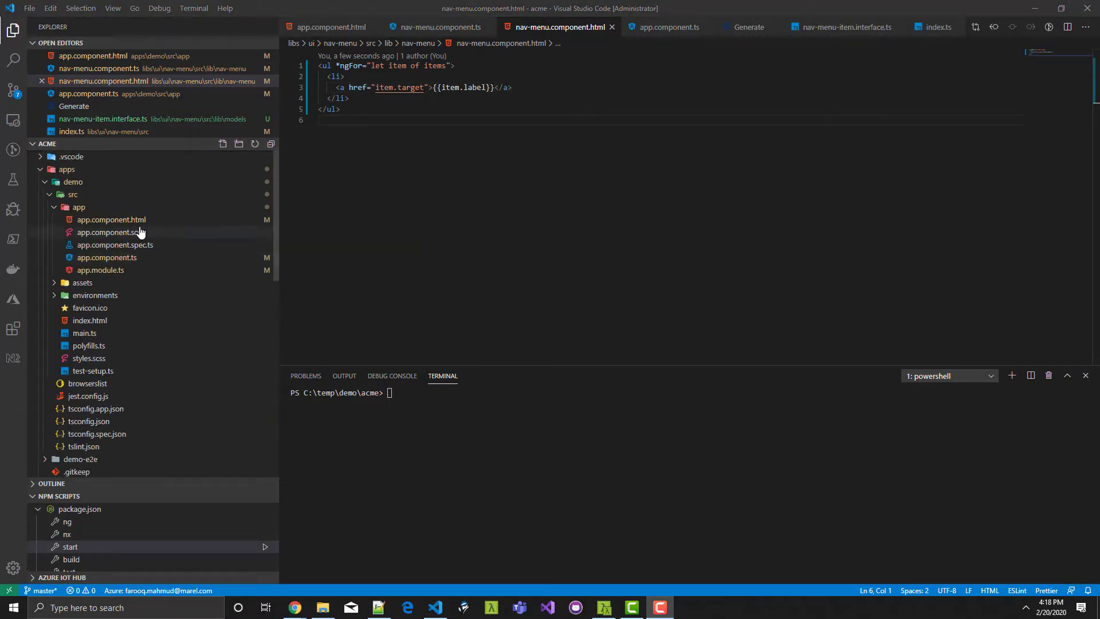
Save the demo template passing title and items, then view the four linked items in Chrome.
{"action": "left_click", "coordinate": [110, 219]}
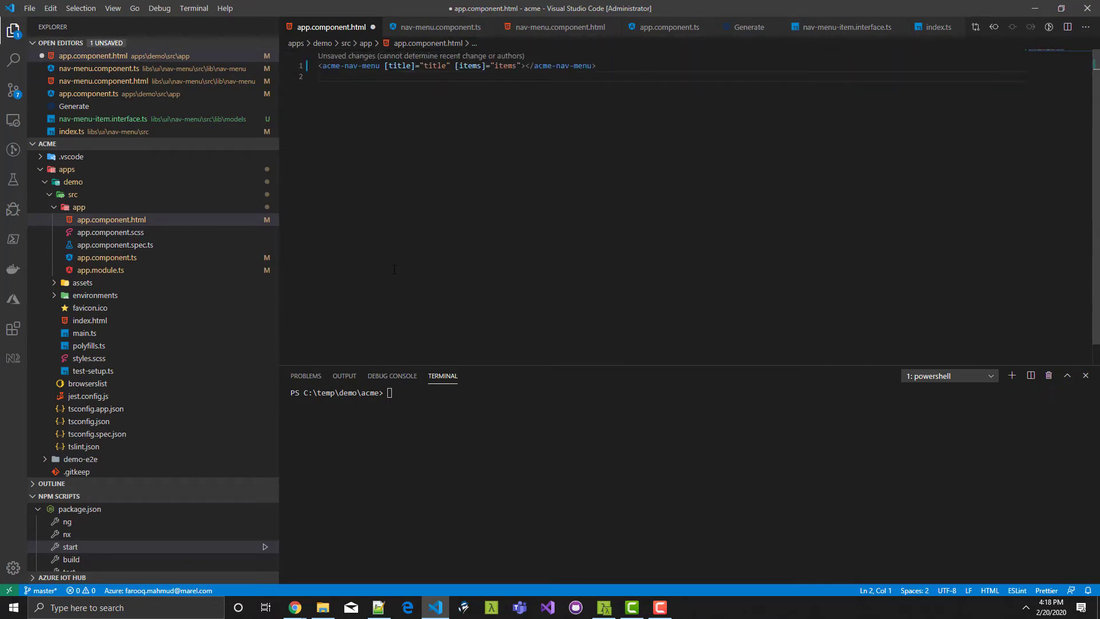
{"action": "key", "text": "ctrl+s"}
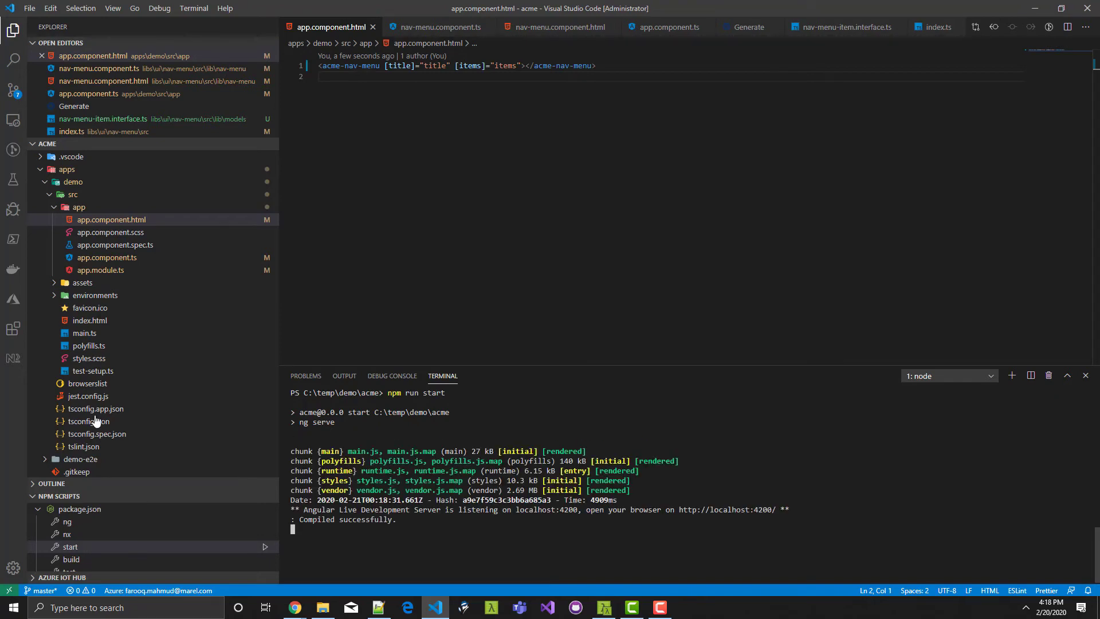
{"action": "left_click", "coordinate": [294, 607]}
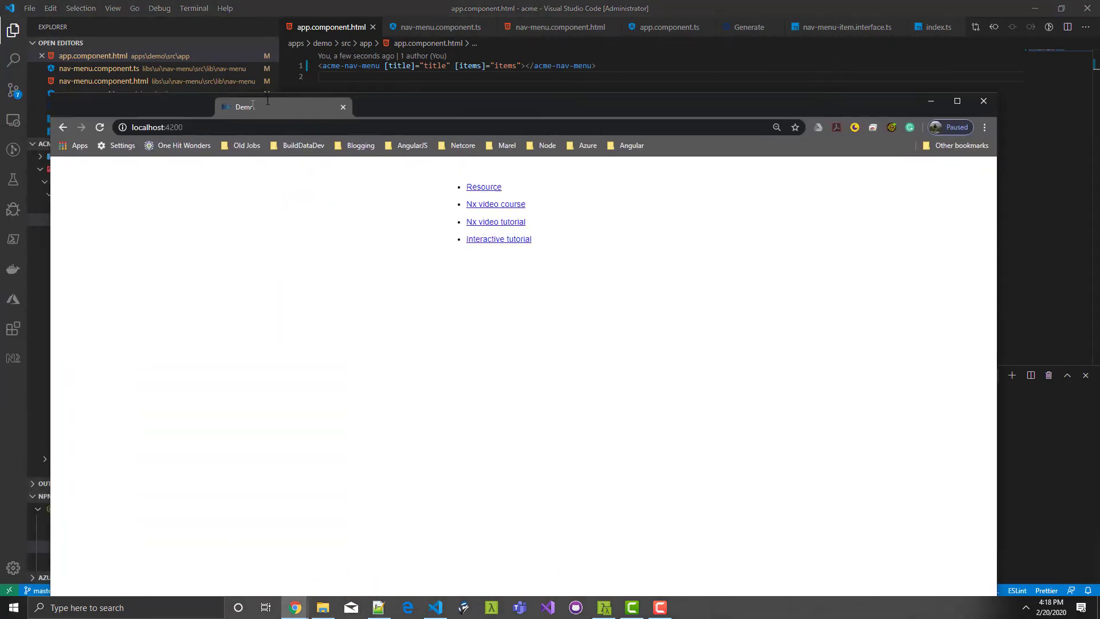